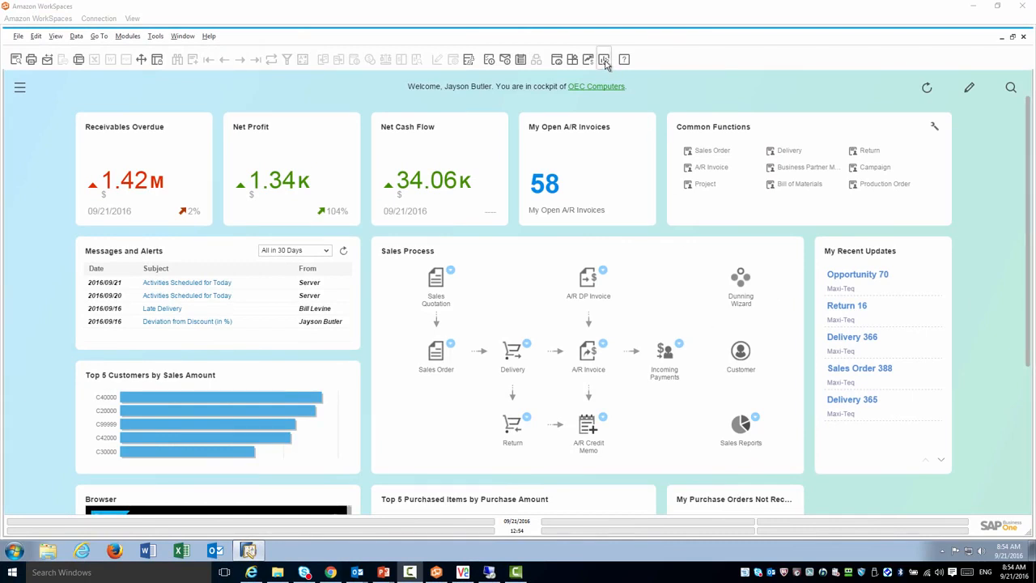
mouse_move(604, 59)
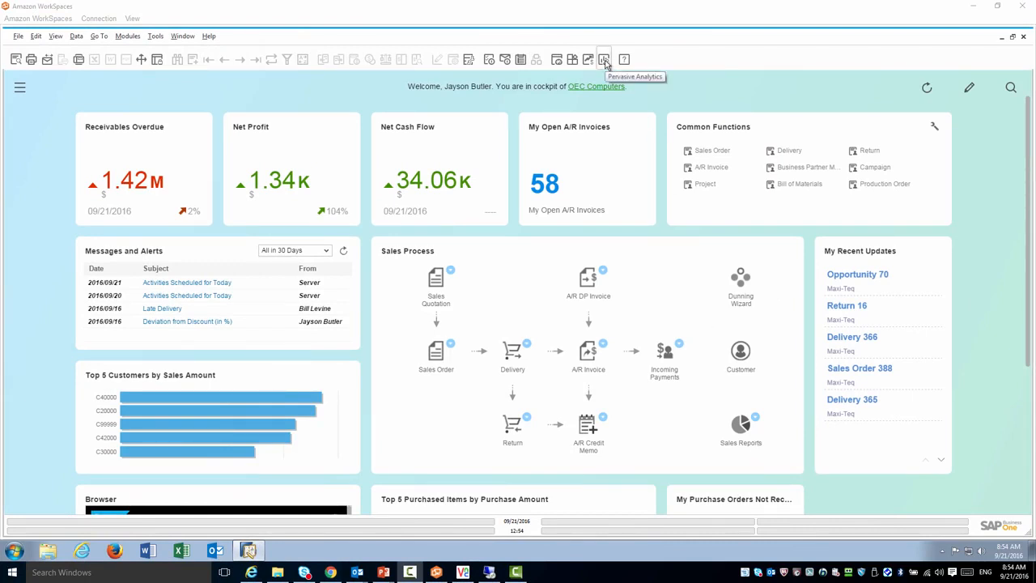
Step: Launch the Pervasive Analytics Designer from the toolbar to list KPIs and dashboards
click(604, 59)
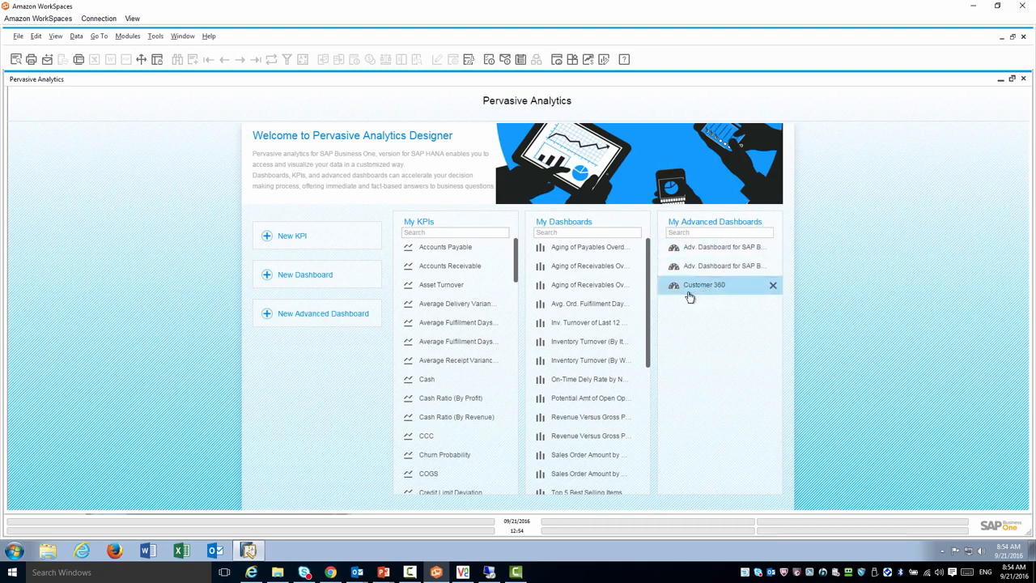
mouse_move(695, 297)
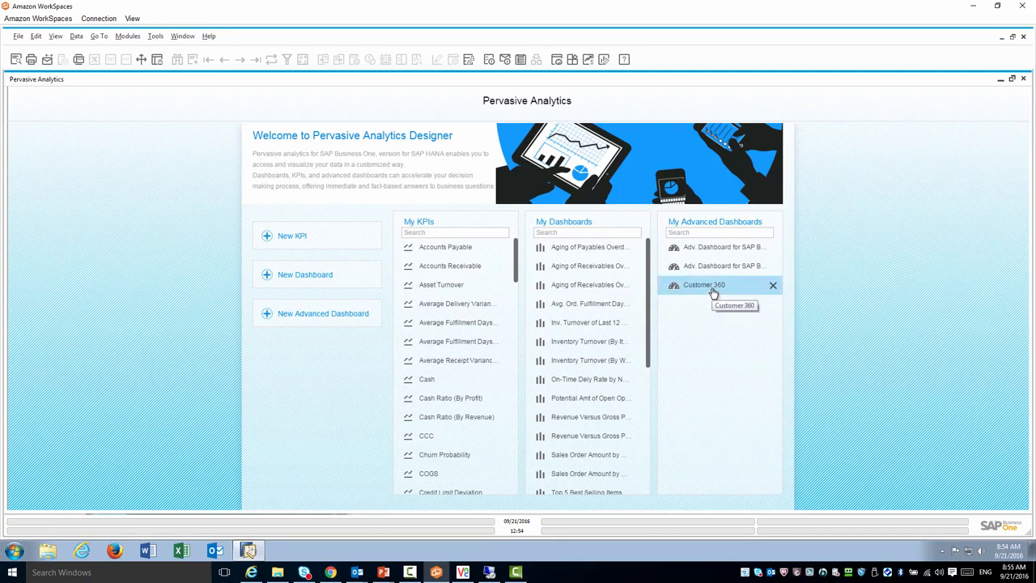
mouse_move(706, 341)
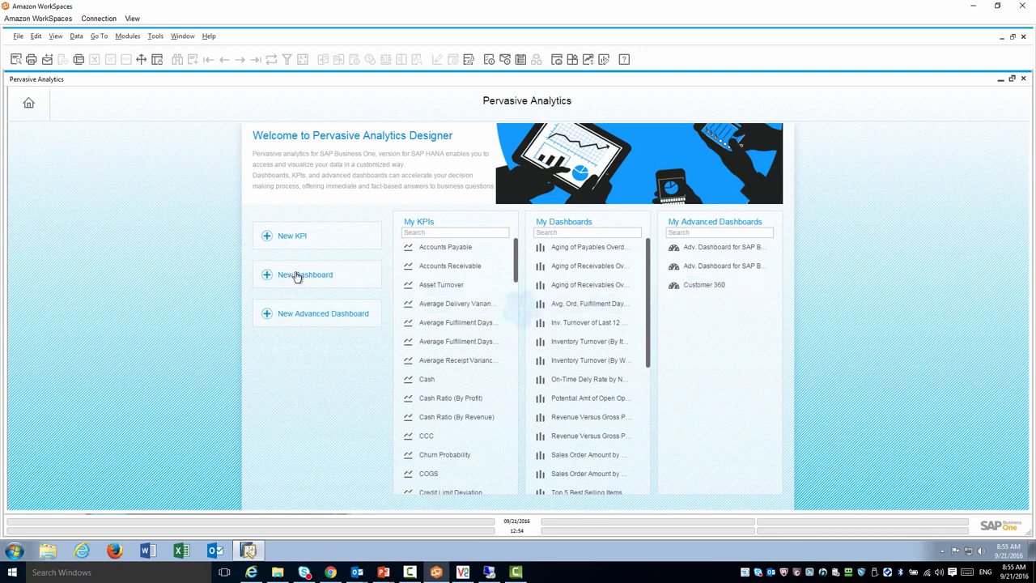
Step: Create a new dashboard using Calculation View > Sales > Profitability Analysis as data source
click(305, 275)
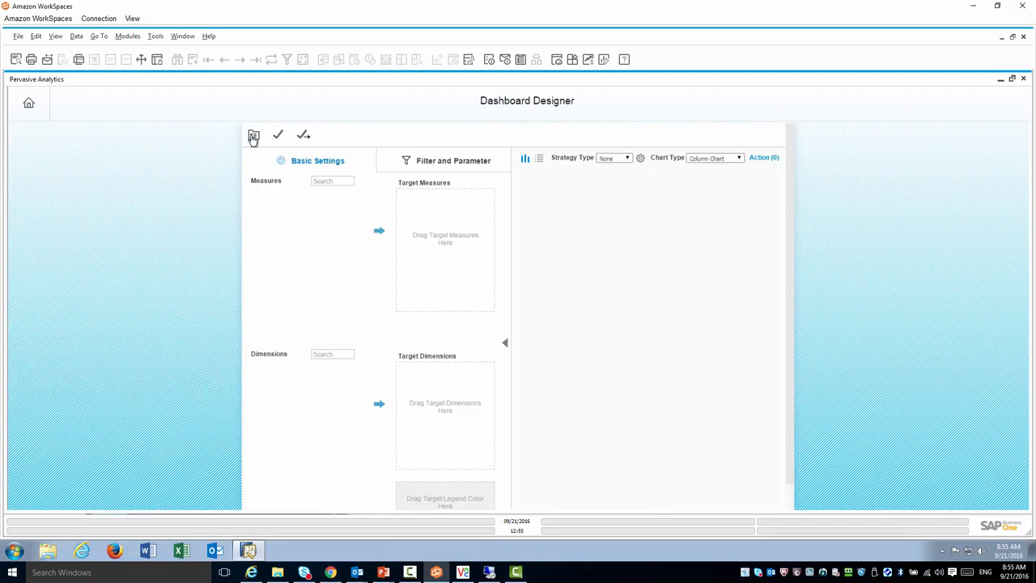
click(254, 135)
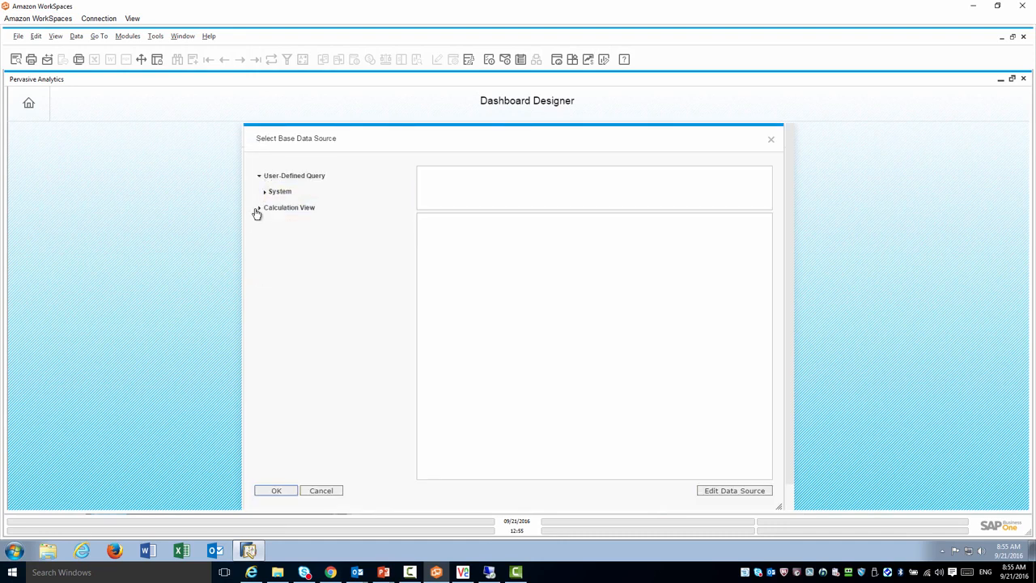
click(264, 207)
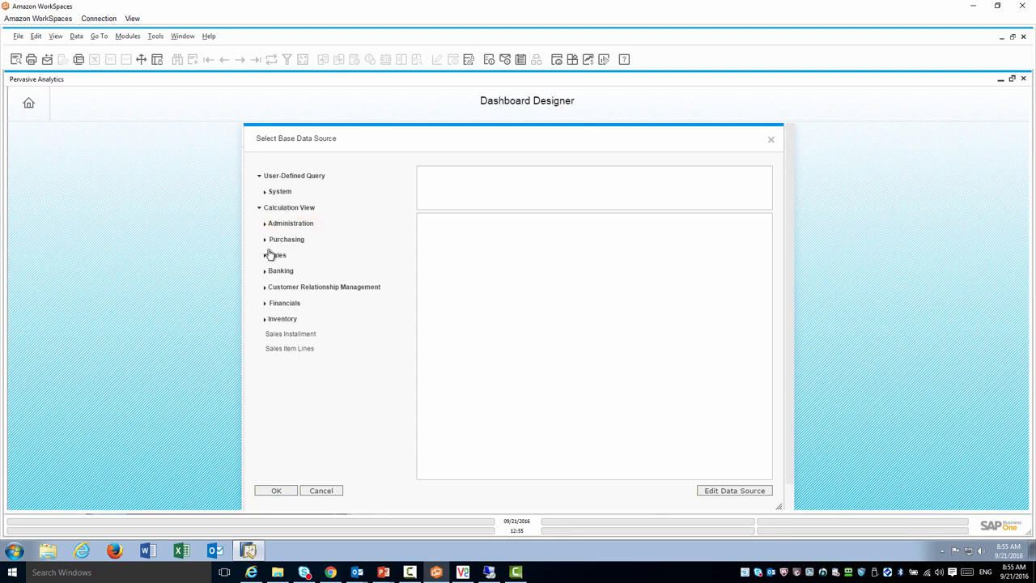
mouse_move(268, 257)
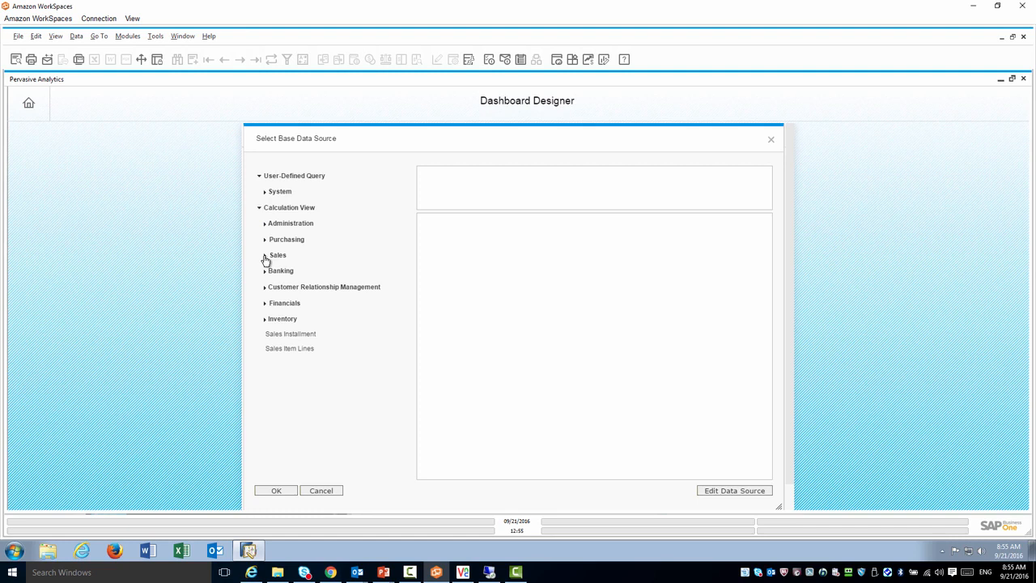
click(264, 255)
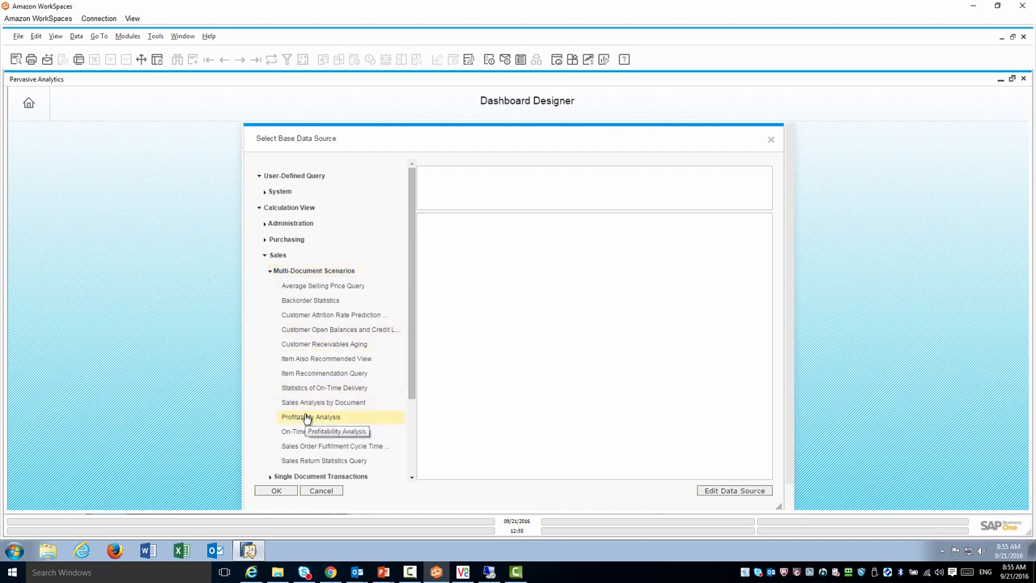
click(311, 416)
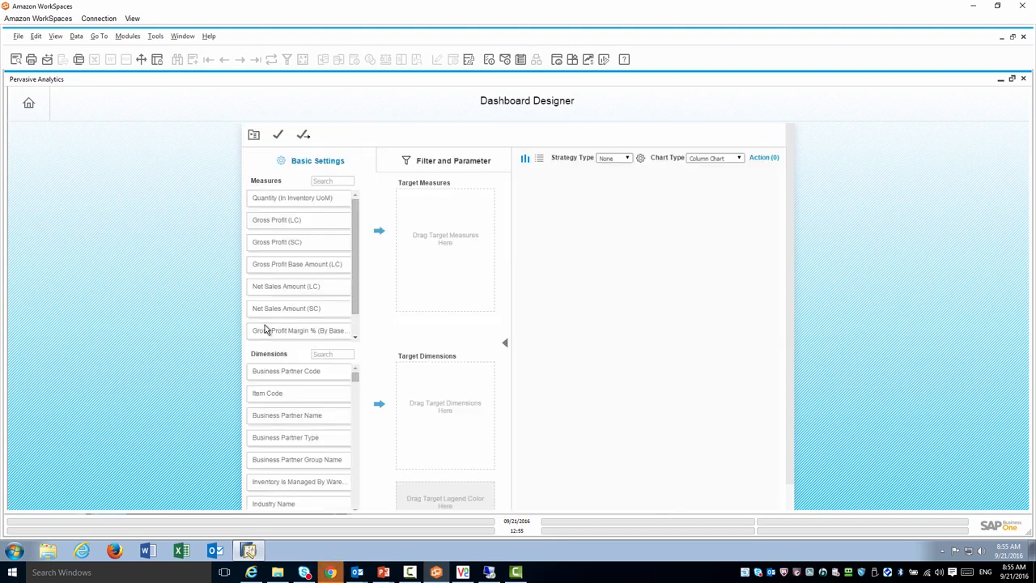
mouse_move(429, 228)
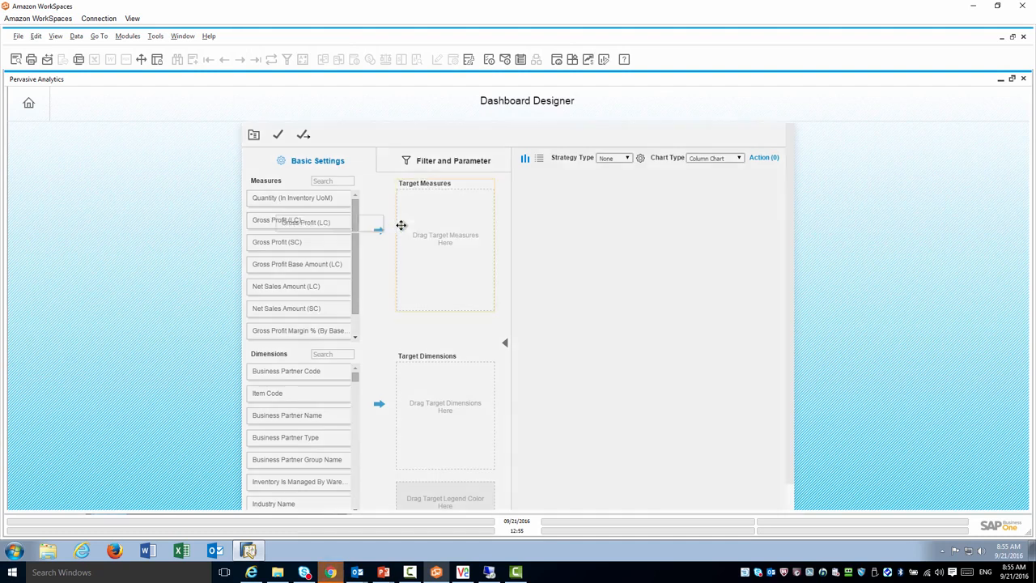
Step: Add Gross Profit (LC) as the target measure and Posting Date as the dimension
drag(292, 222, 446, 198)
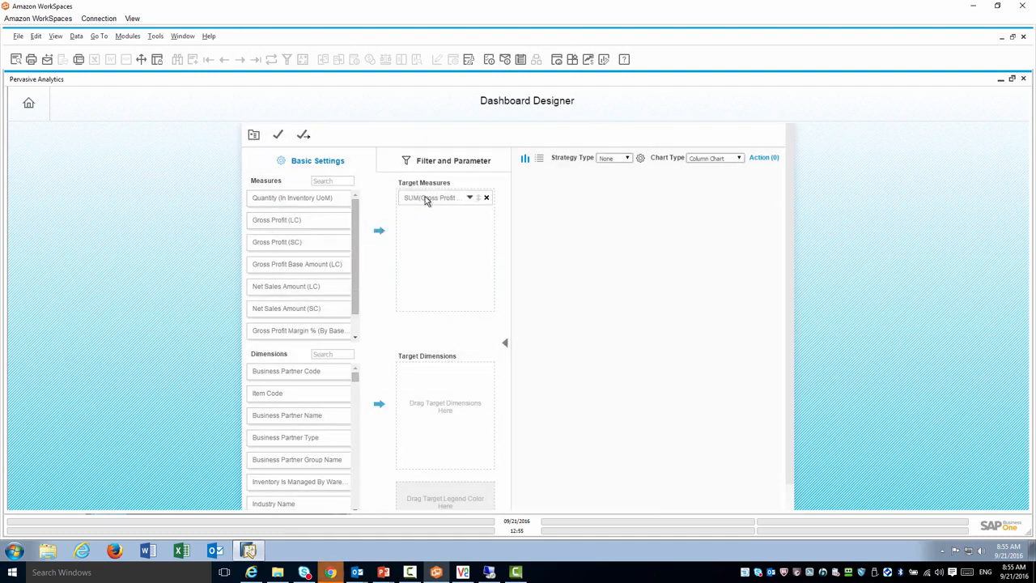
mouse_move(424, 247)
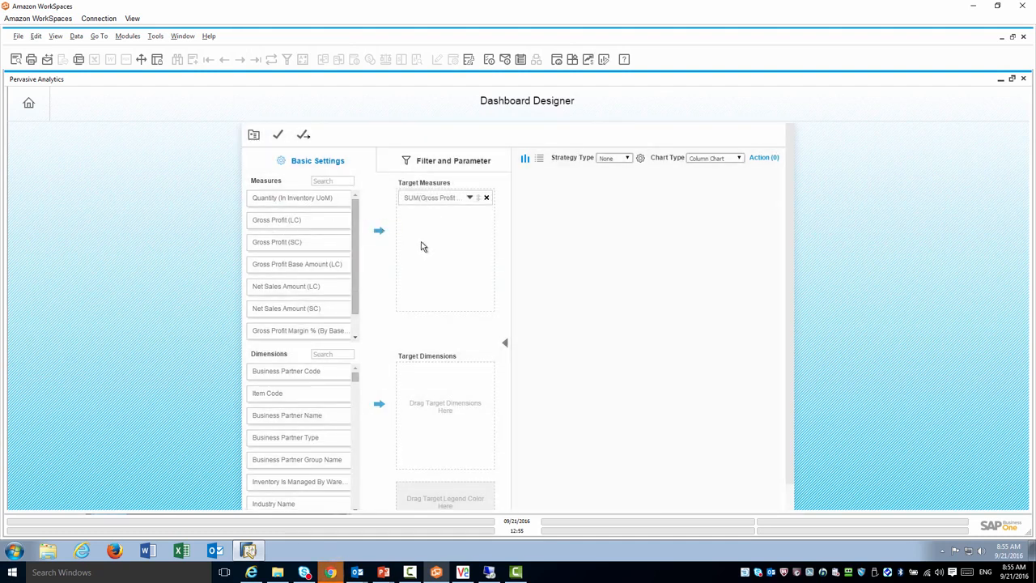
scroll(down, 3)
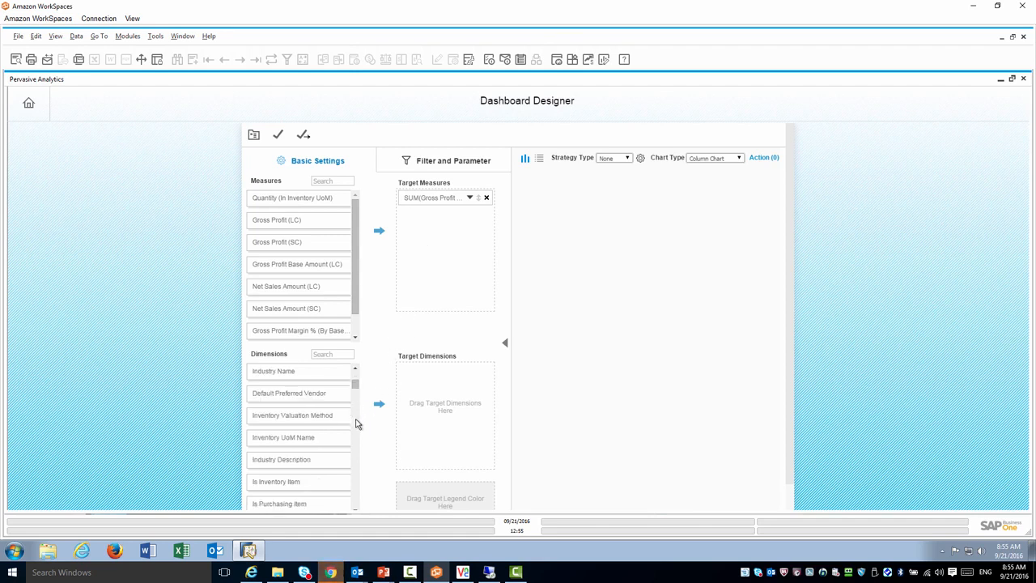
scroll(down, 3)
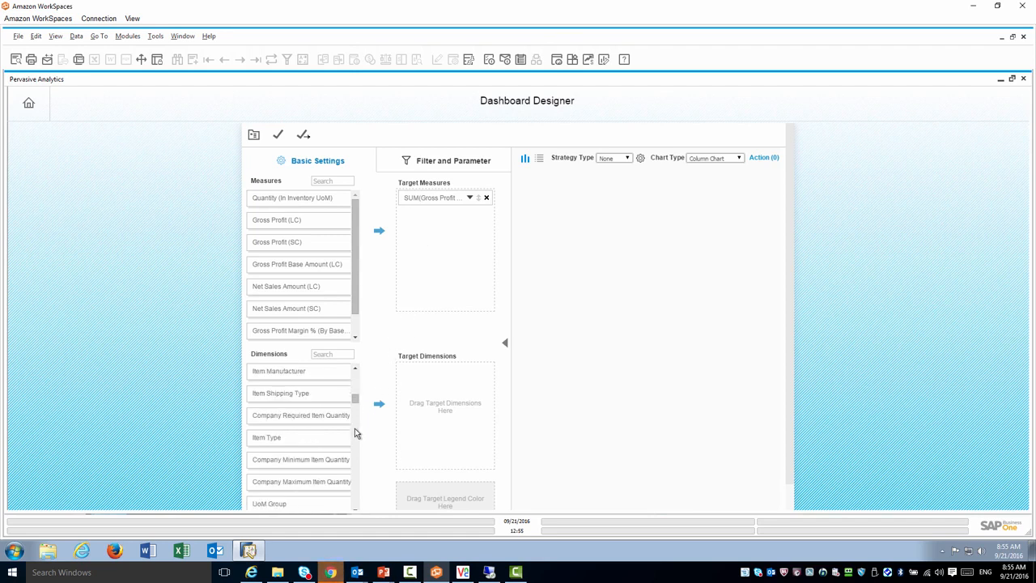
scroll(down, 3)
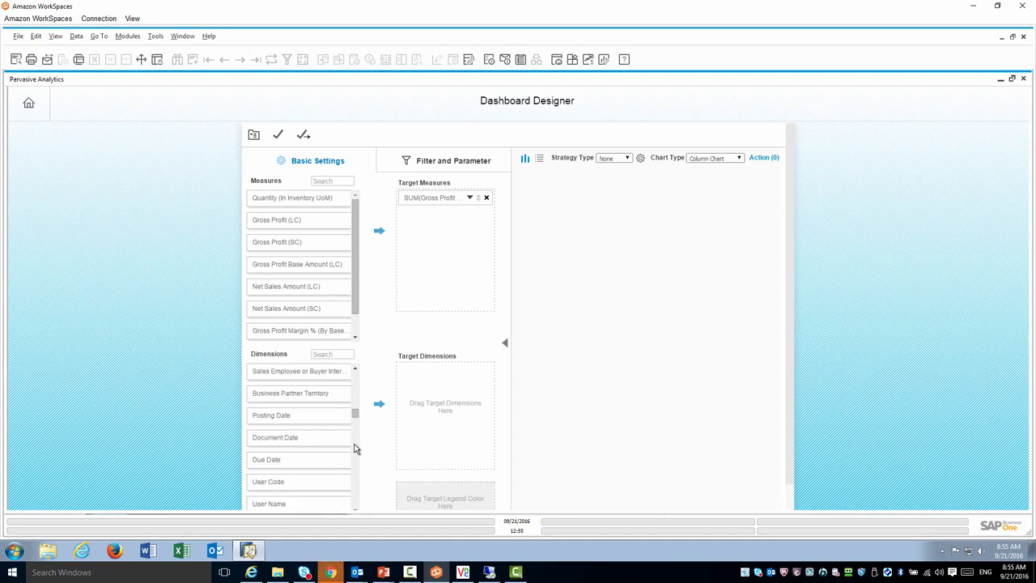
drag(271, 415, 432, 391)
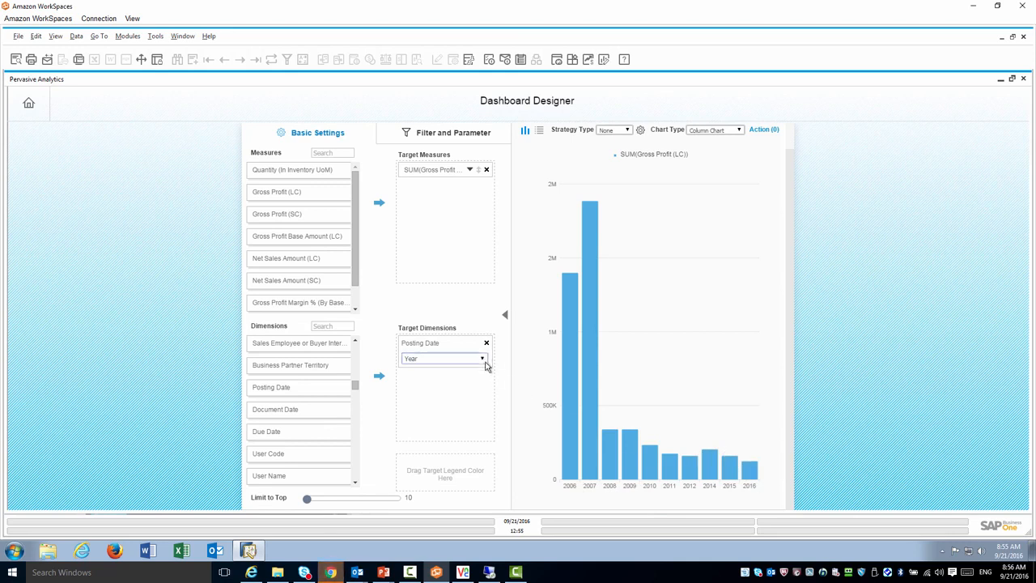
Step: Group Posting Date by Year-Quarter and enable the time slider
click(443, 358)
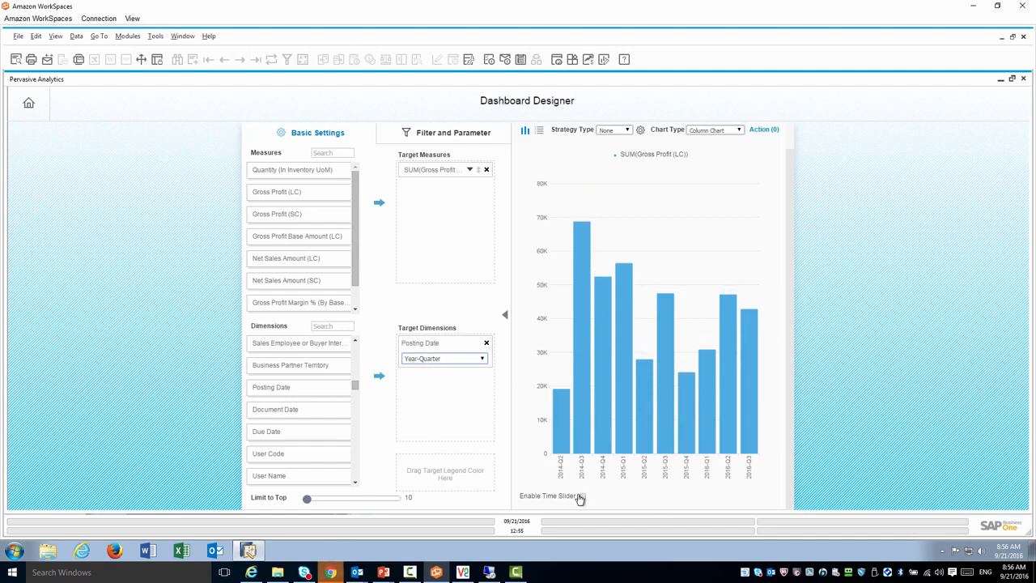
click(582, 496)
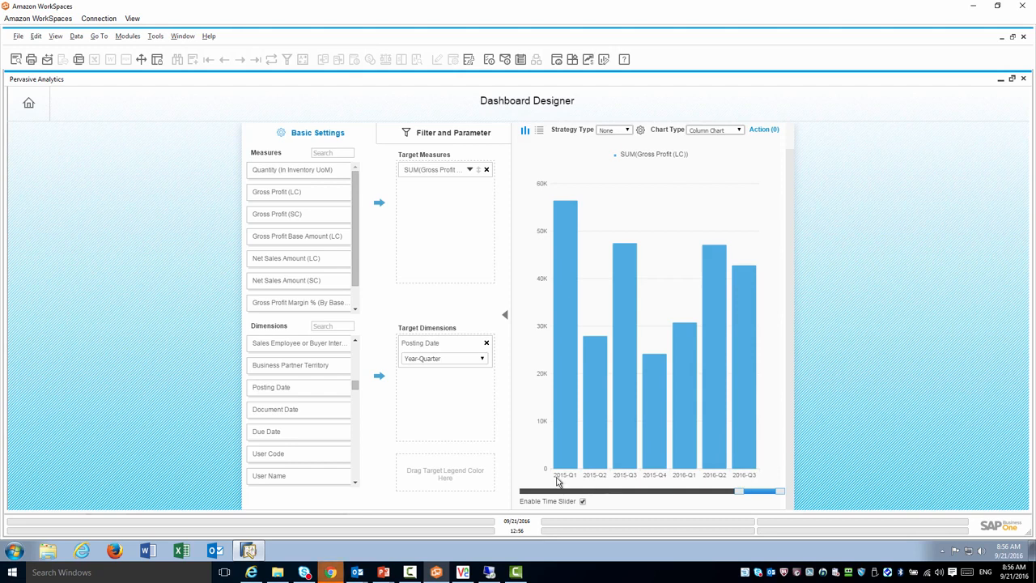
mouse_move(559, 478)
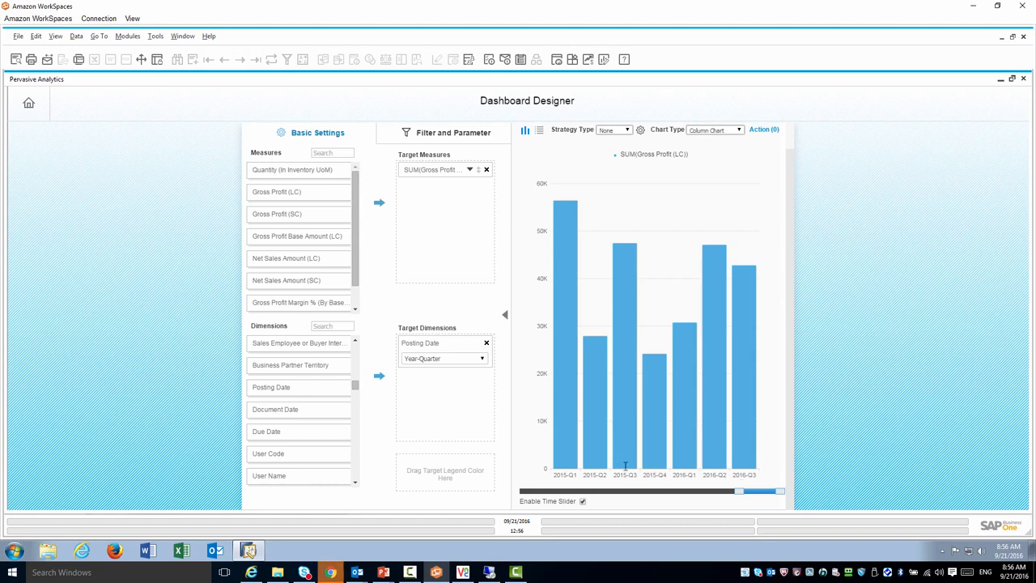
mouse_move(431, 466)
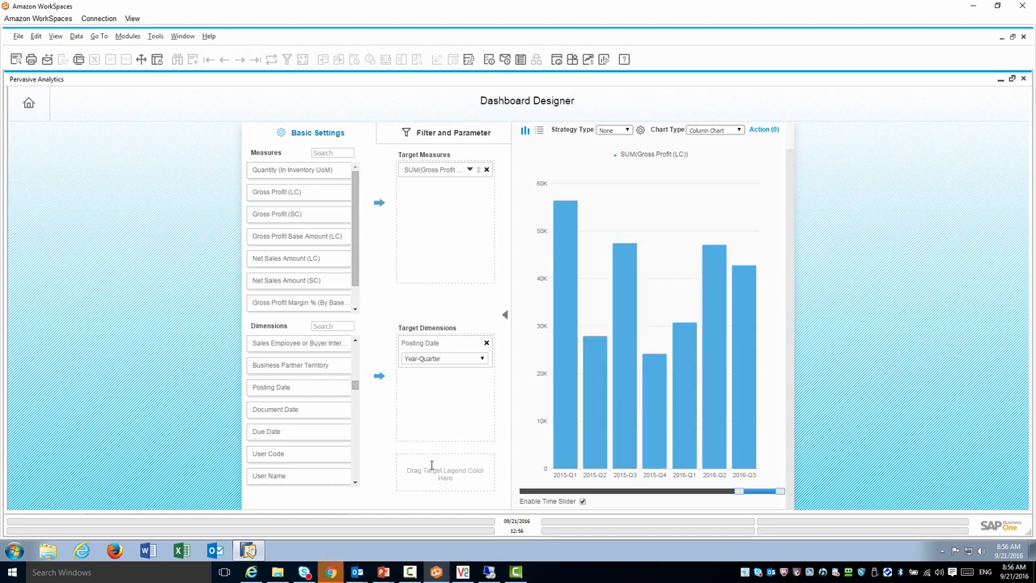
scroll(down, 3)
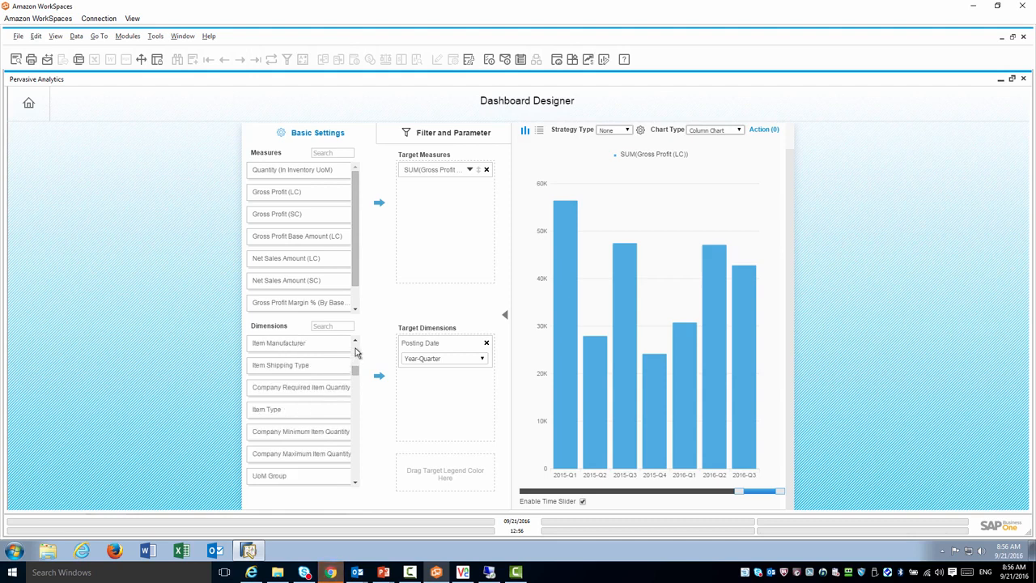
scroll(down, 3)
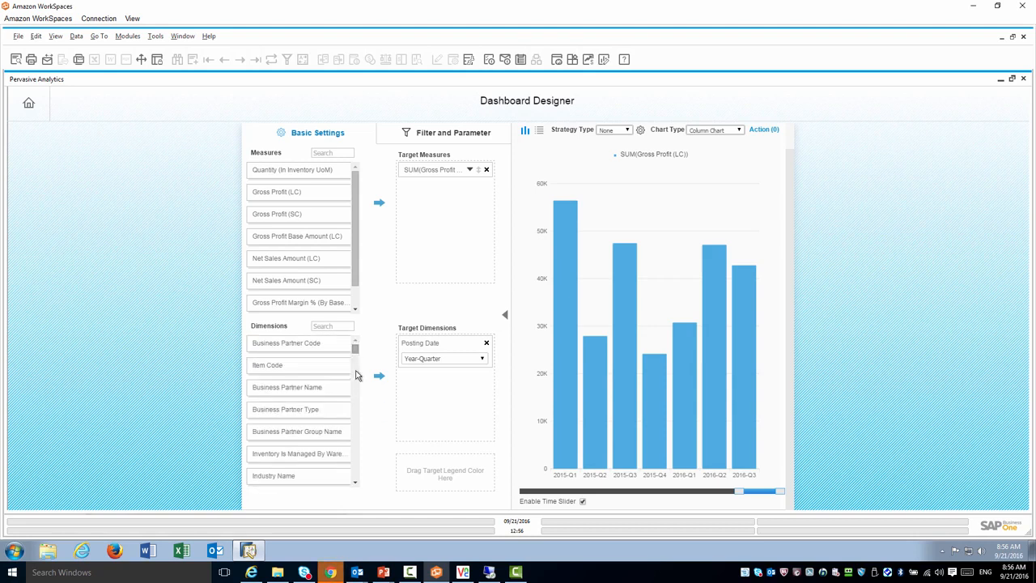
mouse_move(279, 430)
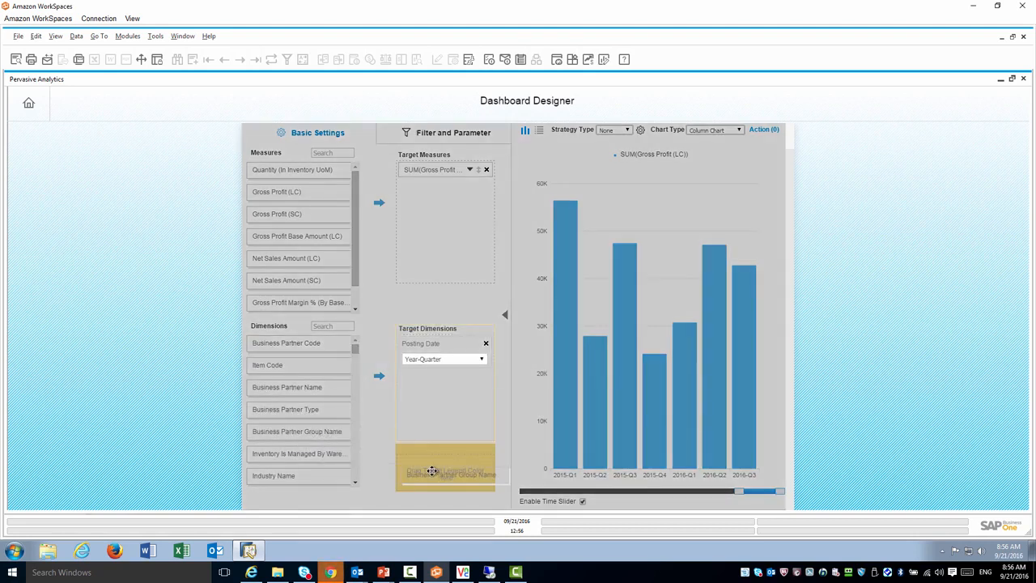
Step: Colour the gross profit bars by Business Partner Group Name in Legend Color
click(446, 472)
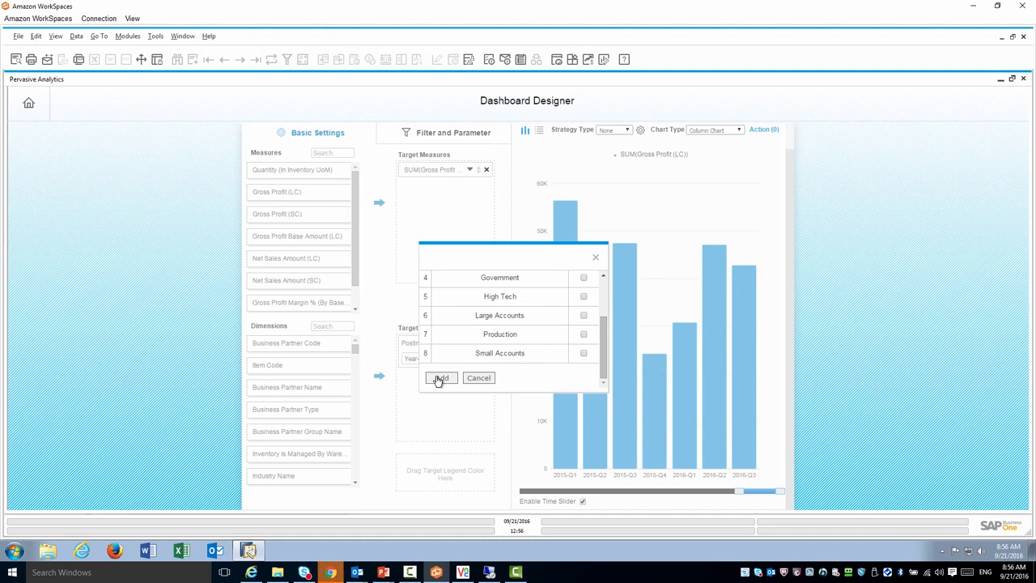
click(440, 378)
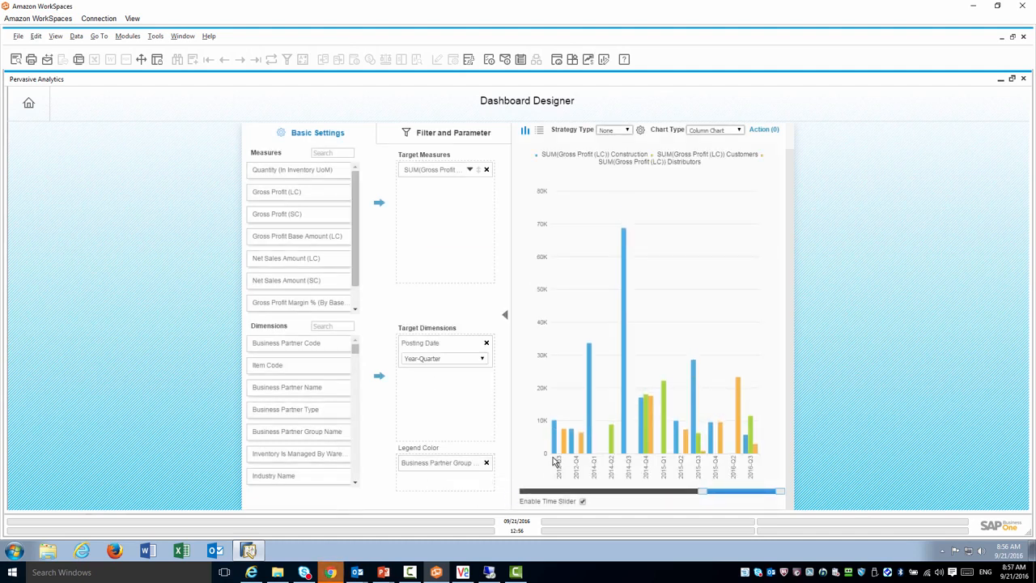
mouse_move(556, 450)
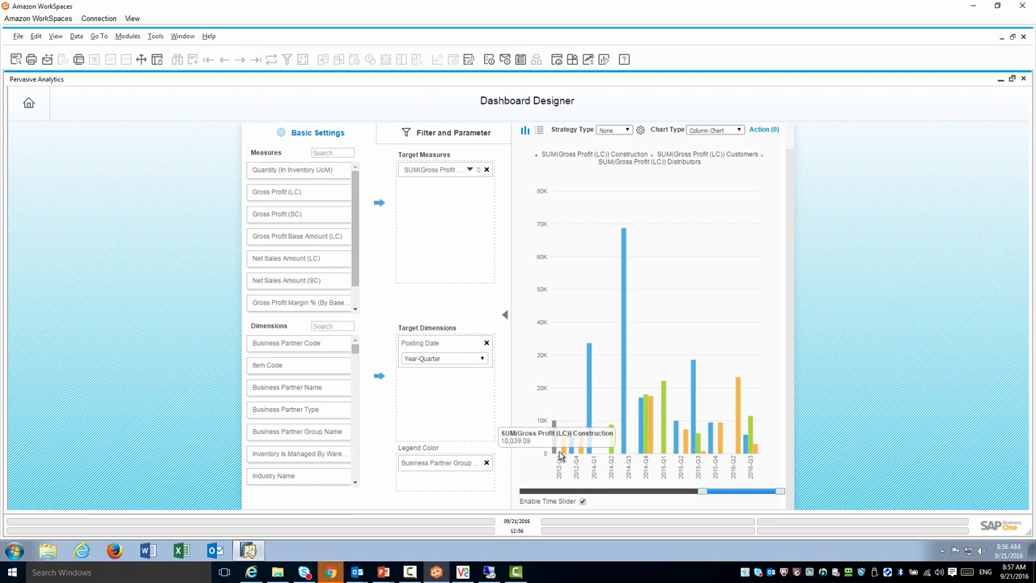
mouse_move(571, 455)
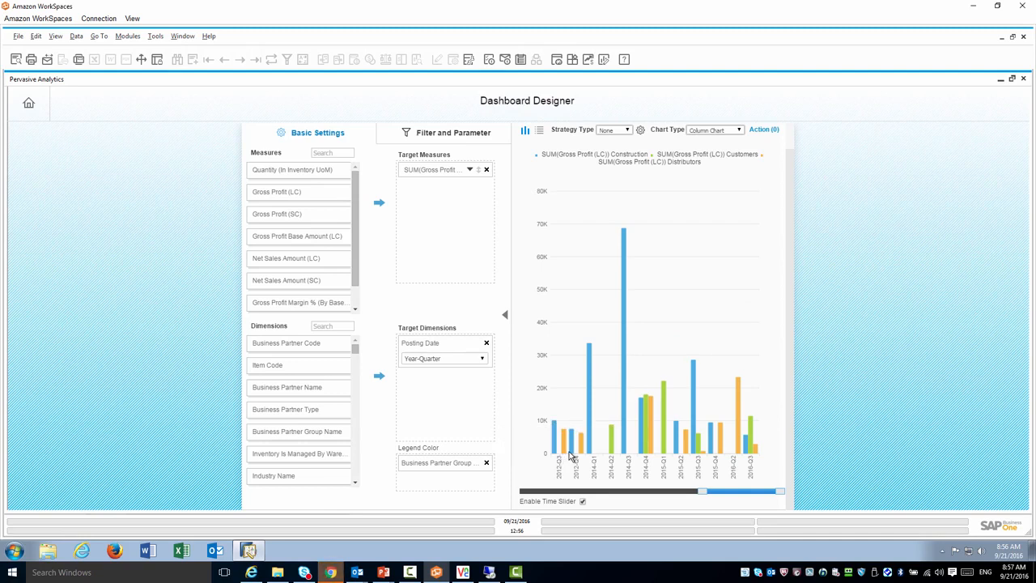
mouse_move(589, 456)
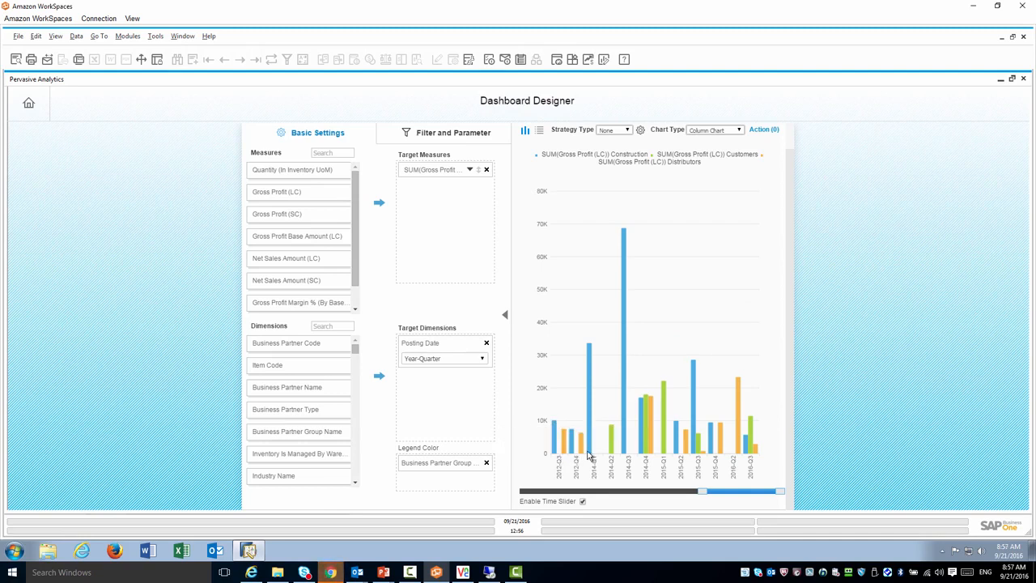
mouse_move(589, 454)
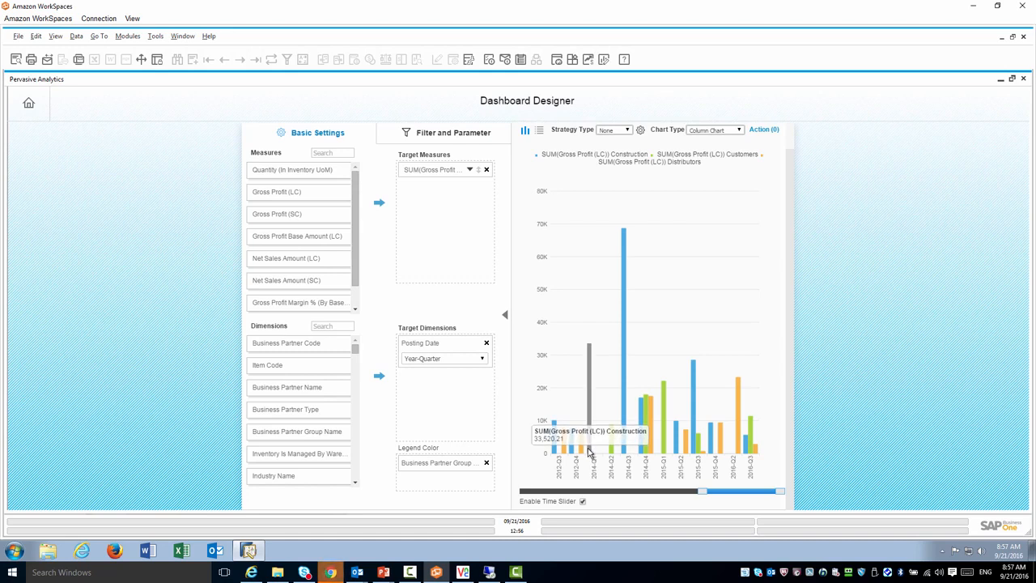
mouse_move(607, 454)
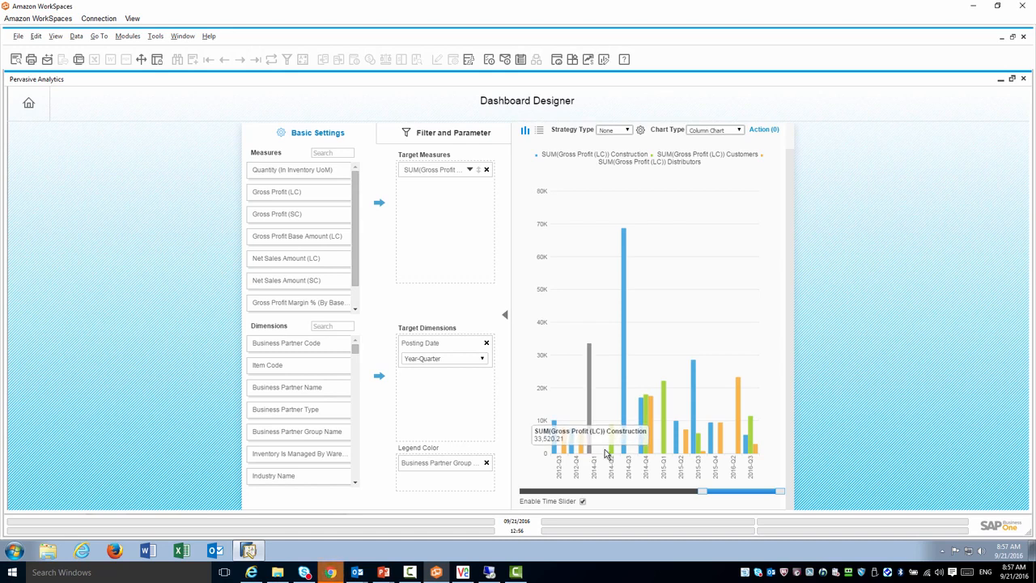
mouse_move(655, 448)
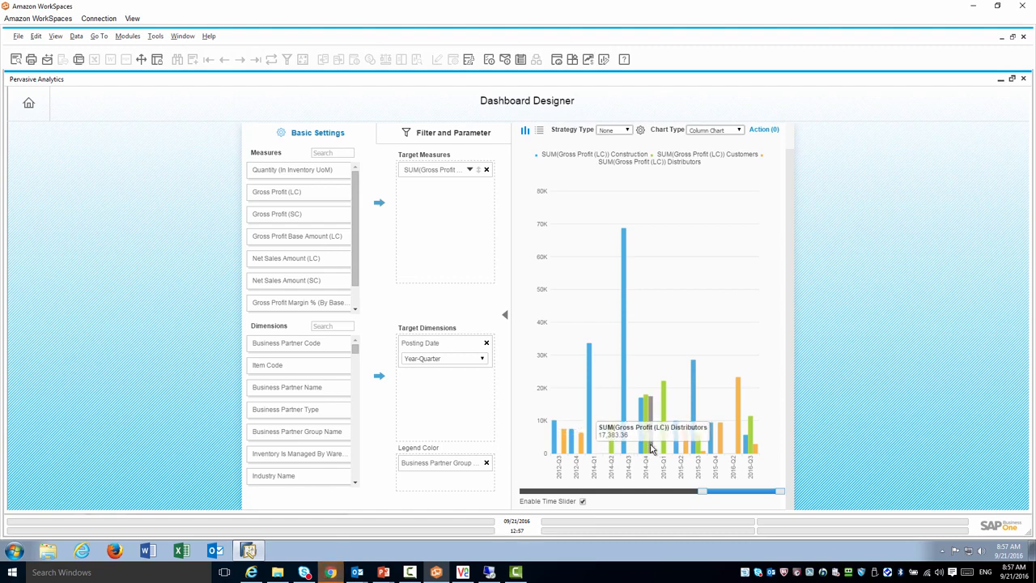
Step: Remove legend and Posting Date, add Quantity as a measure, and plot as Bubble Chart
click(487, 463)
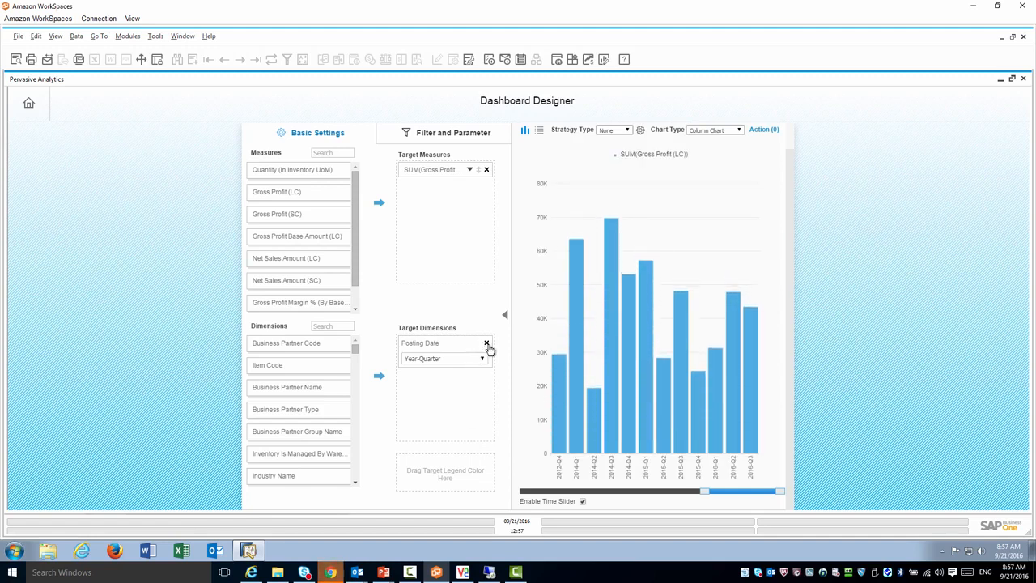
click(486, 343)
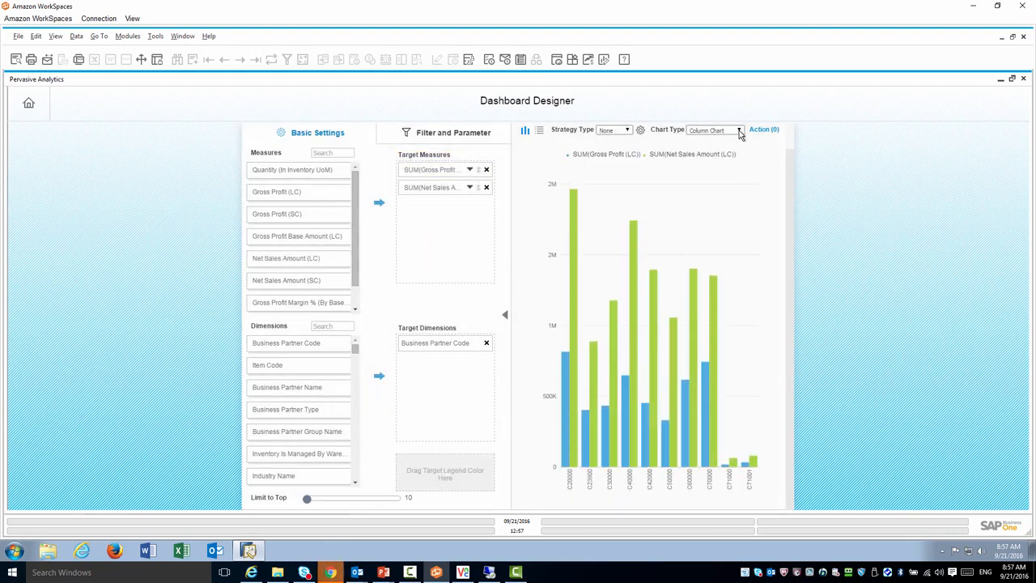
click(715, 130)
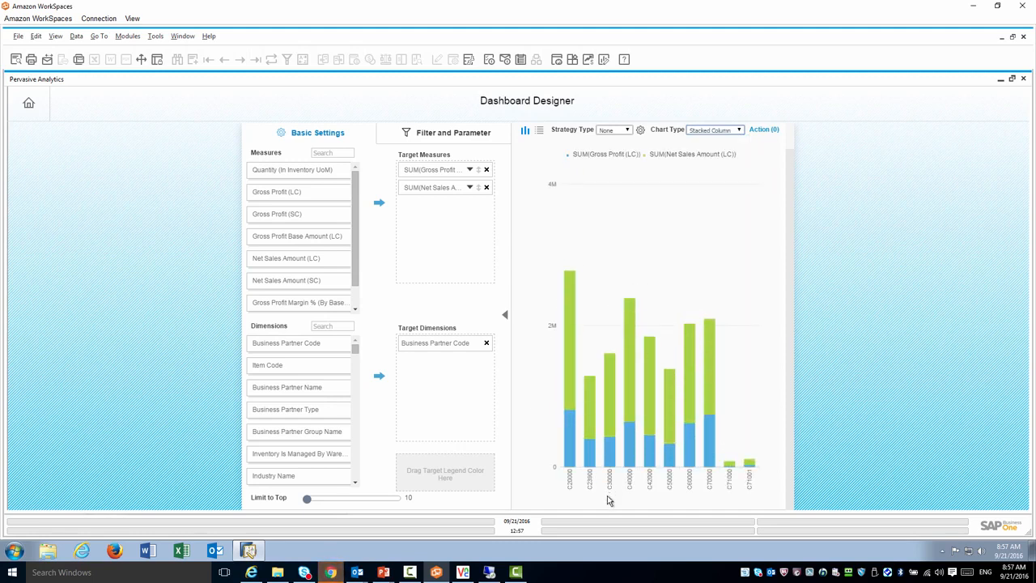
mouse_move(312, 236)
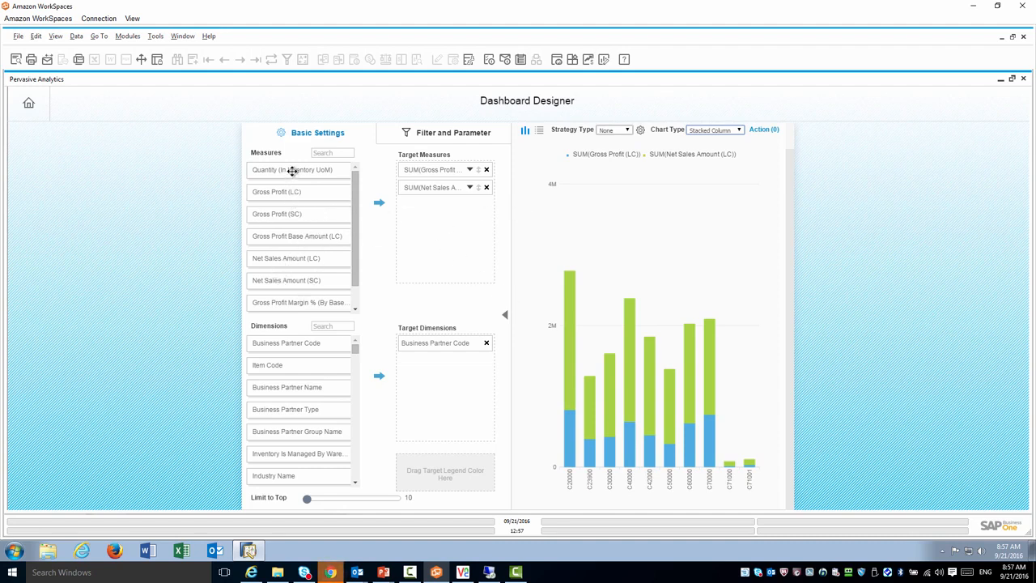
drag(292, 170, 443, 215)
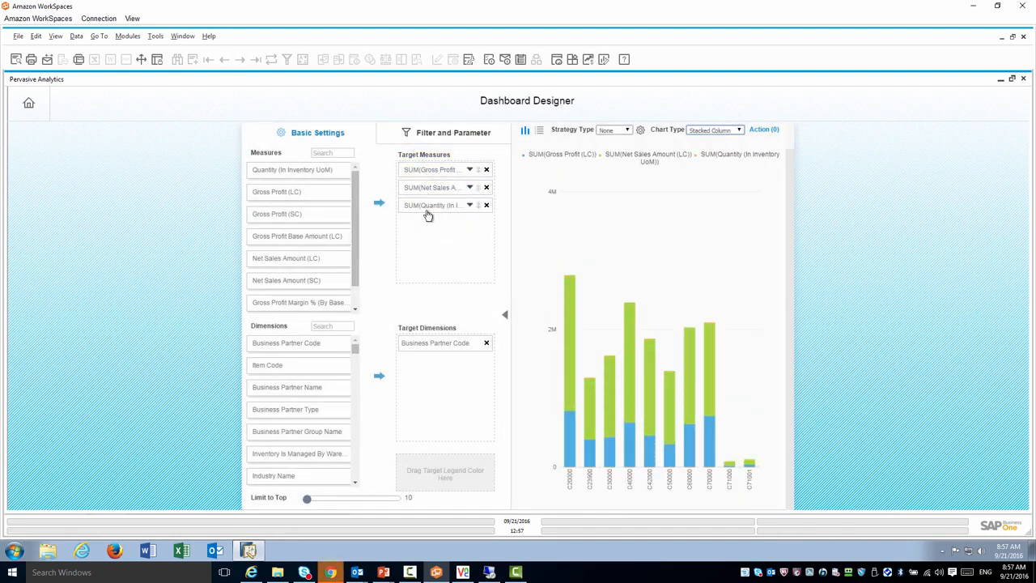
click(738, 130)
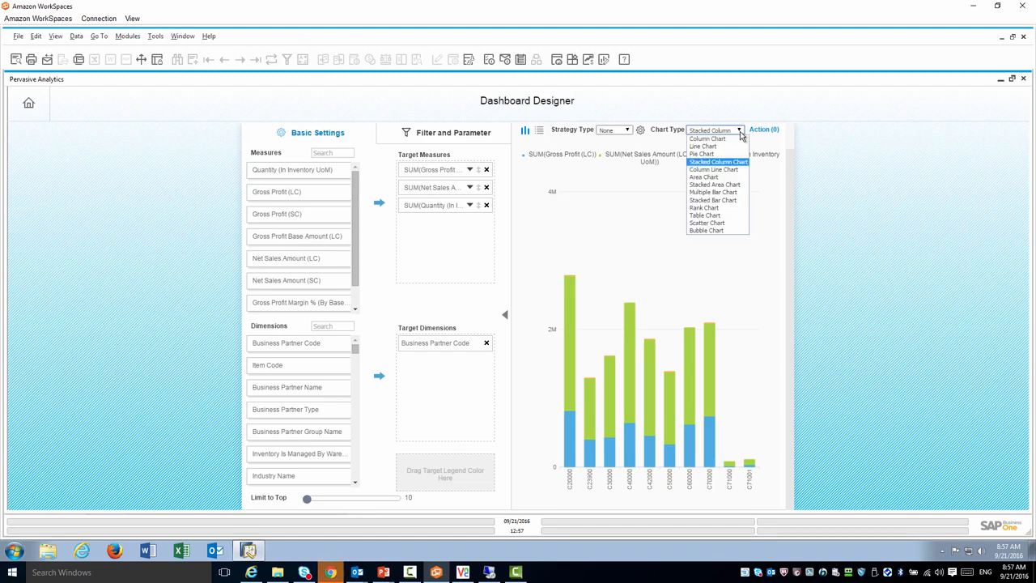
mouse_move(704, 231)
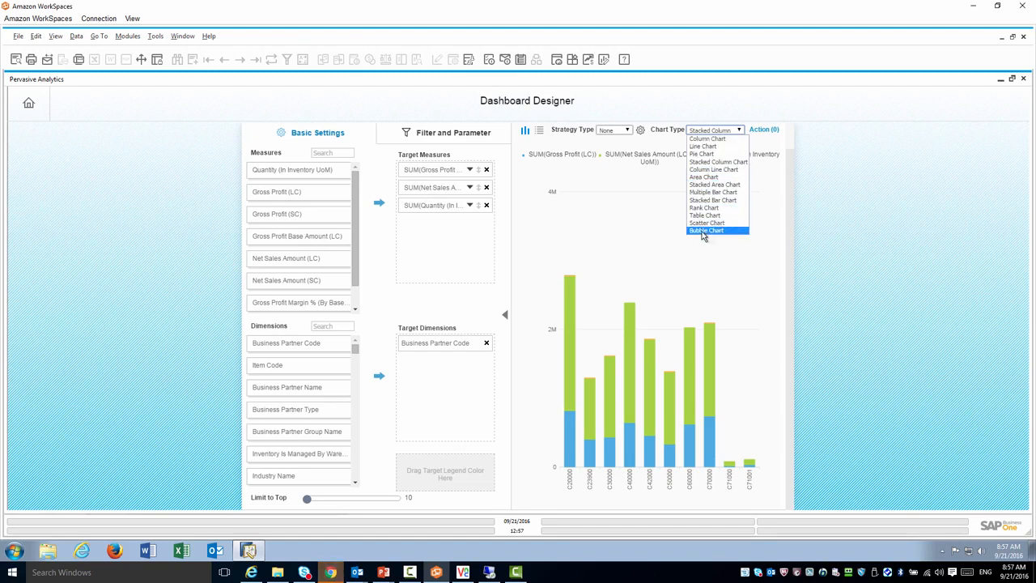
click(707, 231)
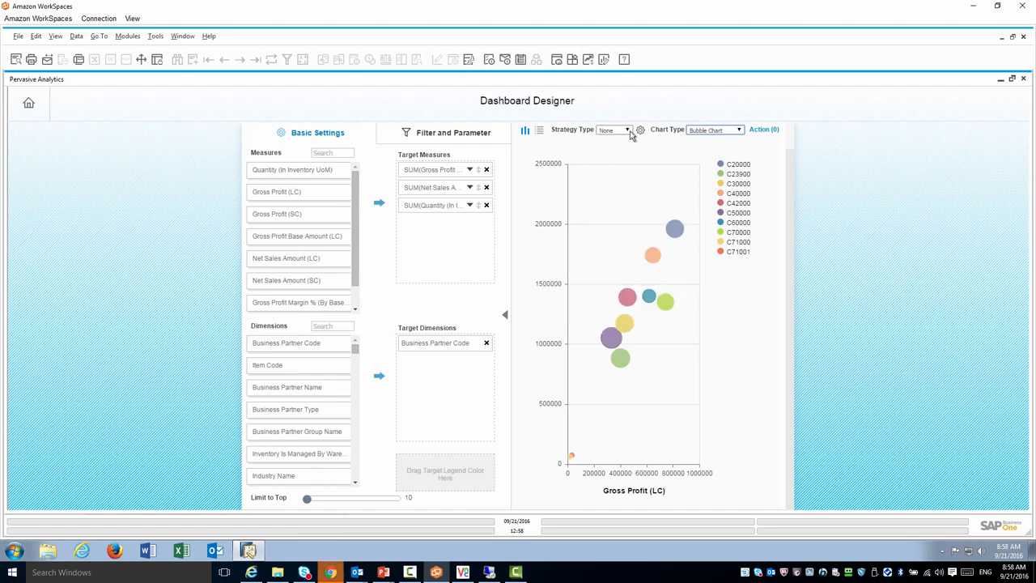
Step: Set the bubble chart's Strategy Type to K-Means Clustering
click(628, 129)
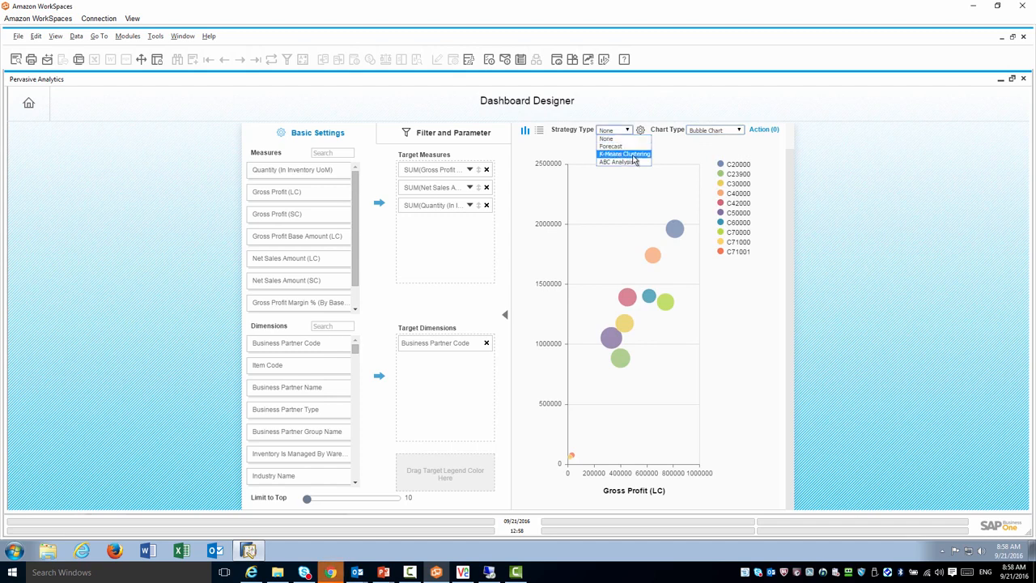
click(624, 154)
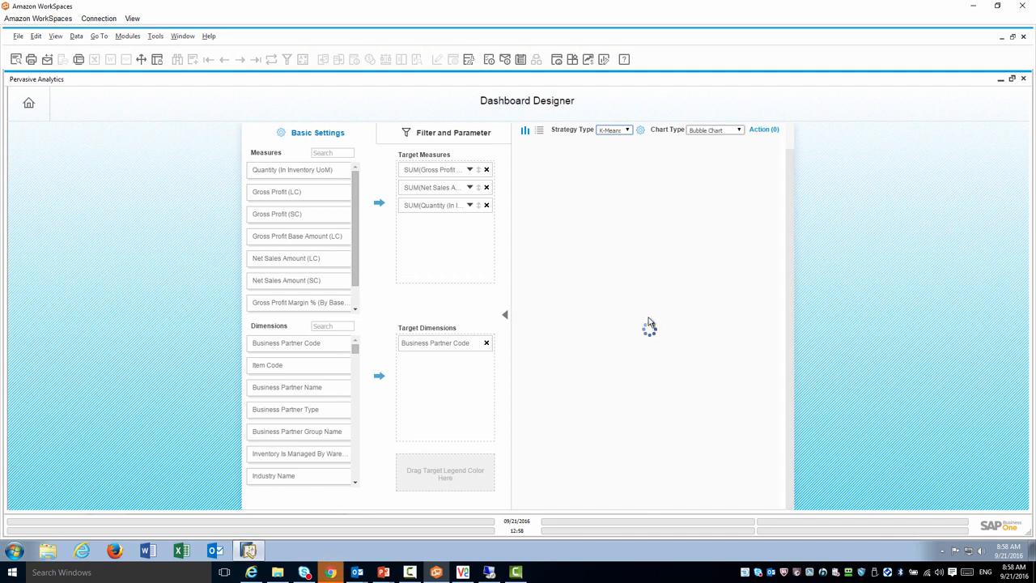
mouse_move(708, 291)
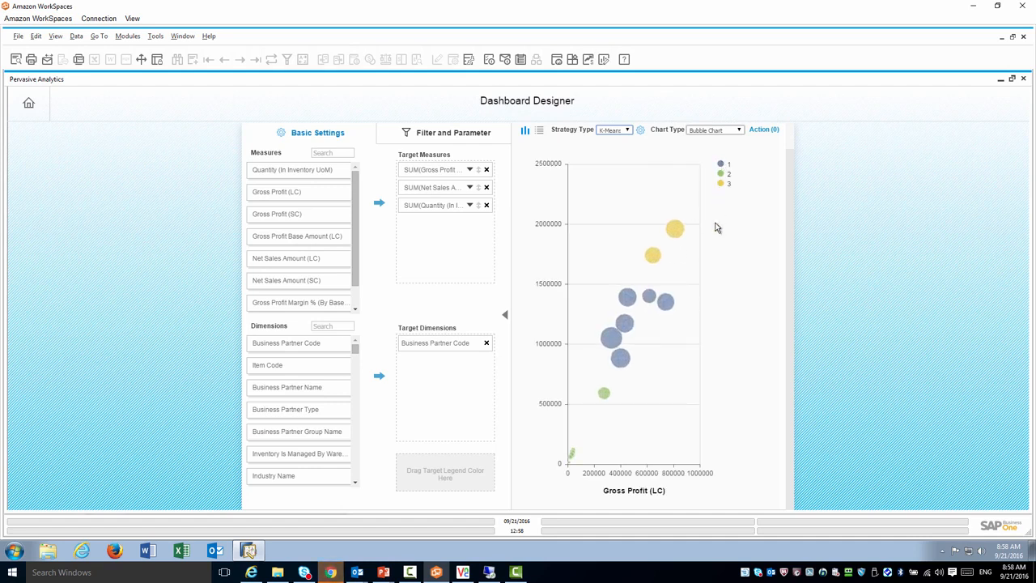
mouse_move(721, 166)
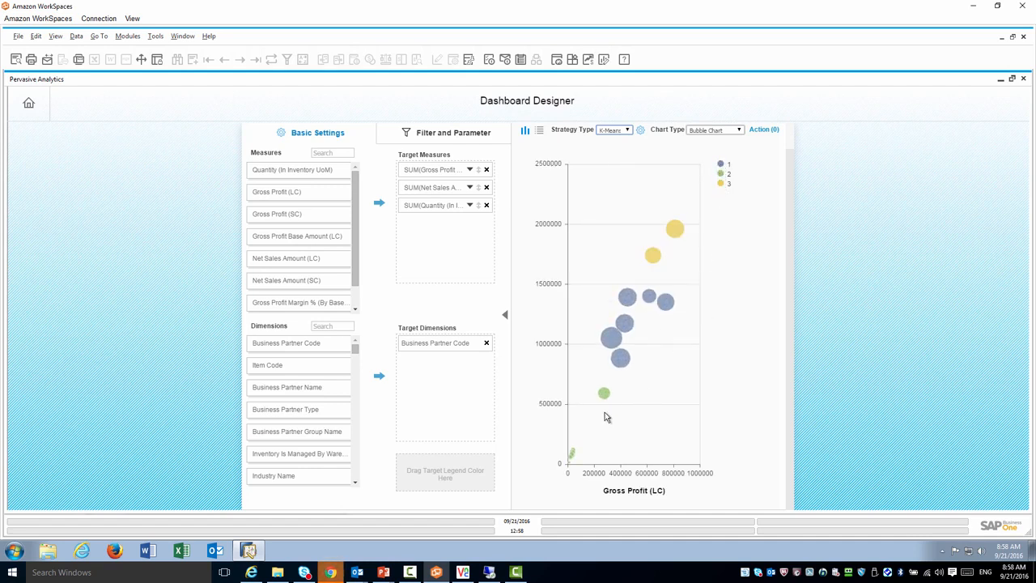
mouse_move(675, 228)
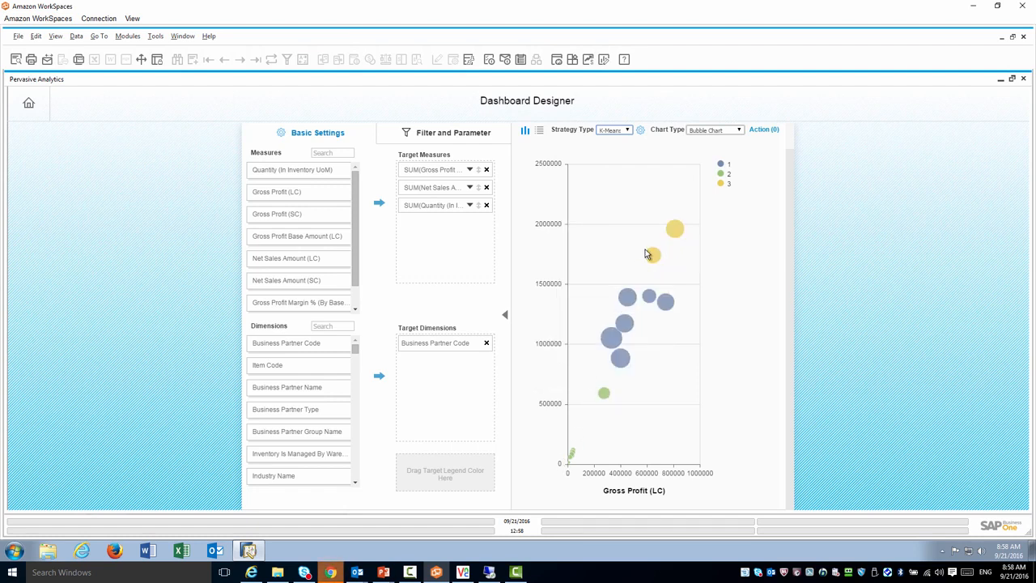
Step: Raise the K-Means Number of Clusters slider from 3 to 5
click(640, 129)
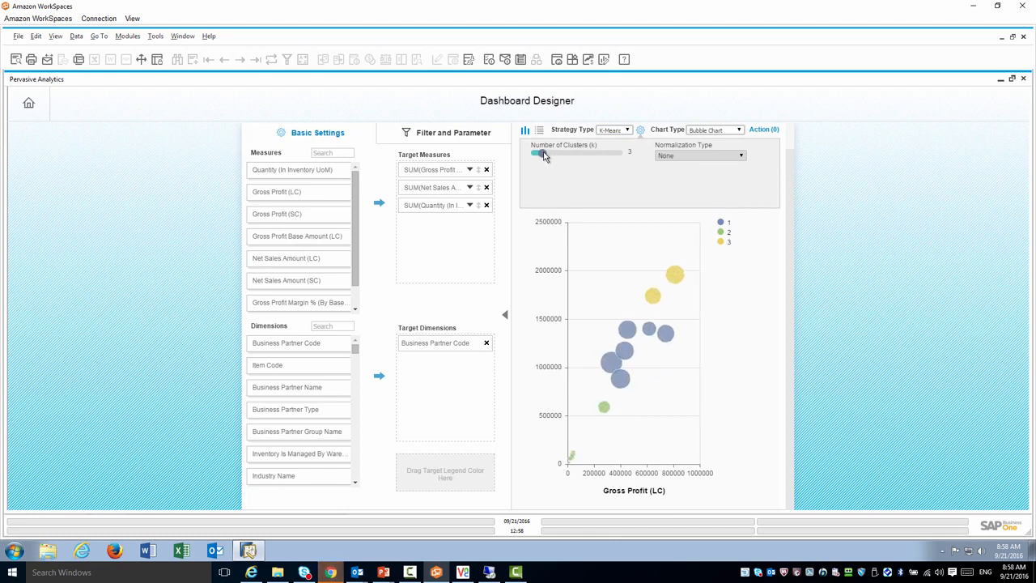
drag(536, 153, 563, 153)
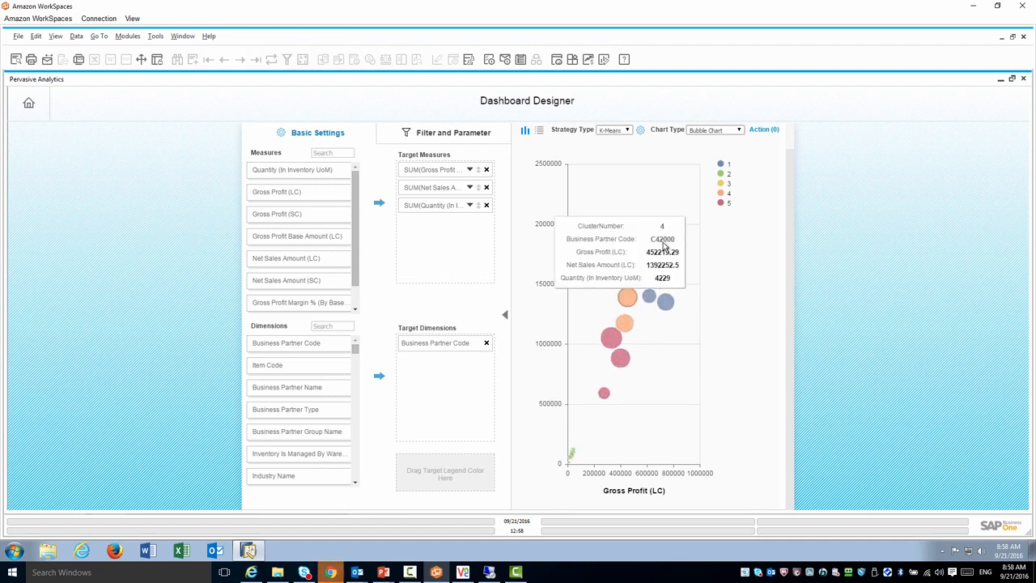
mouse_move(726, 299)
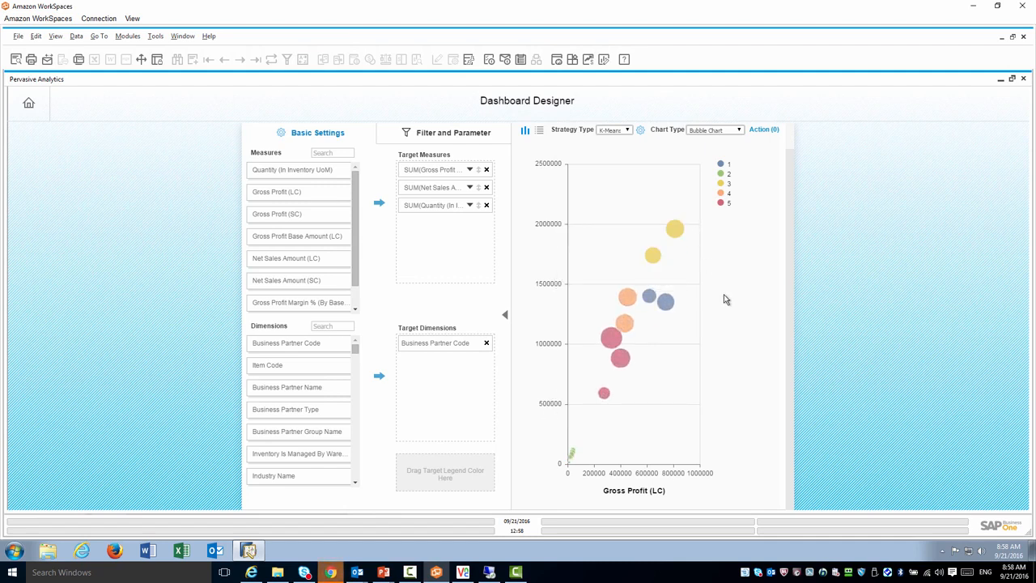
mouse_move(602, 414)
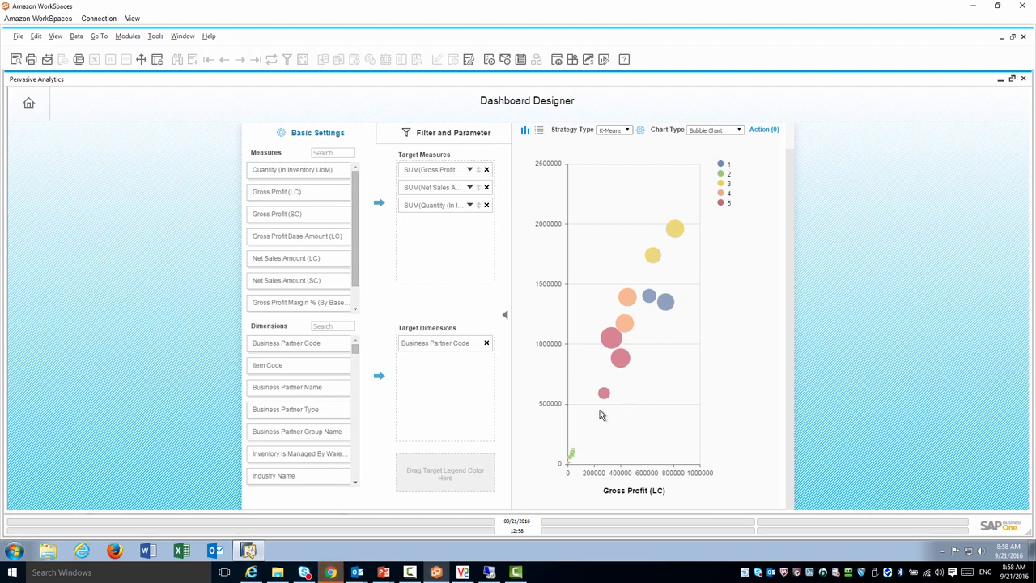
mouse_move(632, 134)
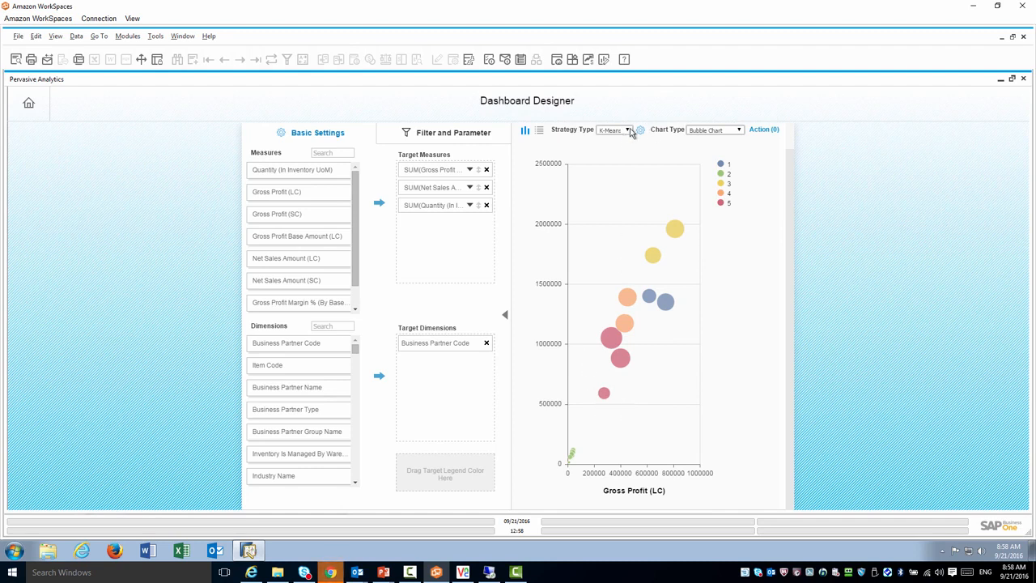
Step: Set Strategy Type to None, remove Quantity, and switch back to Column Chart
click(625, 130)
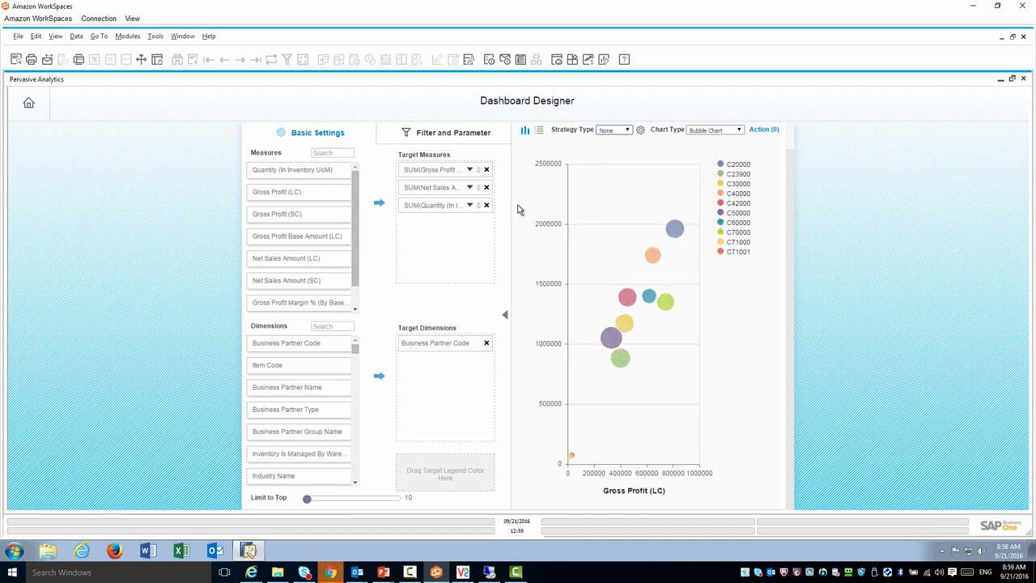
click(487, 205)
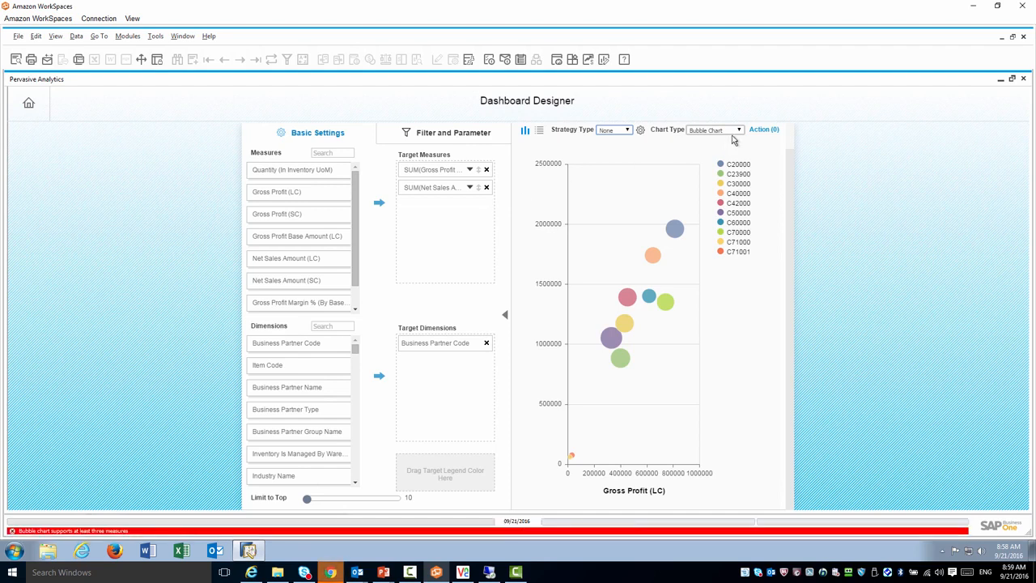
click(714, 129)
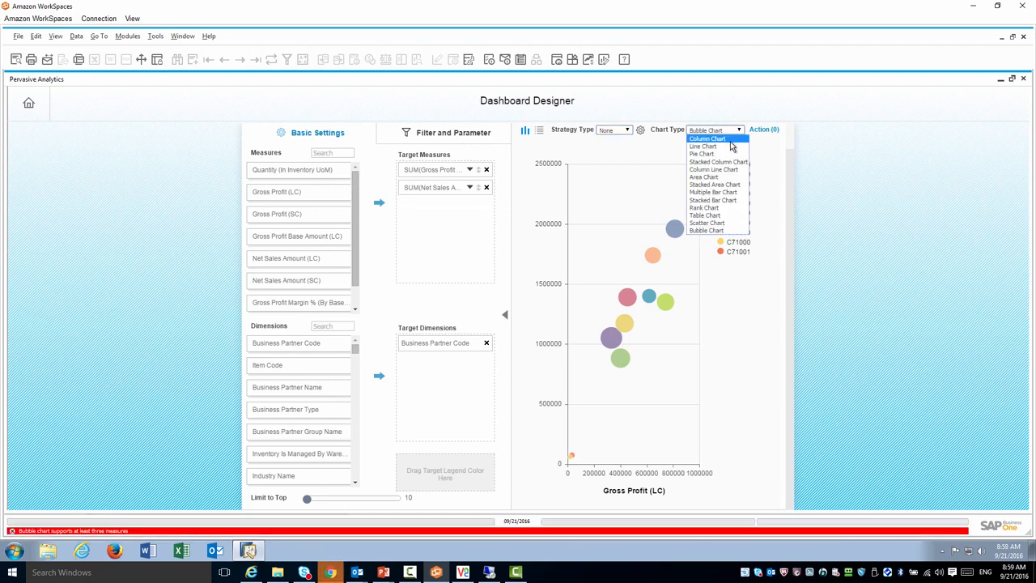
click(706, 138)
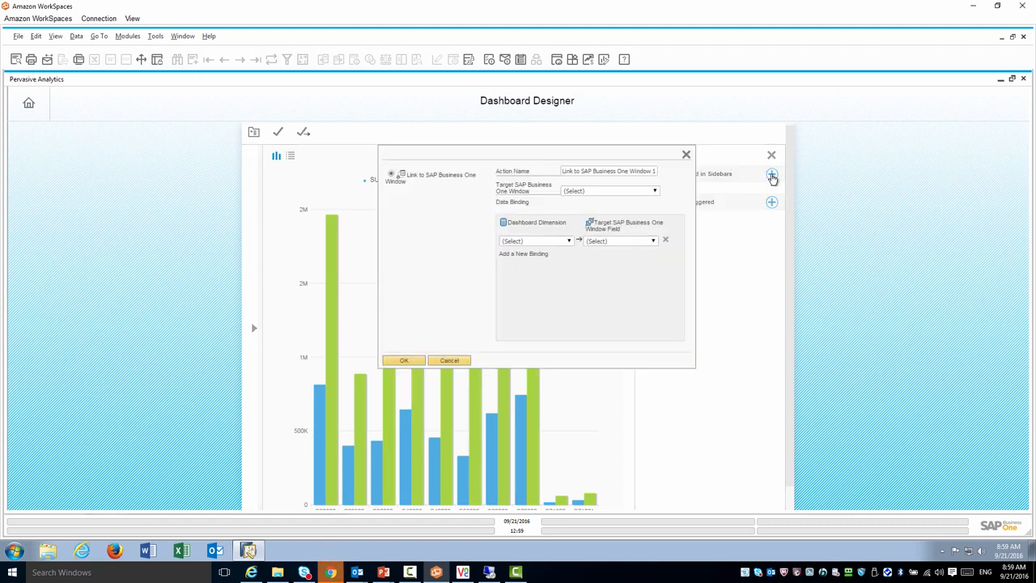
mouse_move(636, 170)
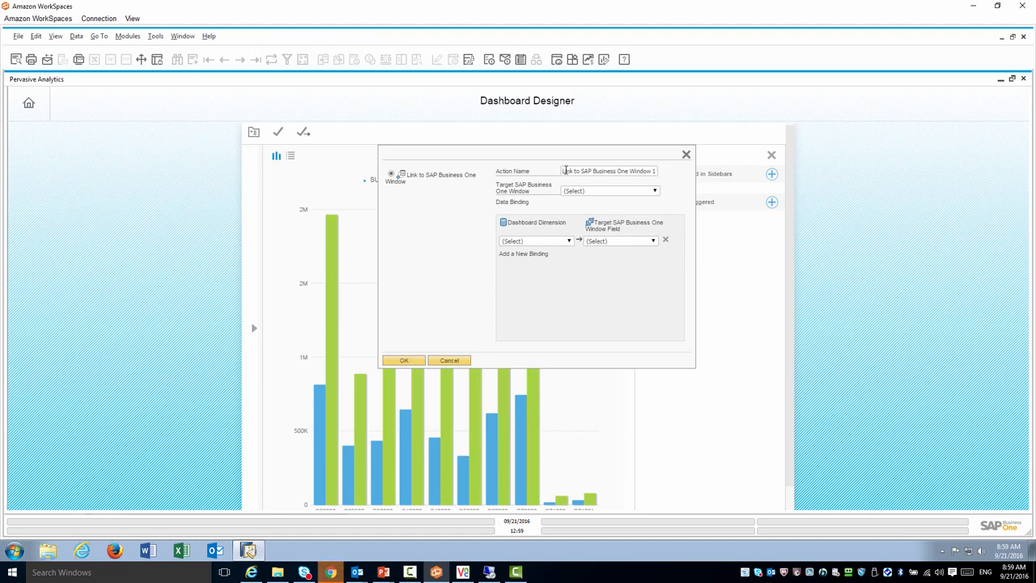
Step: Name the action 'Sales Vs. GP', targeting Business Partner Master Data with Business Partner Code mapped to BP Code
triple_click(609, 171)
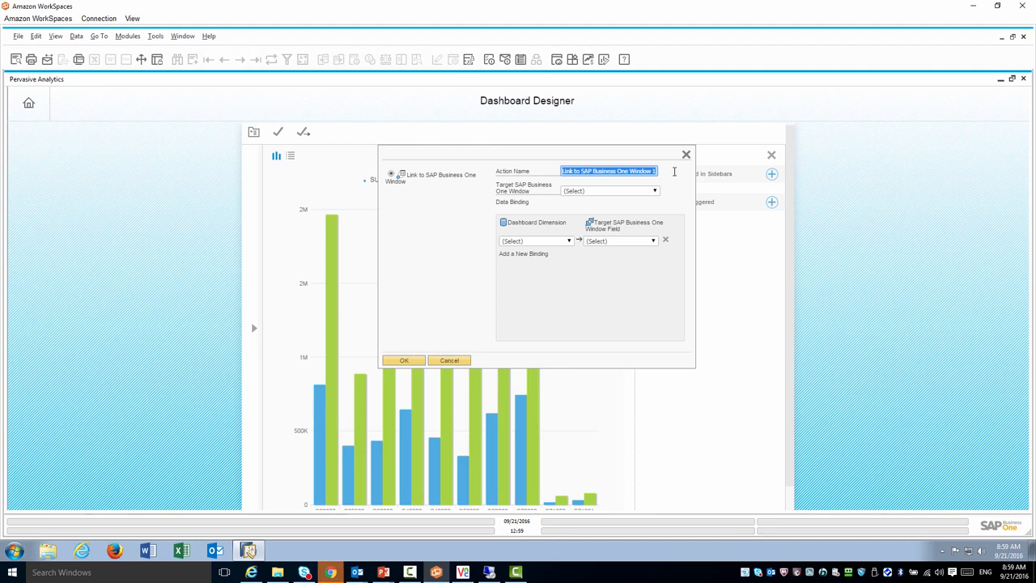
text(Sales Vs. GP)
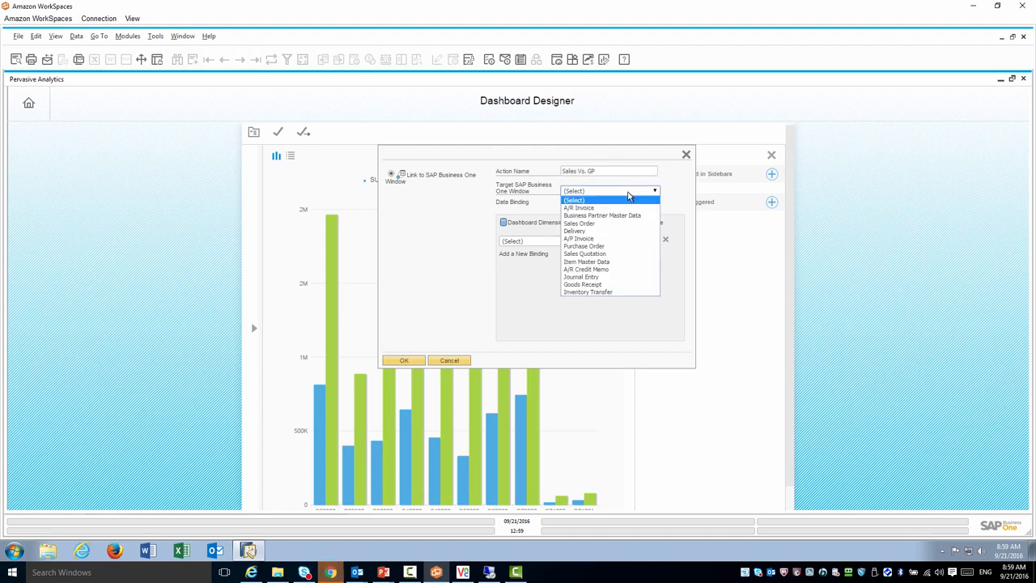
click(602, 215)
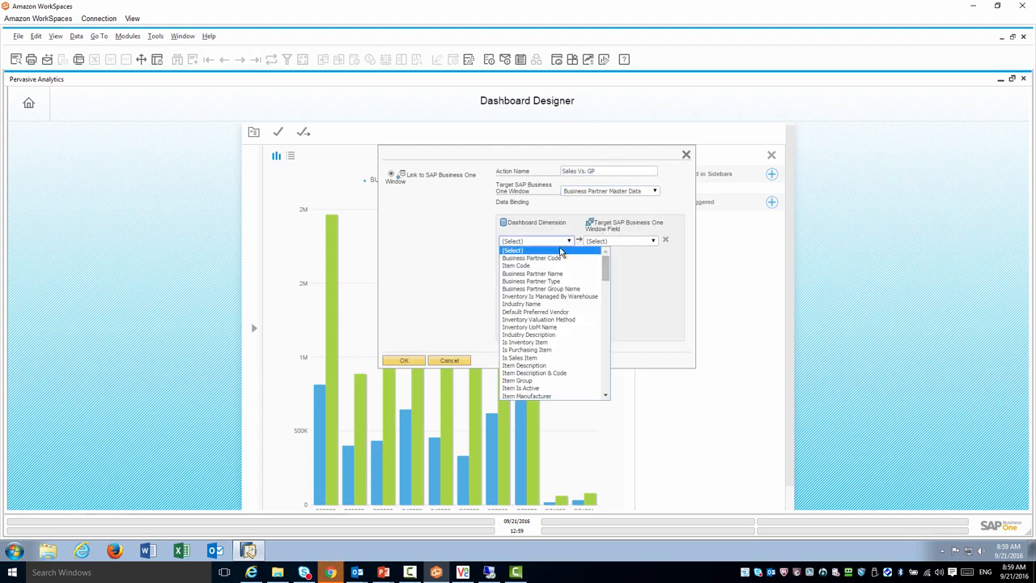
click(527, 257)
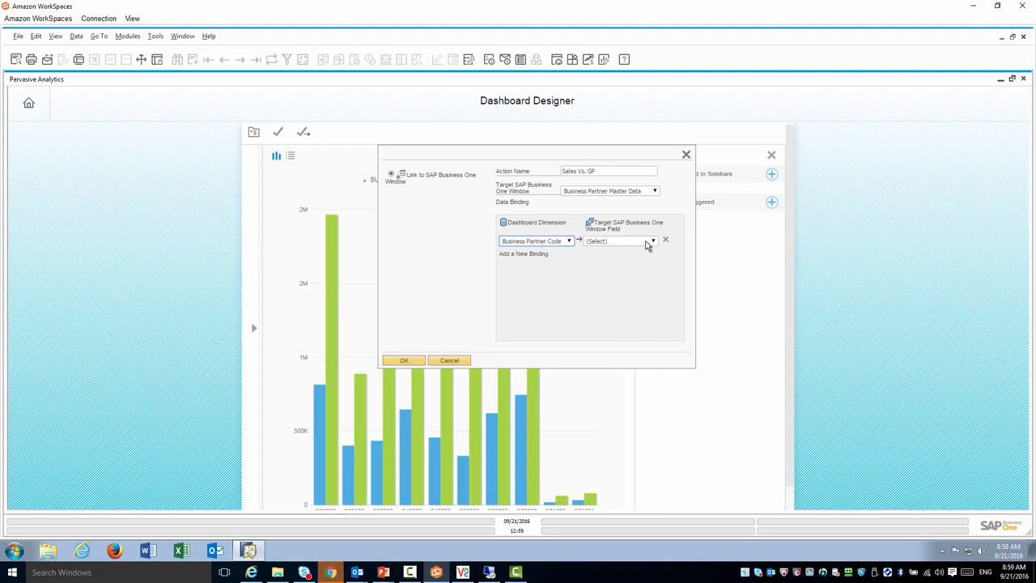
click(652, 240)
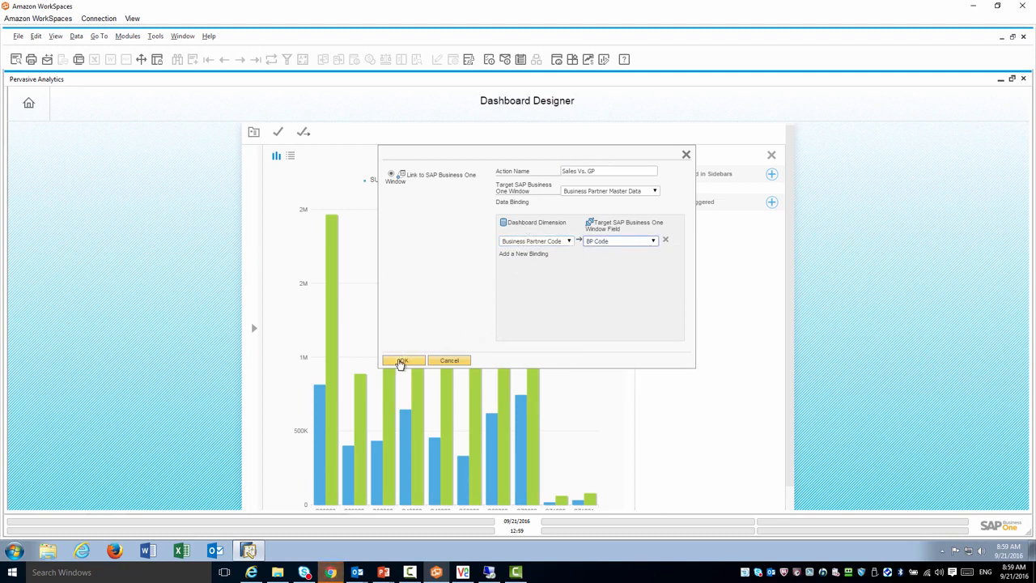
click(402, 360)
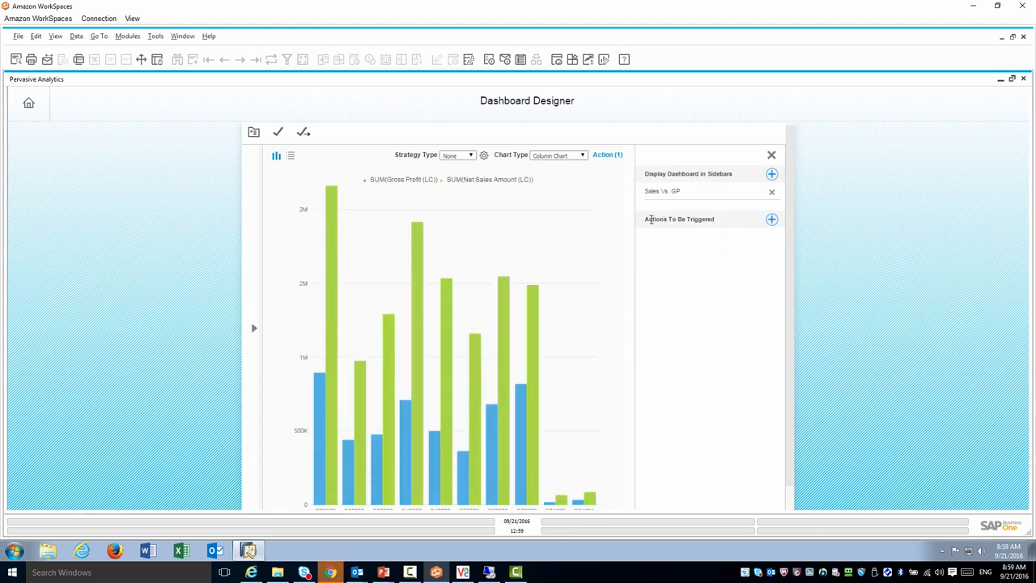
Step: Save the action, then add 'Open BP master' binding Business Partner Code to BP Code
click(771, 218)
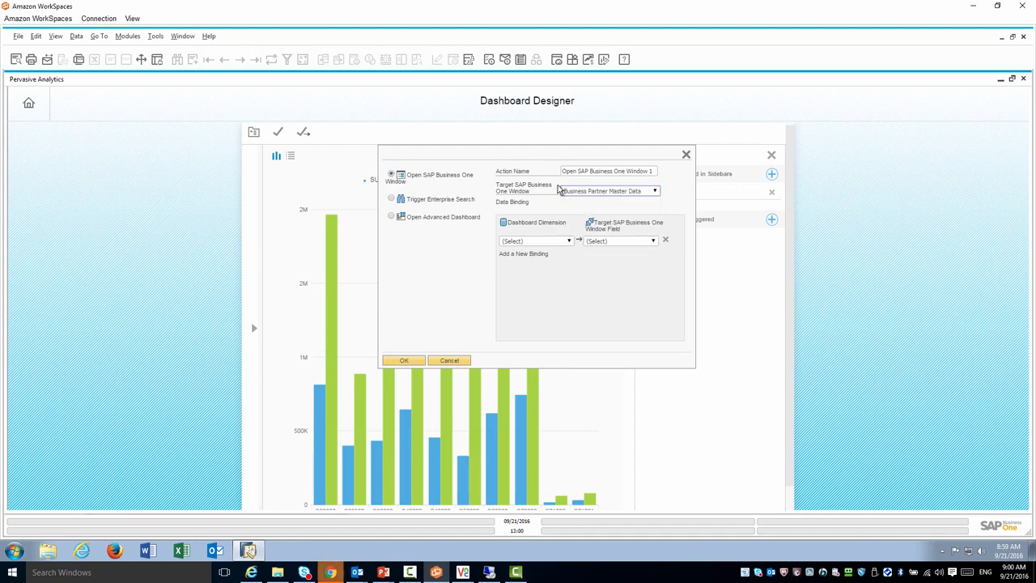
triple_click(607, 171)
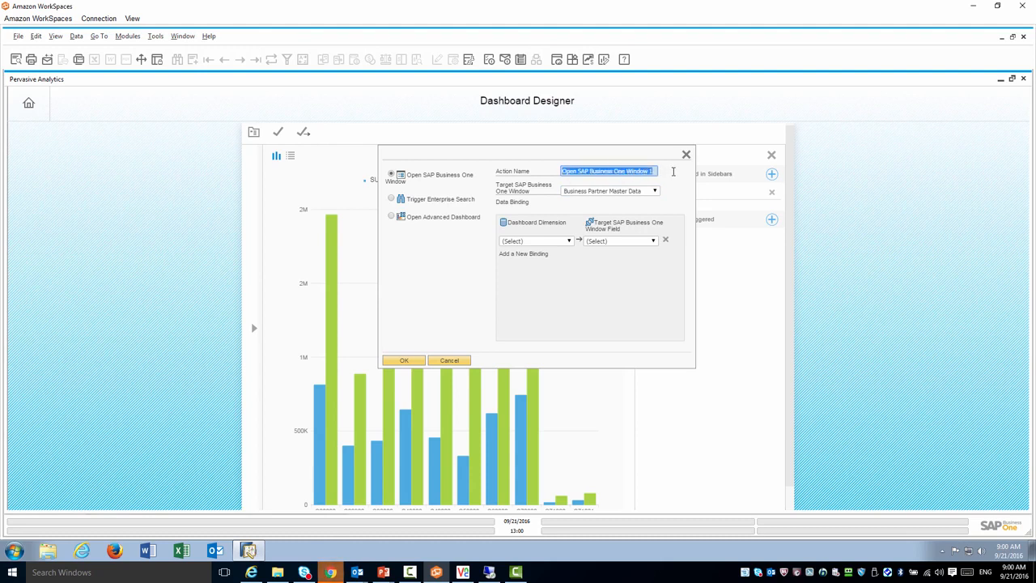
text(Open BP master)
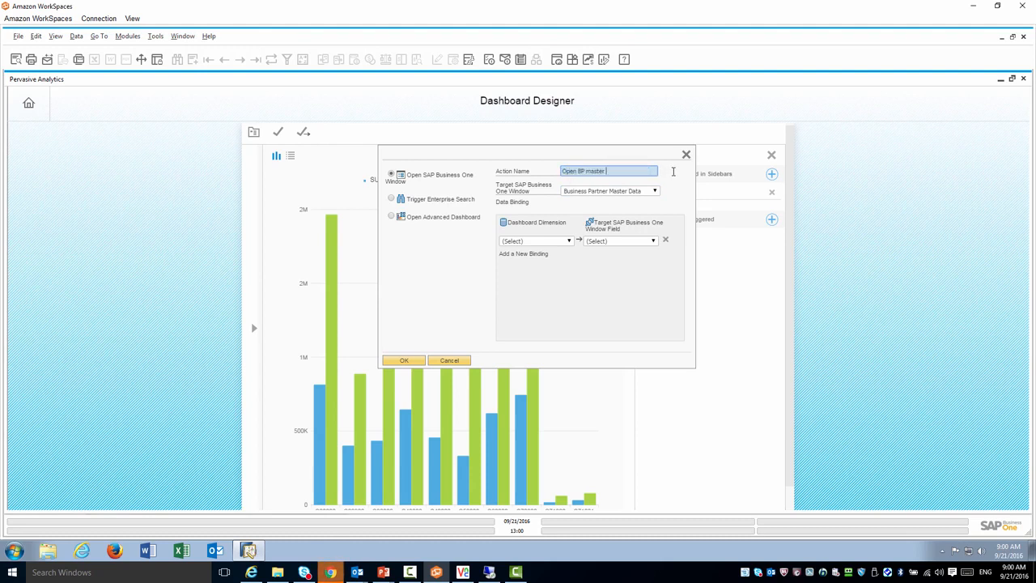
click(567, 241)
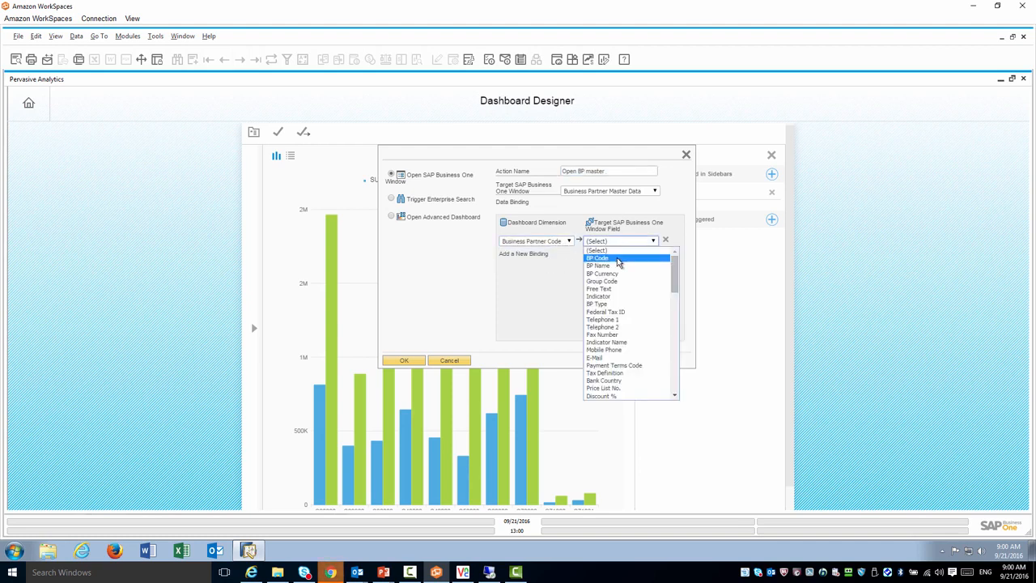
click(597, 257)
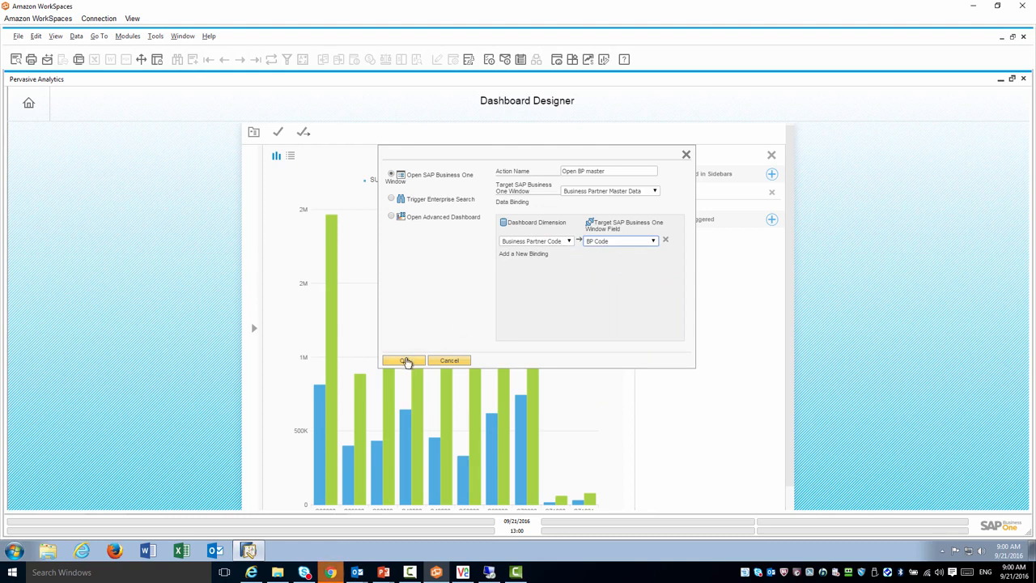
click(405, 360)
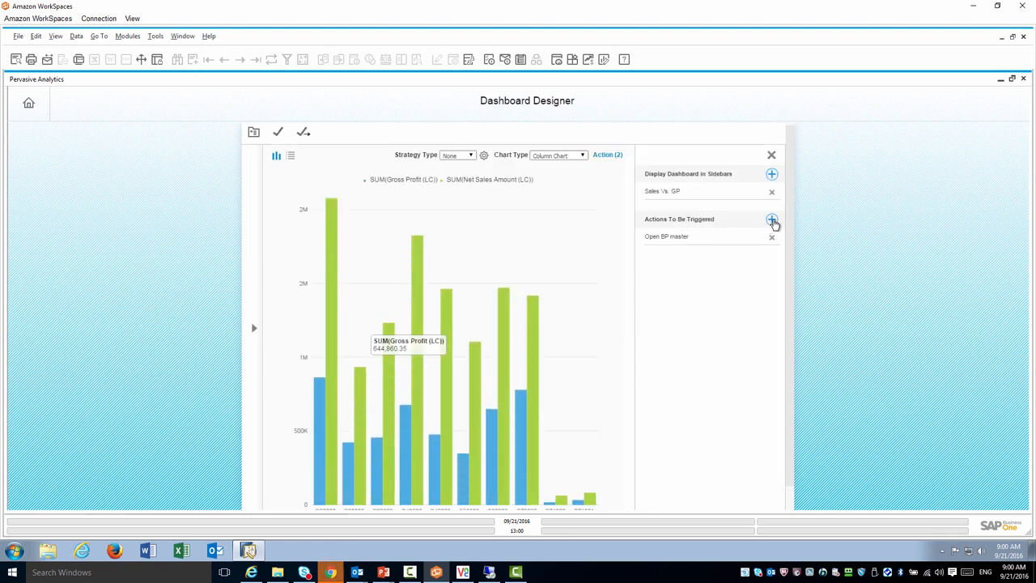
mouse_move(772, 219)
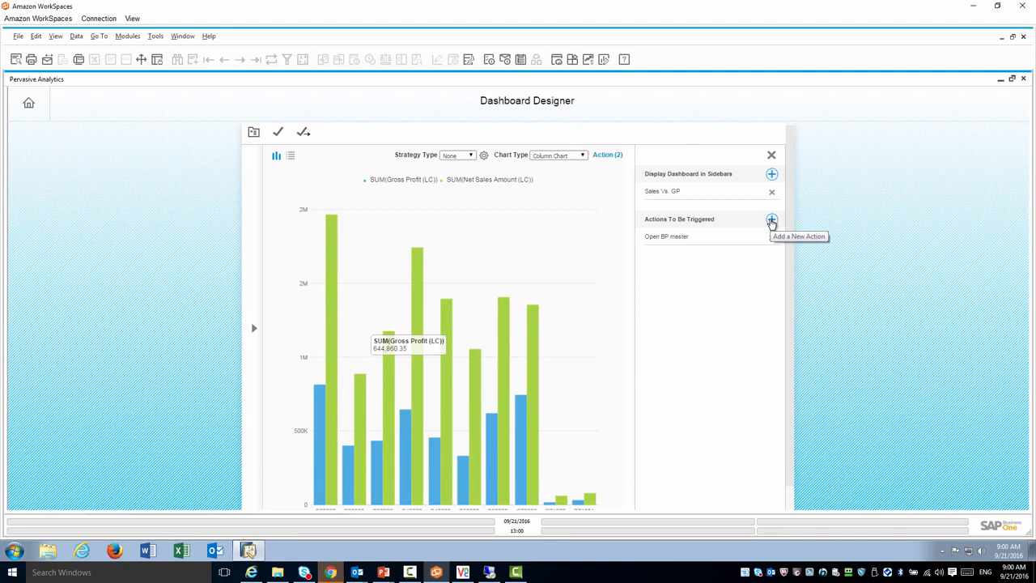
Step: Add a 'Search BP' enterprise search action on Business Partner Code
click(771, 219)
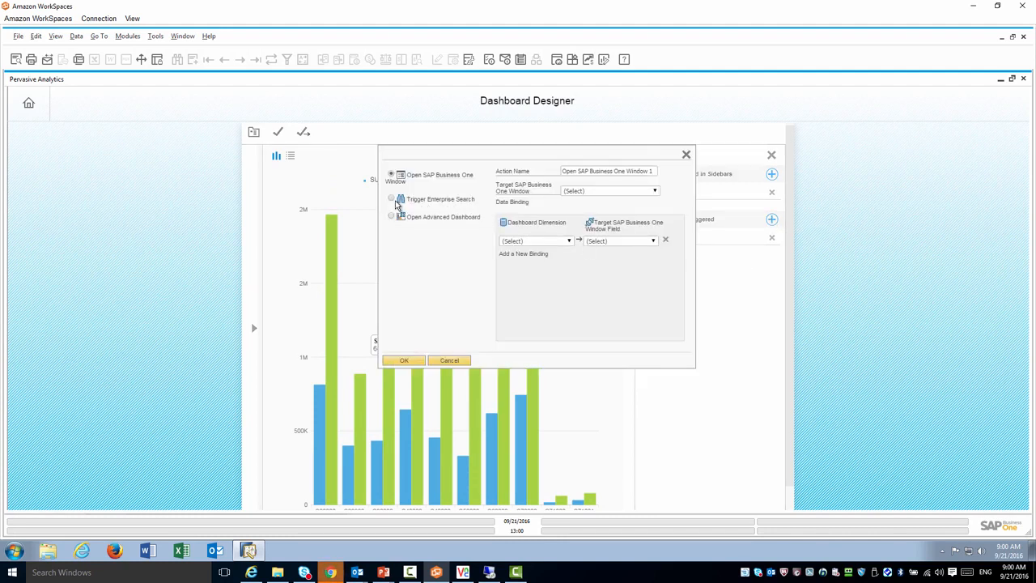
click(391, 198)
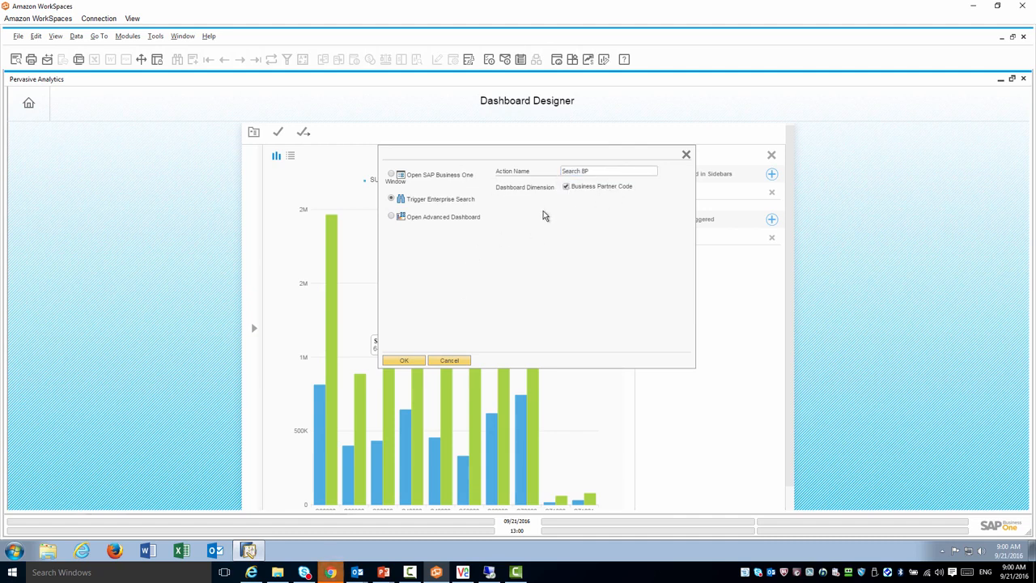
click(404, 360)
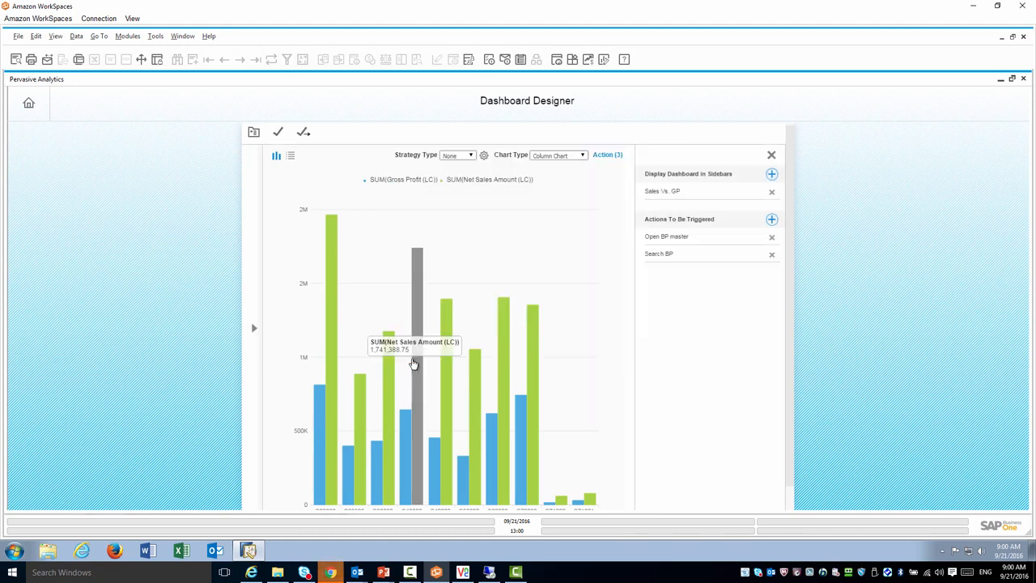
mouse_move(771, 220)
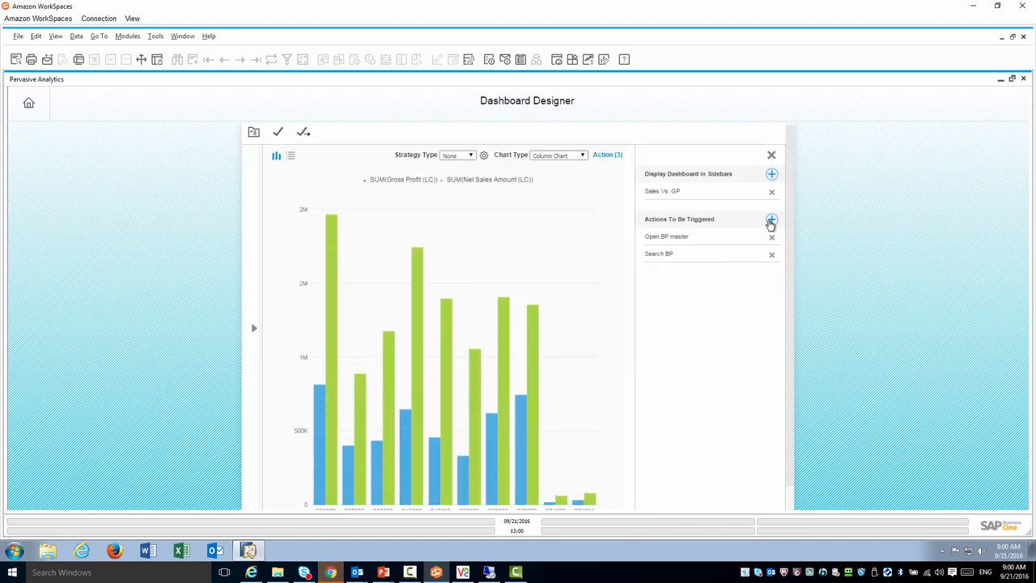
Step: Add a new Open Advanced Dashboard action targeting the Customer 360 dashboard
click(771, 219)
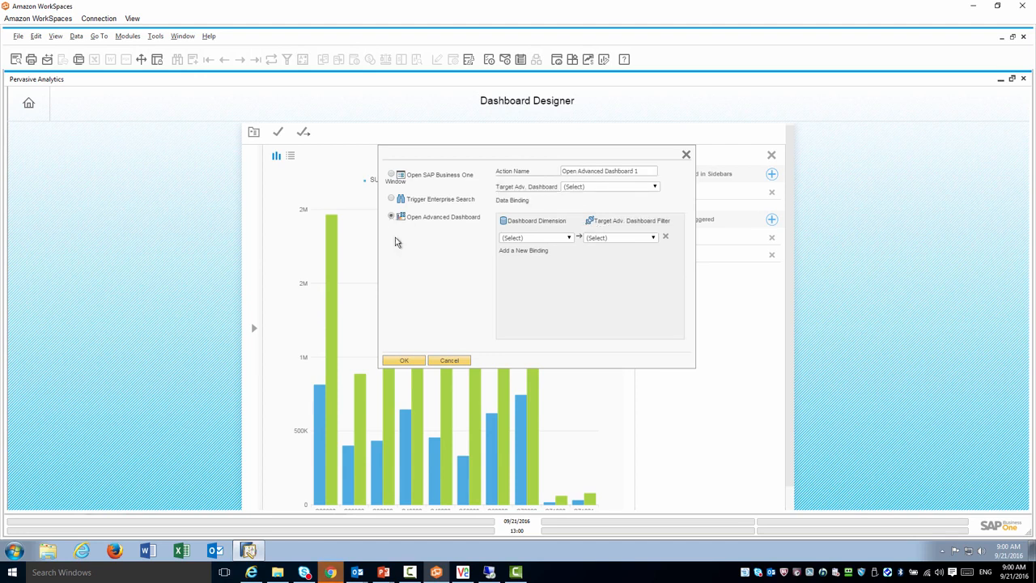
click(654, 186)
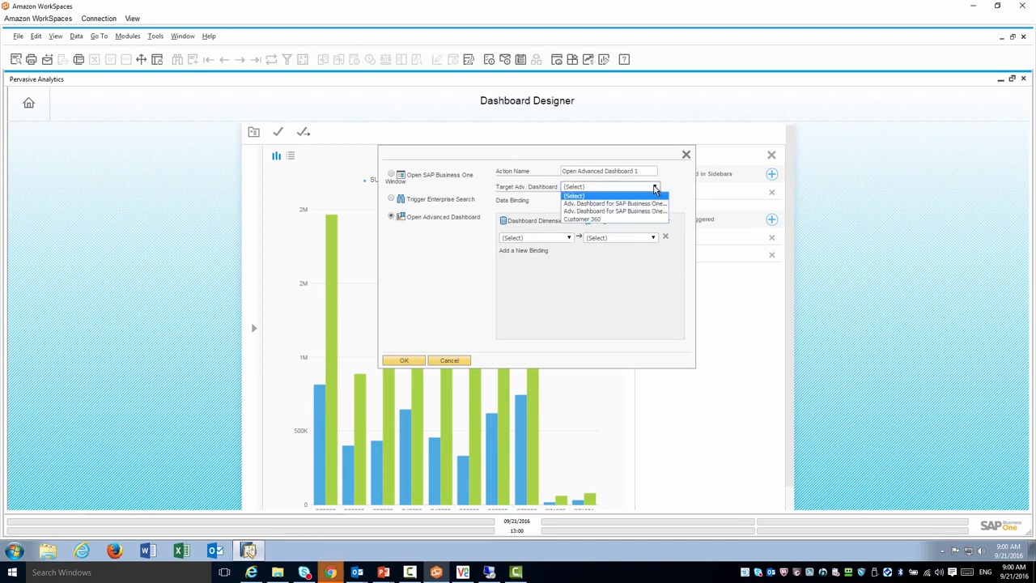
click(583, 219)
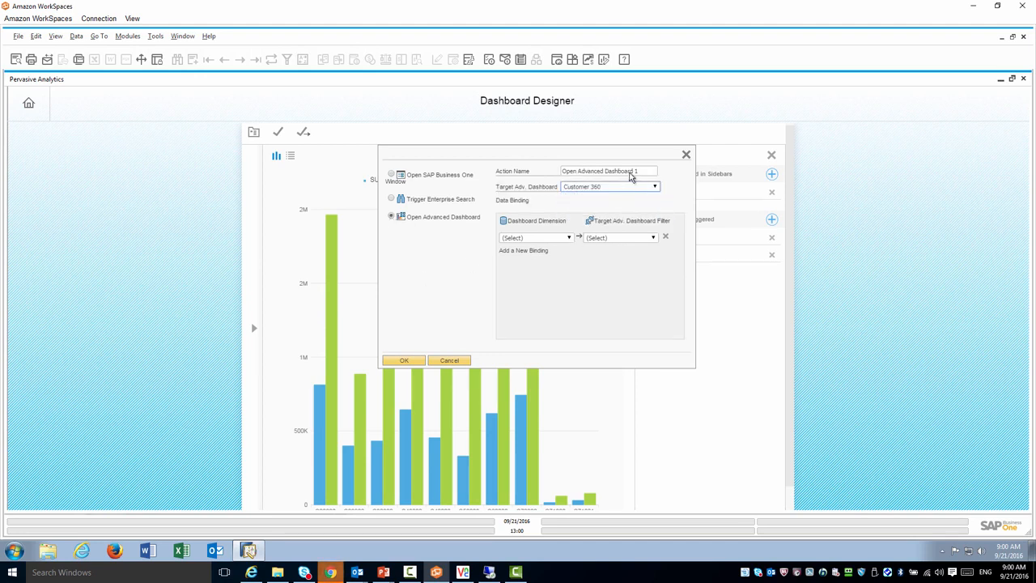
triple_click(608, 171)
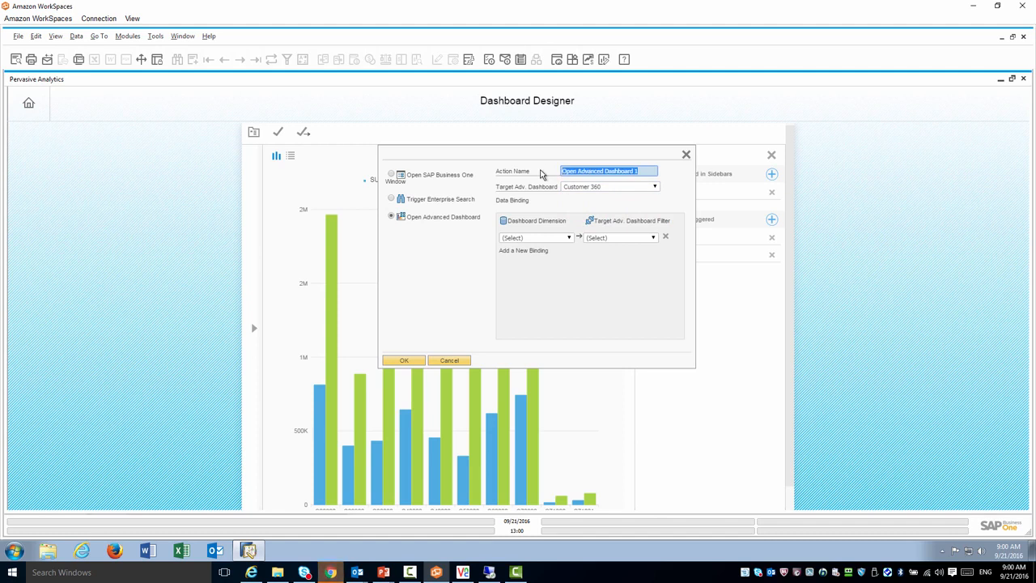
Step: Name the action 'Customer 360' and filter by Business Partner Code
text(Customer 360)
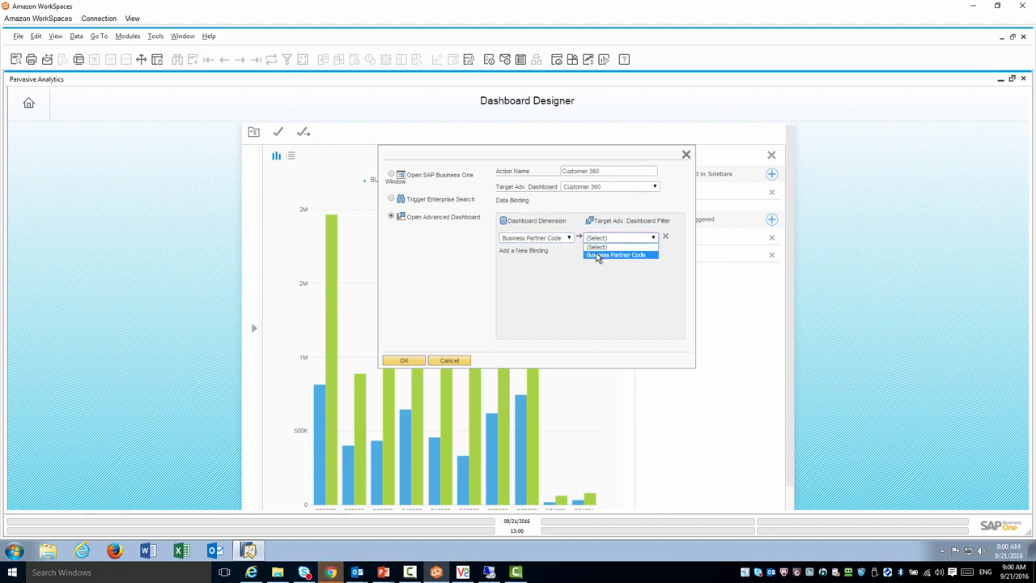
click(615, 254)
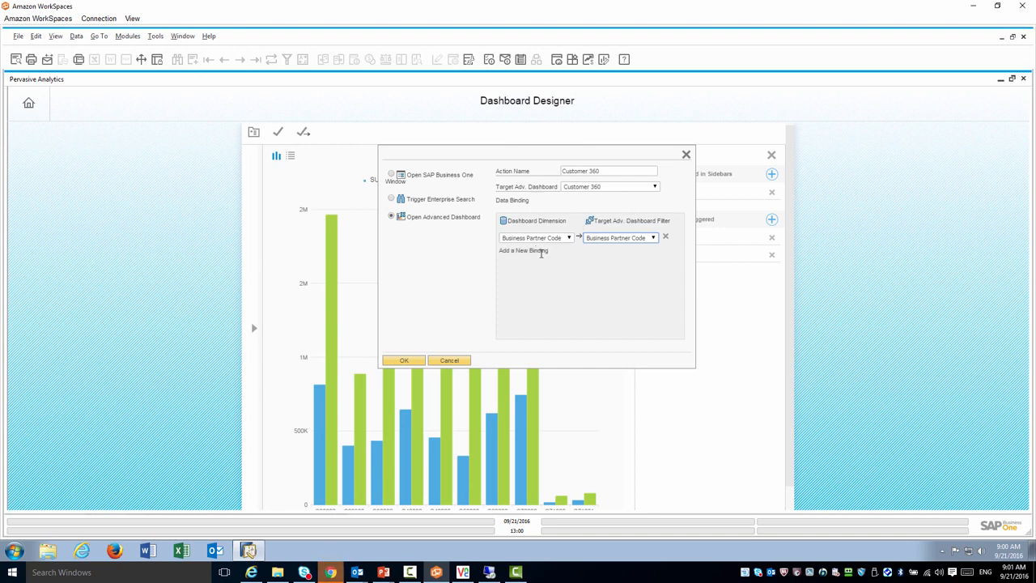
mouse_move(544, 271)
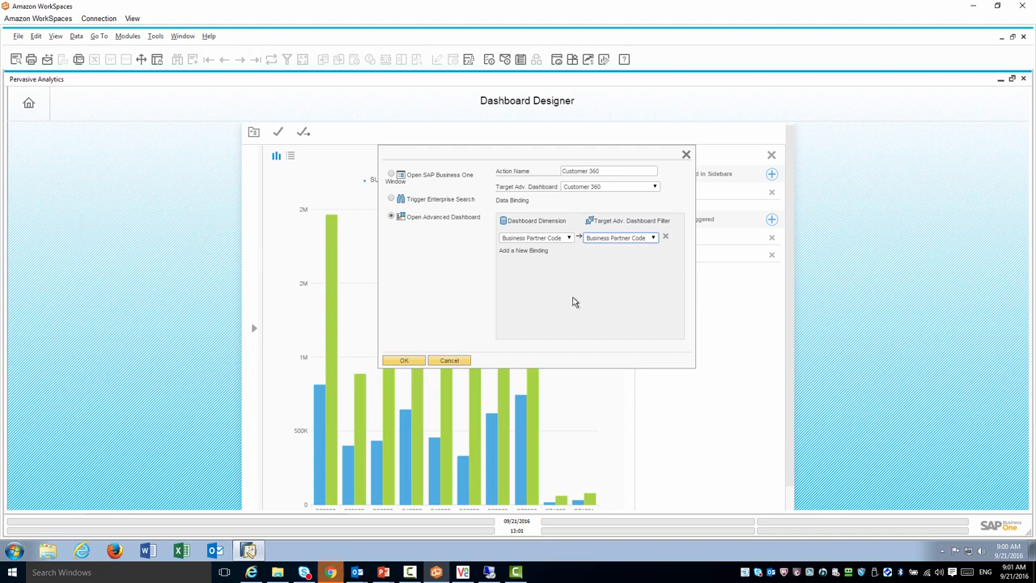
click(404, 361)
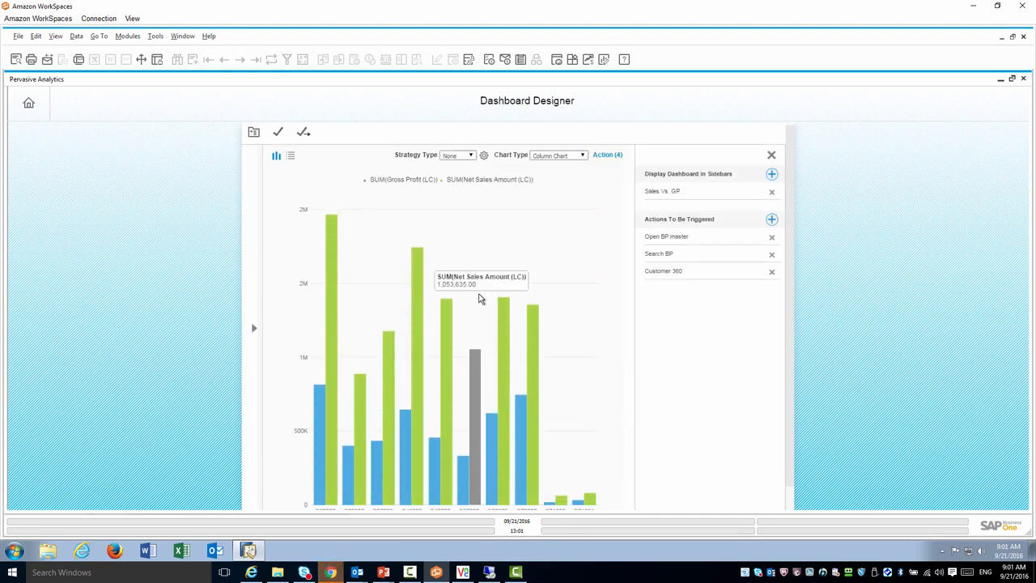
Step: Save the dashboard under the name 'Sales Vs. GP'
click(278, 132)
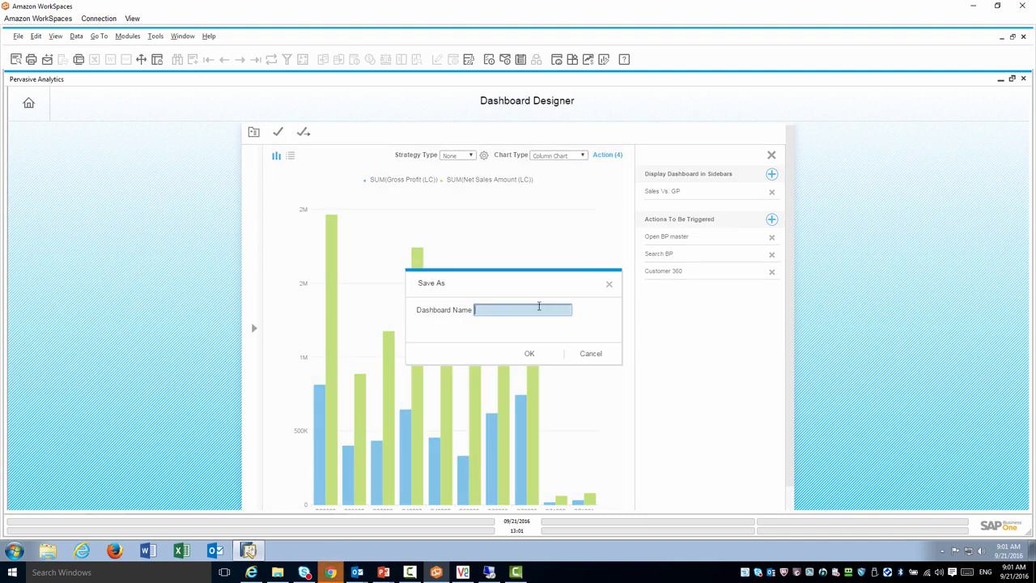
text(Sal)
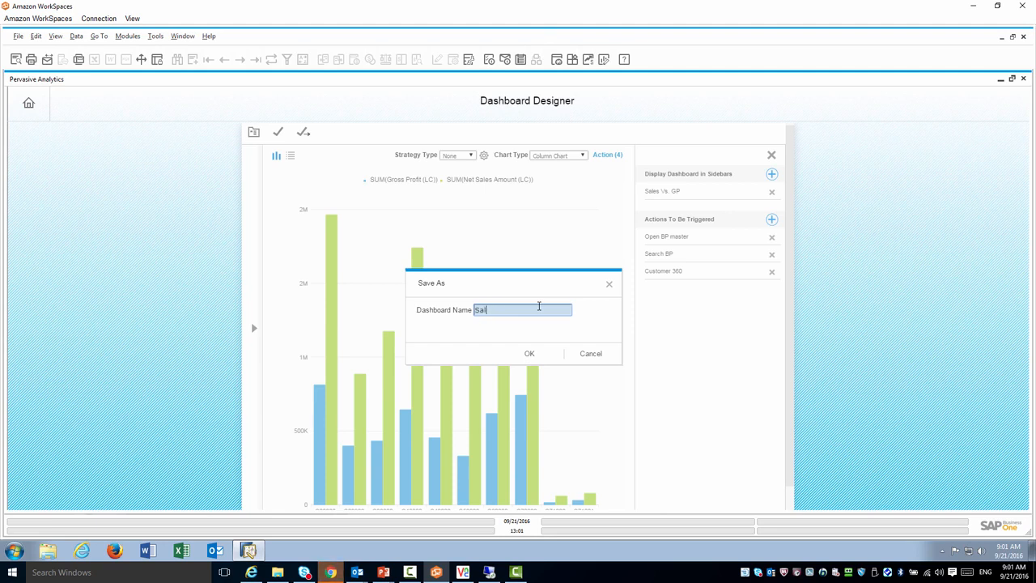
text(Sales Vs.,)
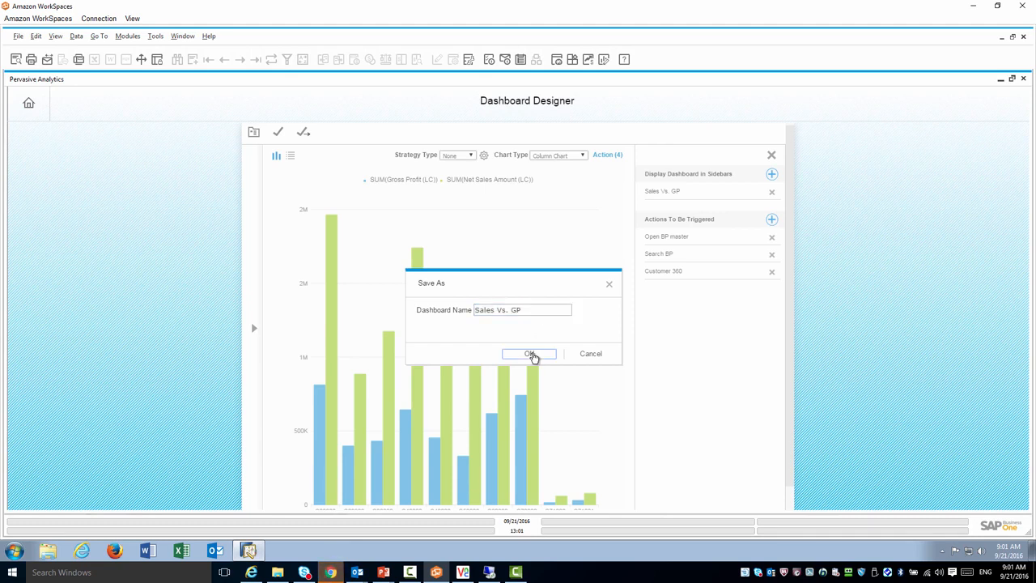
click(530, 354)
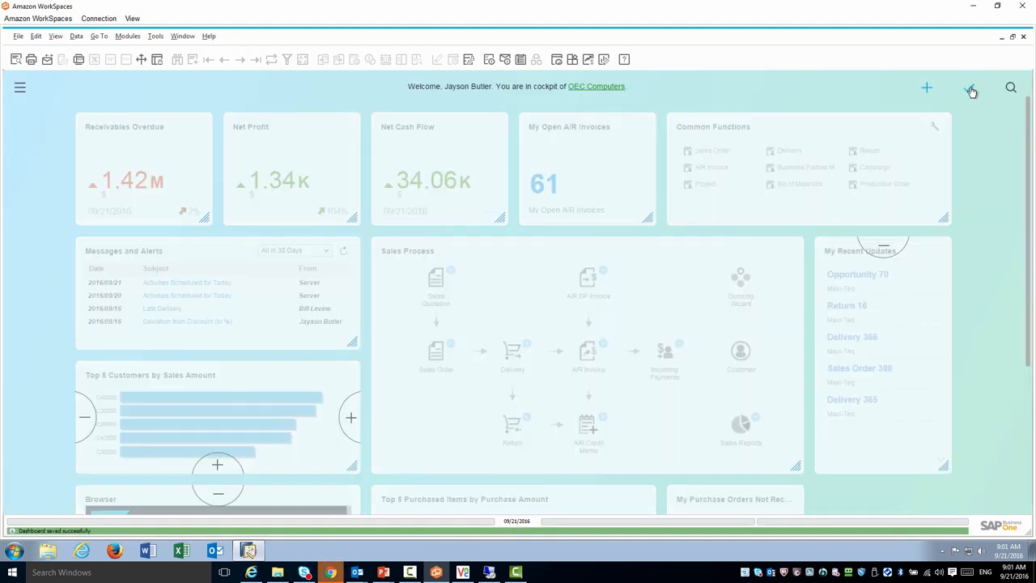
Step: Find Sales Vs. GP in the widget gallery by searching 'Sales' and add it
click(972, 88)
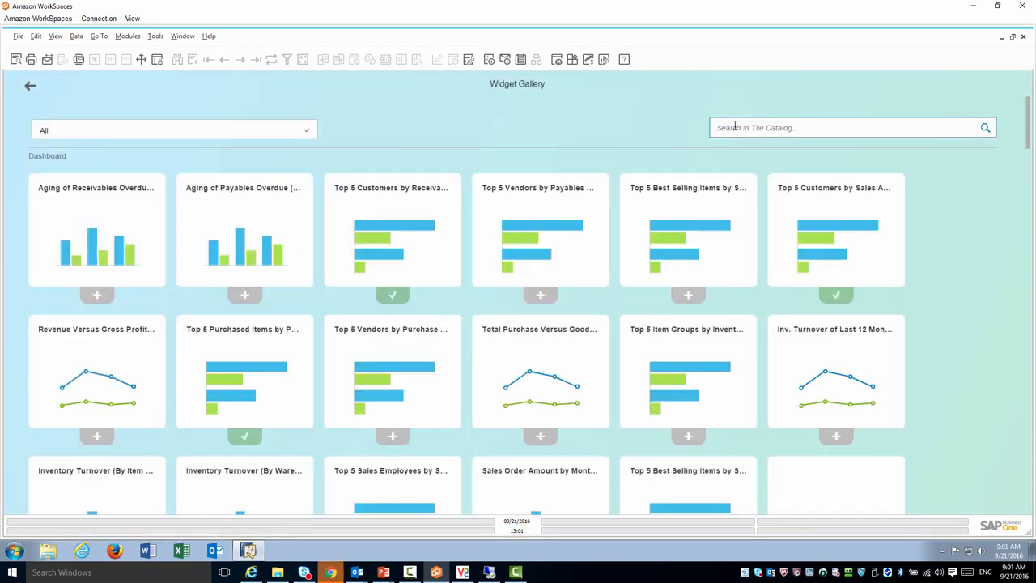
text(Sales)
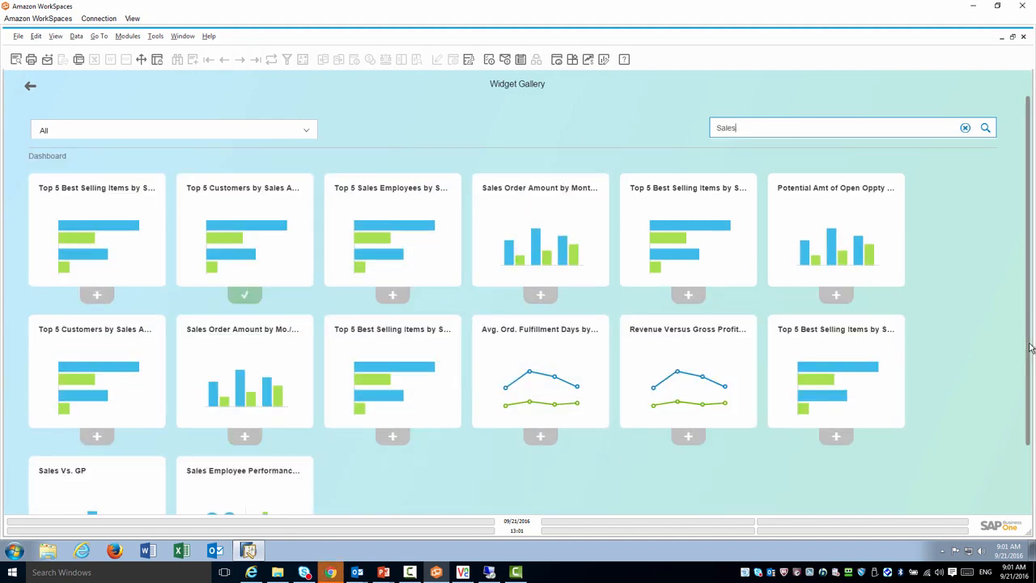
scroll(down, 3)
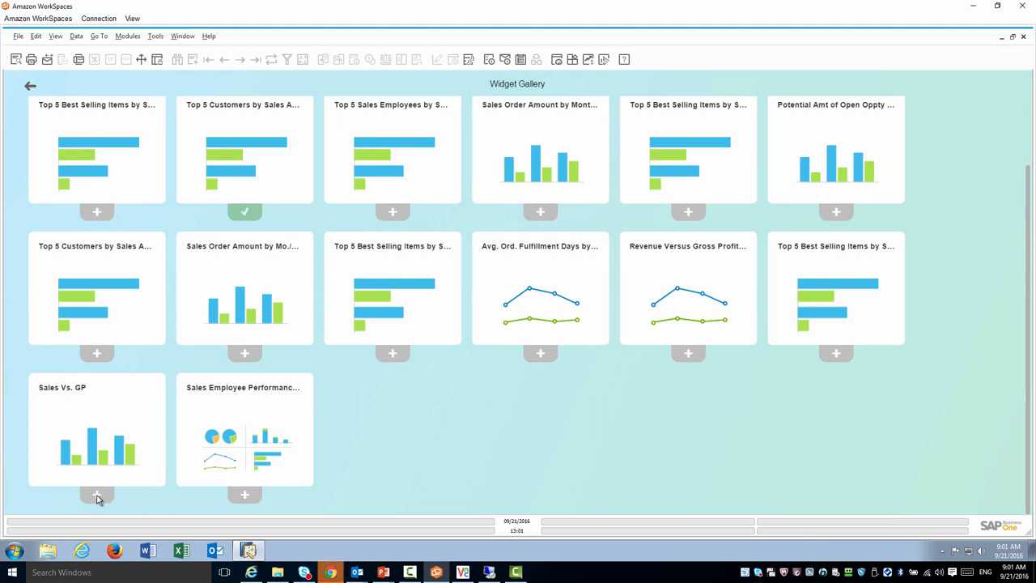
click(96, 494)
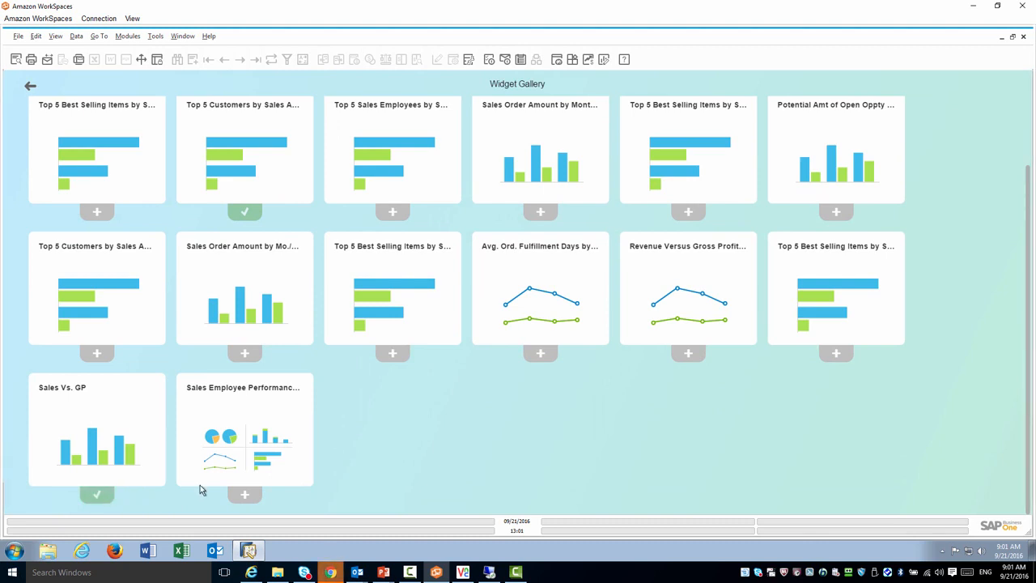
mouse_move(676, 286)
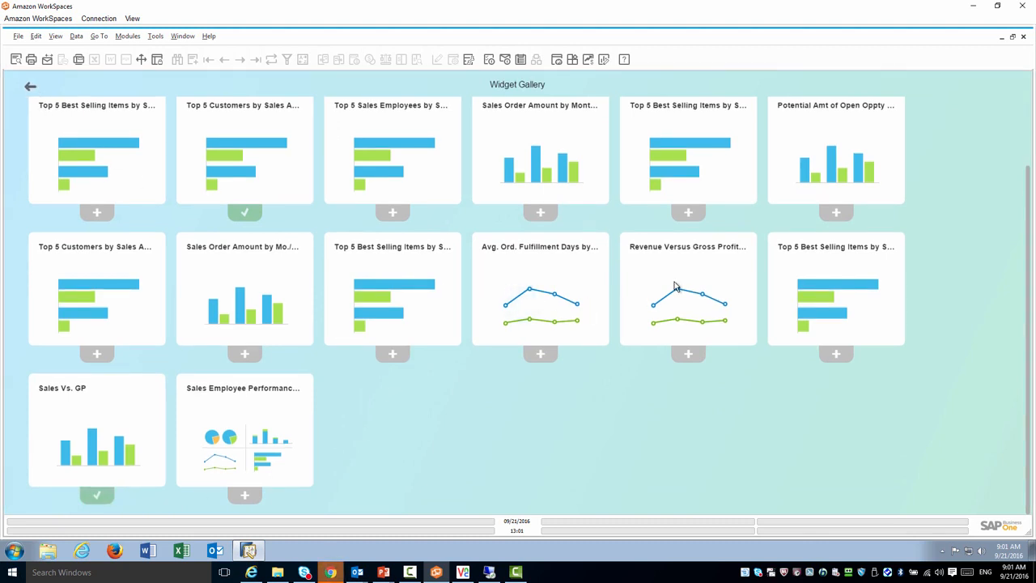
mouse_move(964, 113)
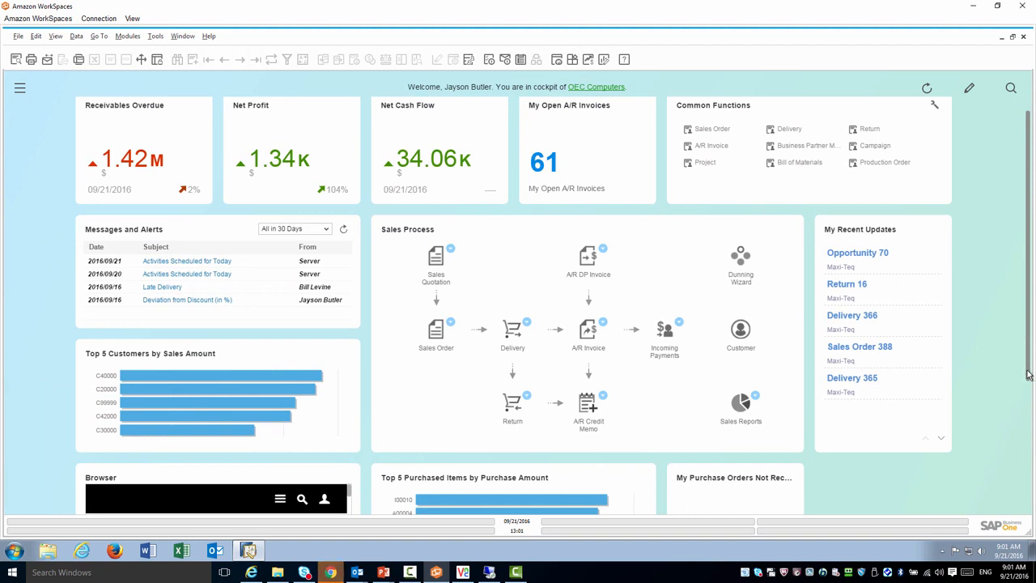
Step: Show the Open BP master, Search BP and Customer 360 actions for the C20000 bar
scroll(down, 3)
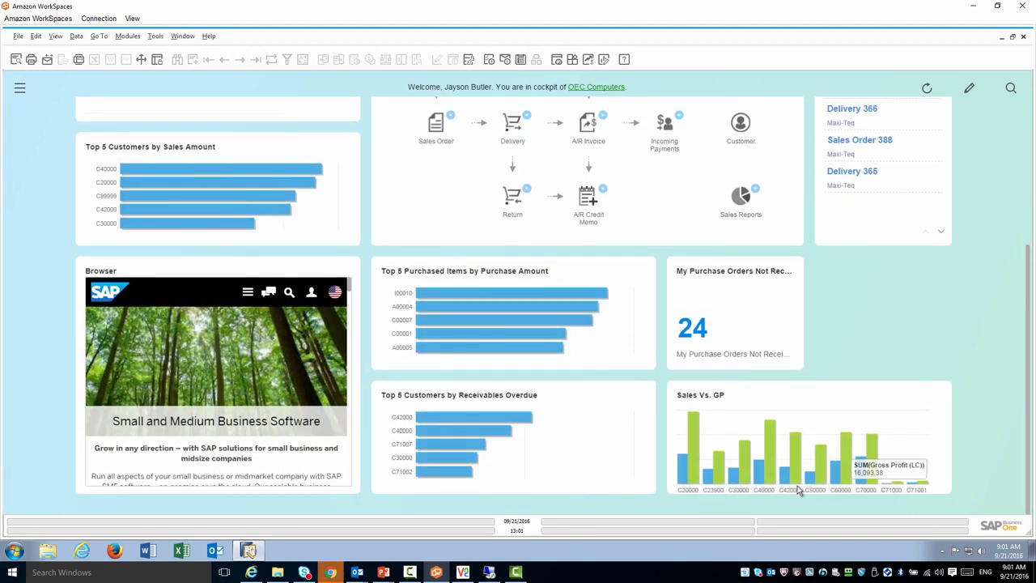
mouse_move(755, 421)
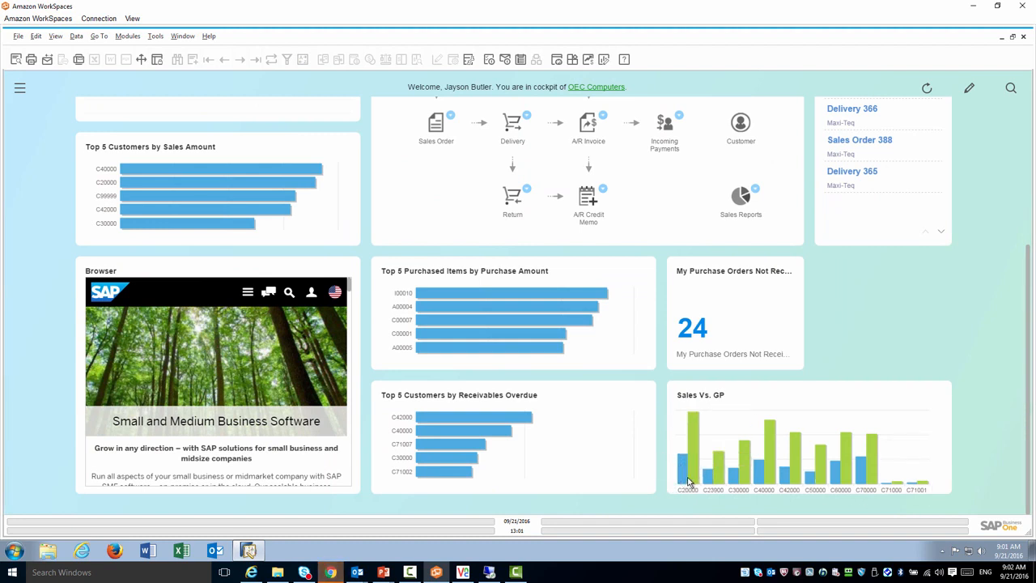
mouse_move(687, 461)
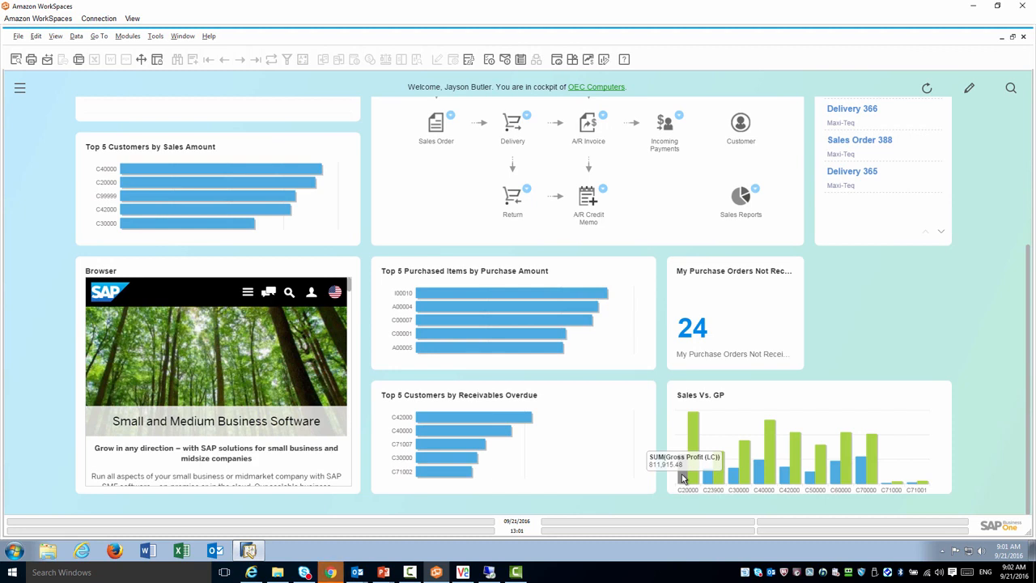
right_click(684, 478)
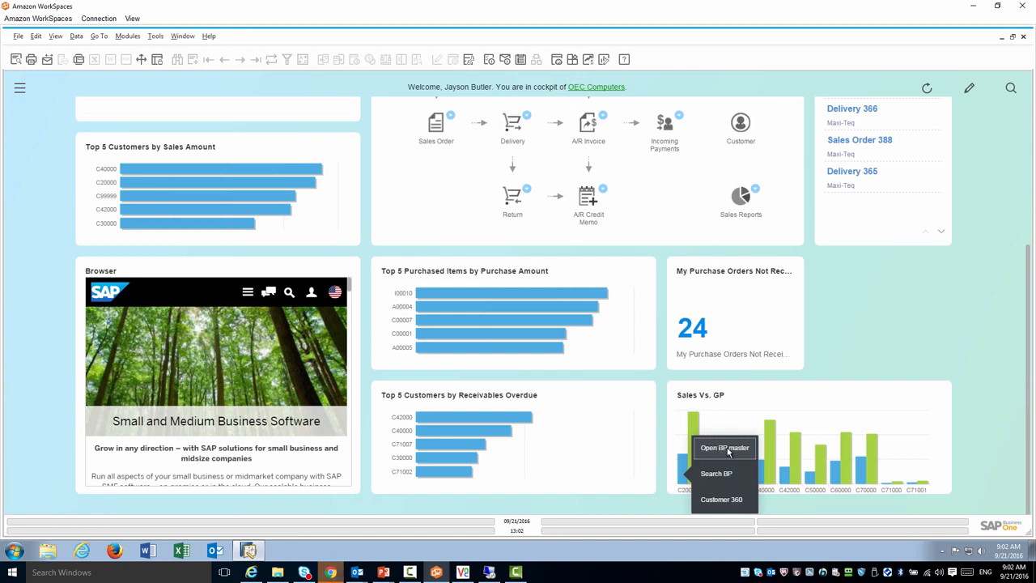
click(724, 448)
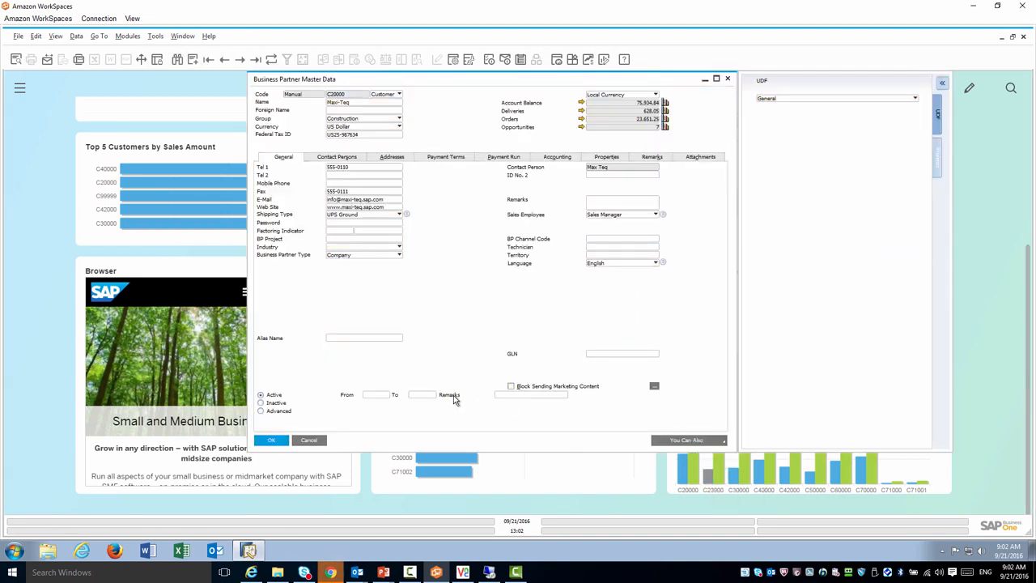
mouse_move(350, 269)
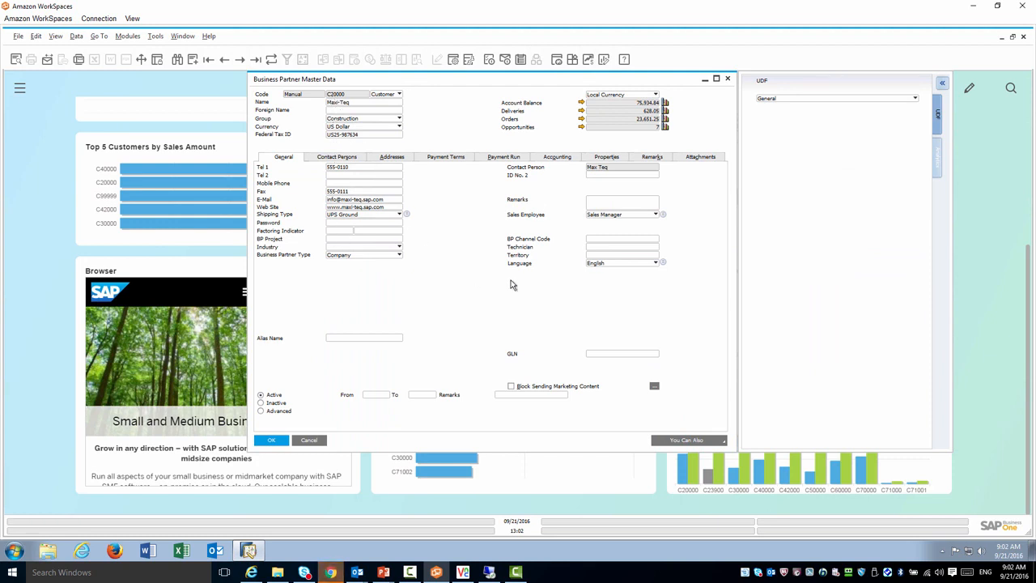
mouse_move(938, 166)
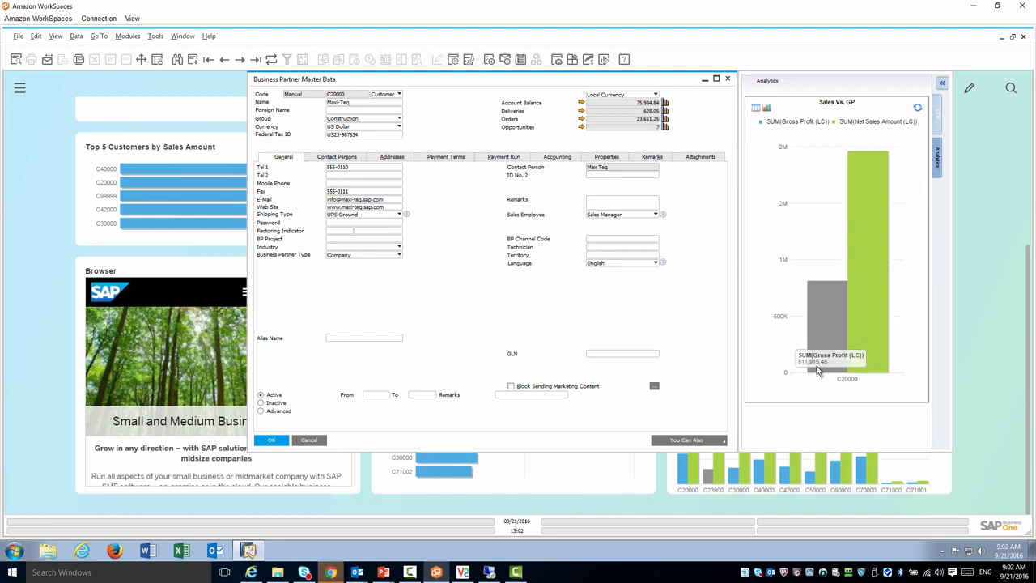
mouse_move(648, 299)
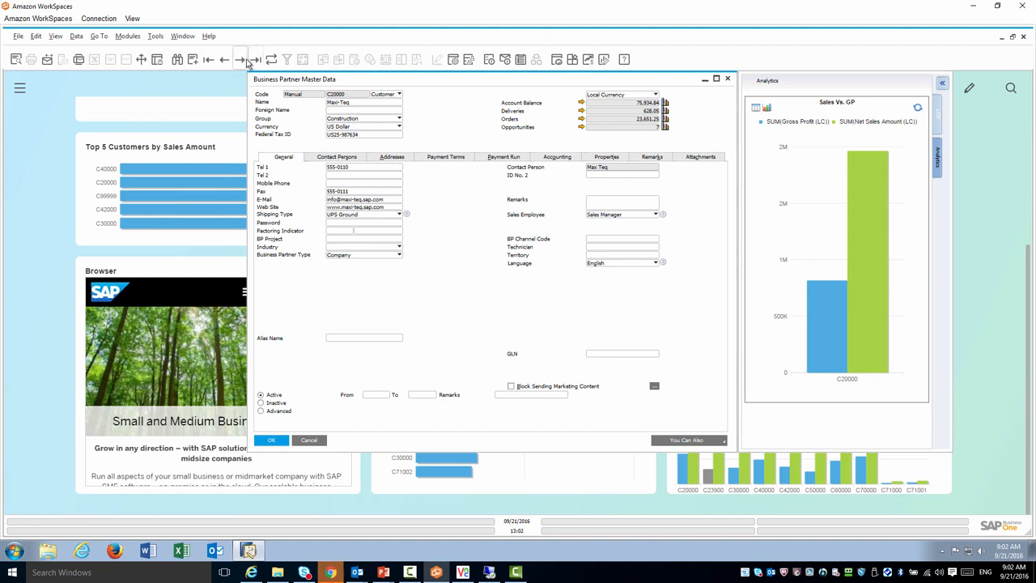
click(241, 59)
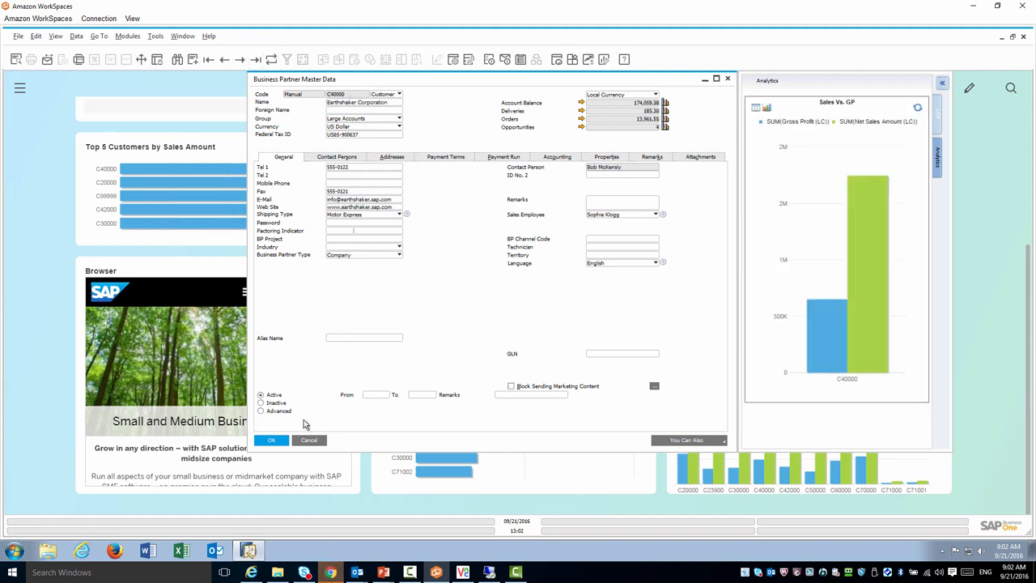
click(271, 440)
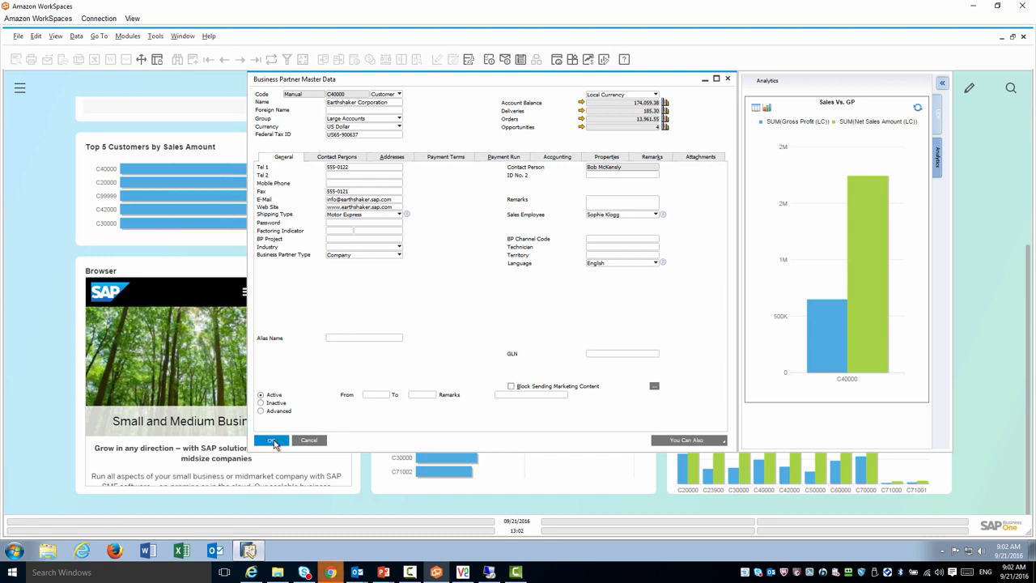
click(271, 440)
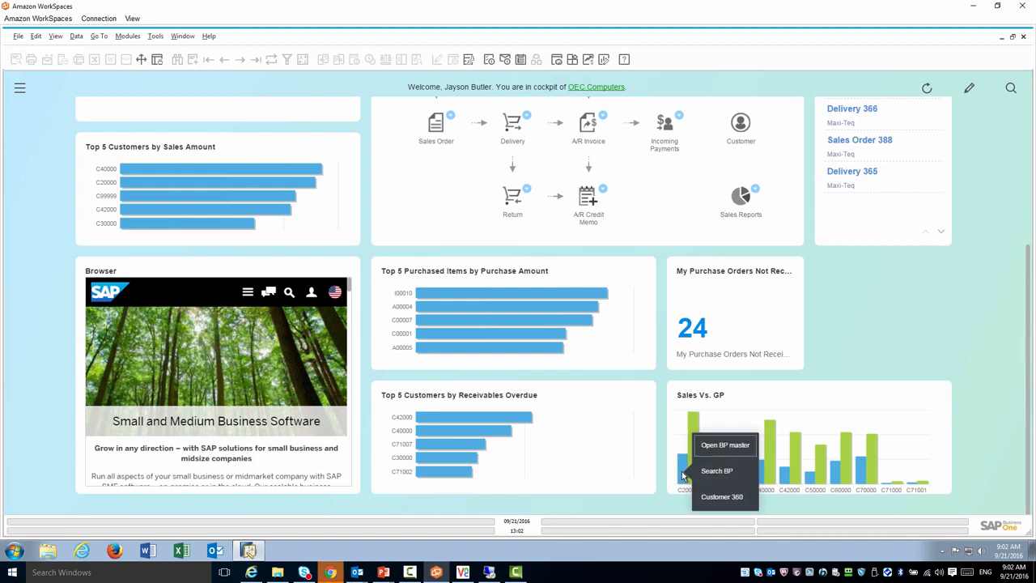
click(716, 470)
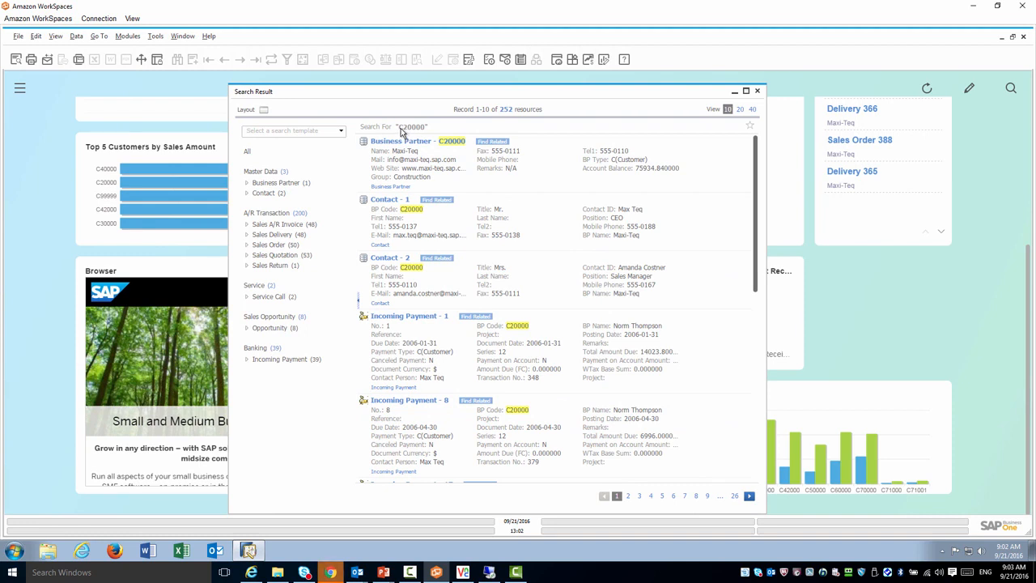
mouse_move(443, 148)
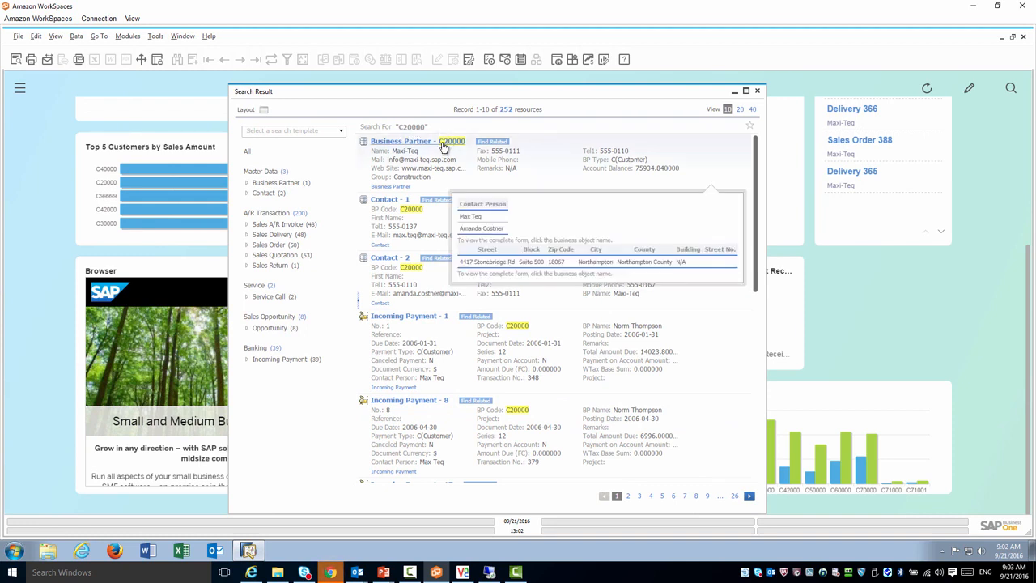
mouse_move(538, 150)
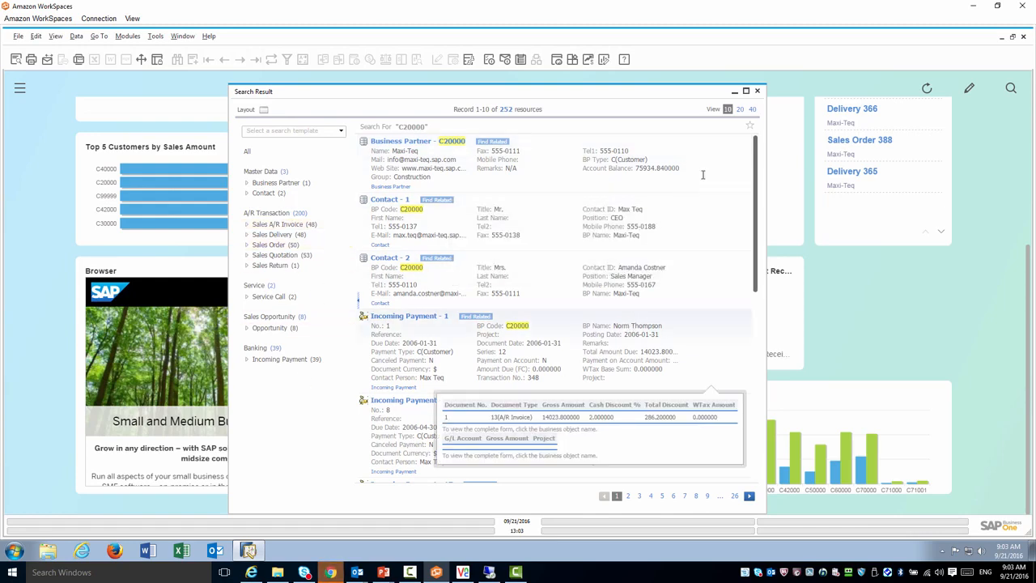
click(757, 91)
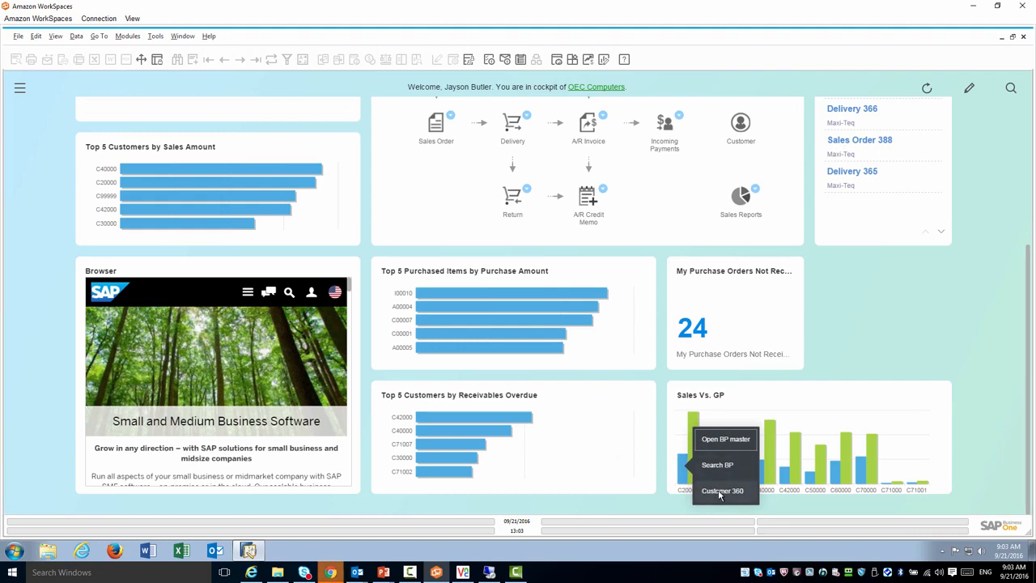
Step: Launch the Customer 360 action for Maxi-Teq (C20000)
click(722, 491)
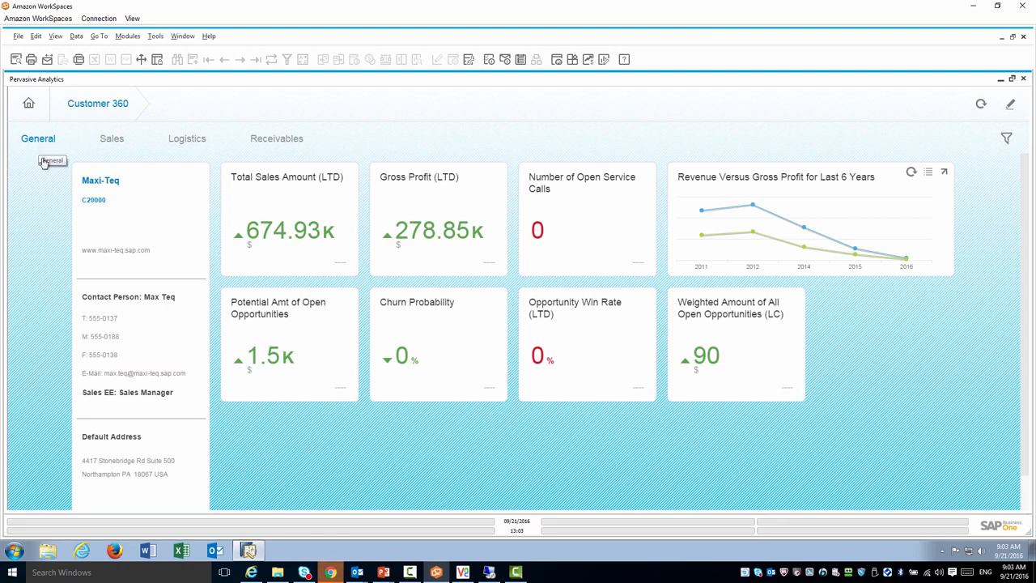
mouse_move(284, 232)
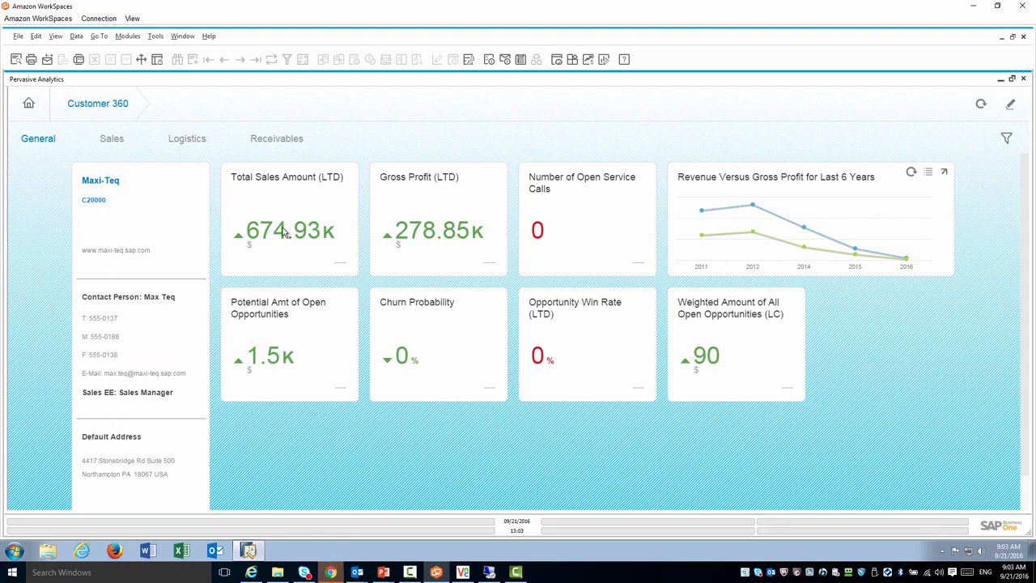
mouse_move(539, 238)
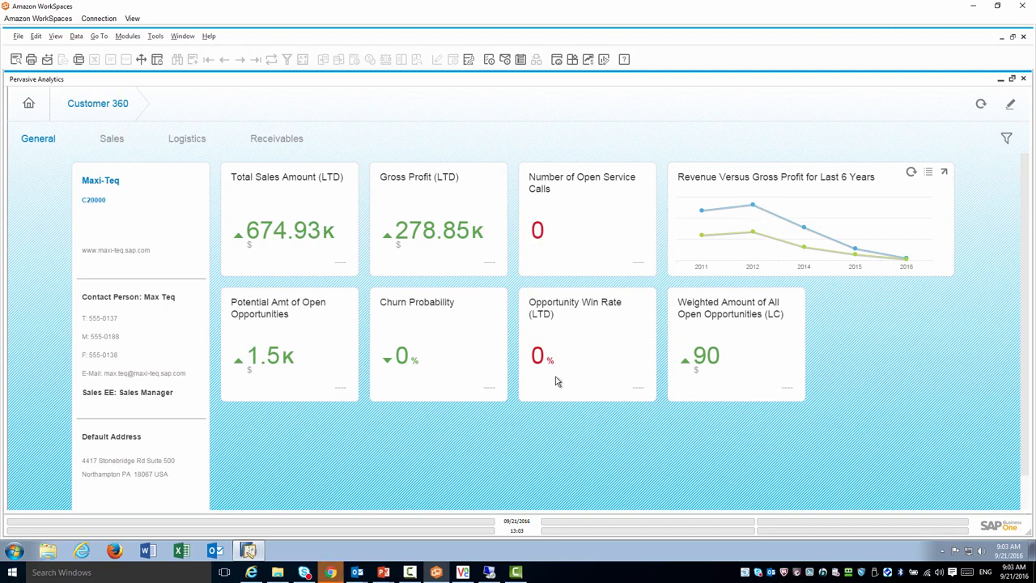
mouse_move(404, 365)
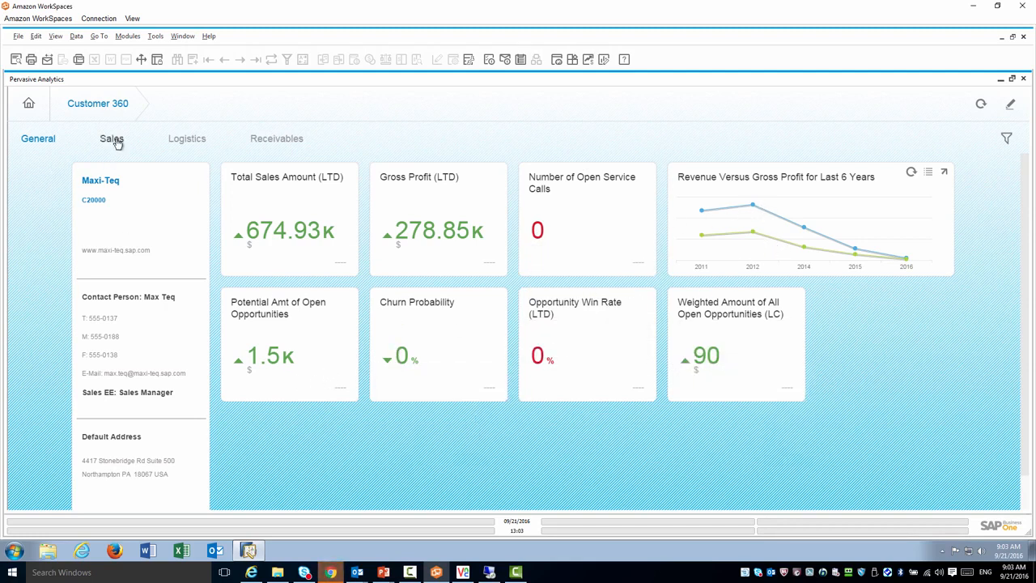
Step: View Maxi-Teq's Sales tab, then the Logistics tab with delivery figures
click(112, 138)
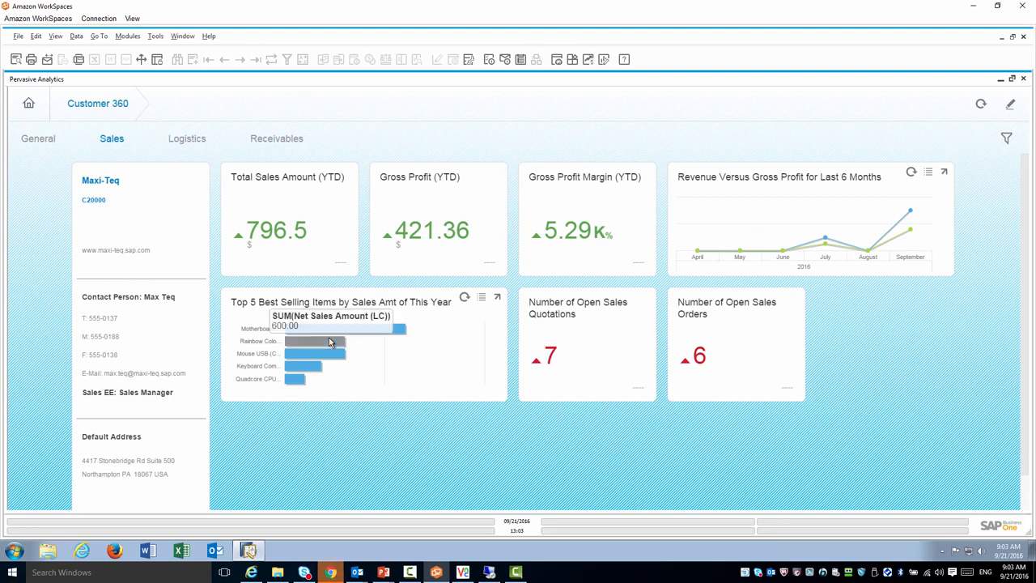
mouse_move(671, 365)
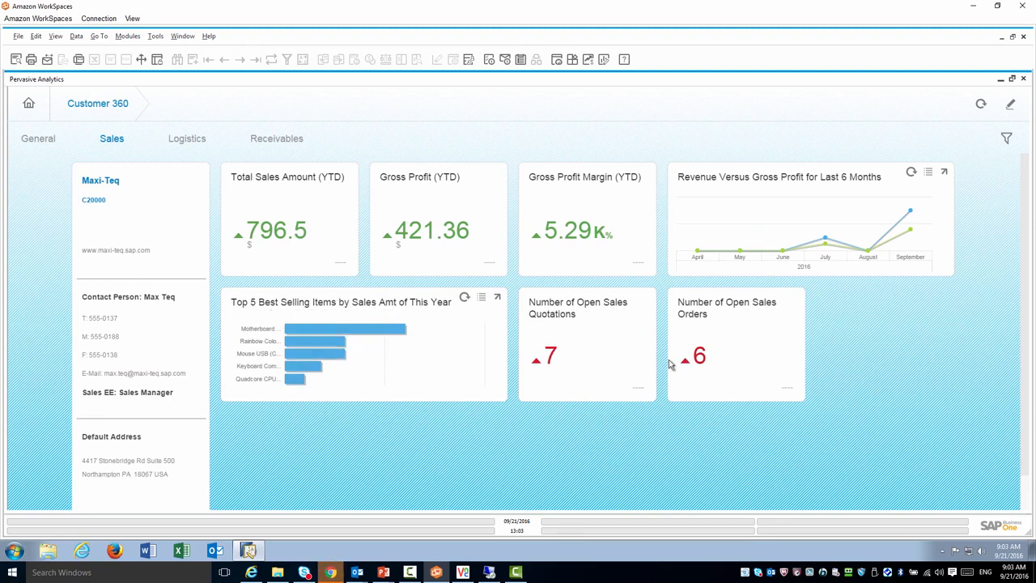
mouse_move(534, 316)
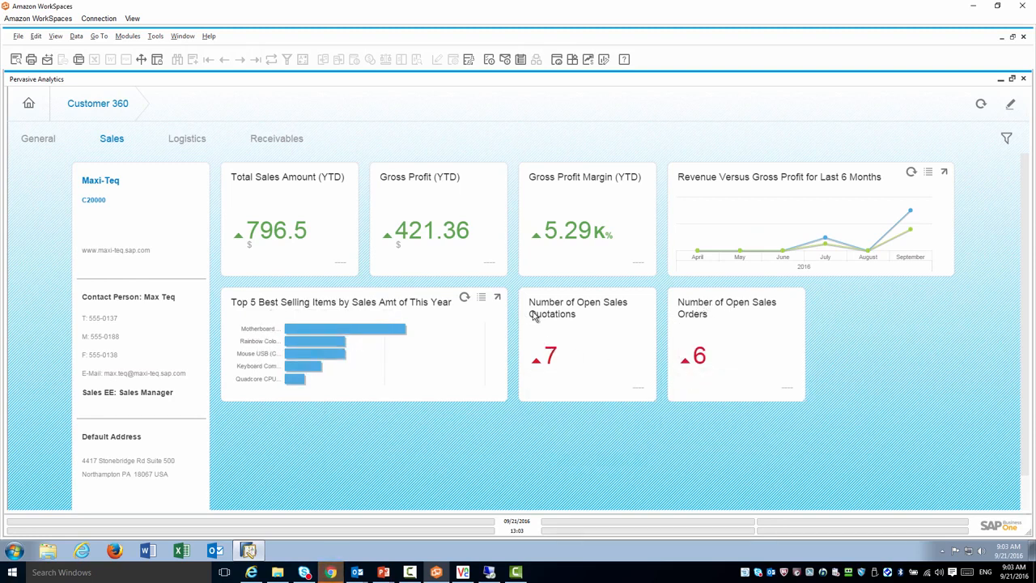
mouse_move(546, 357)
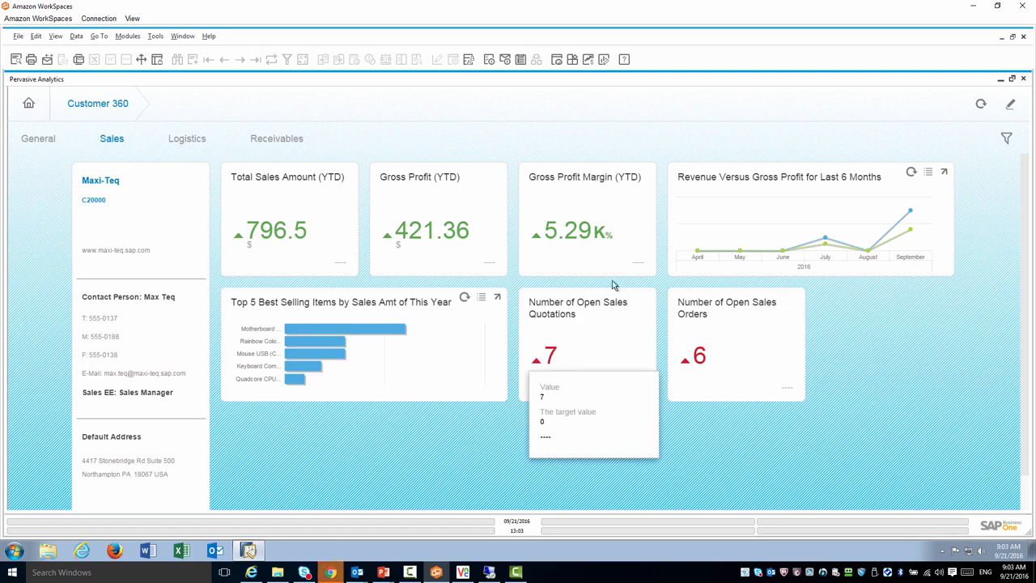
mouse_move(187, 138)
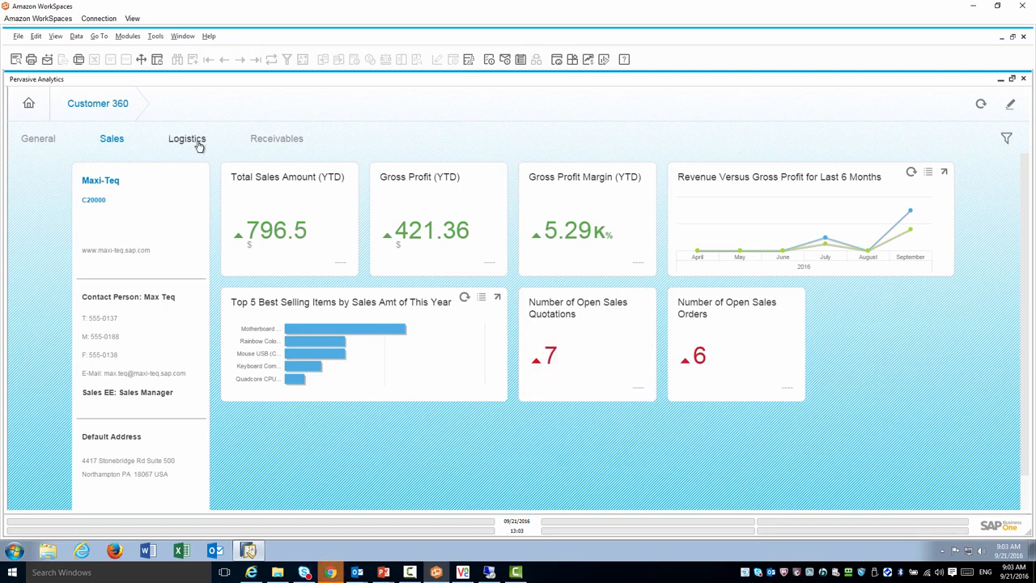
click(187, 139)
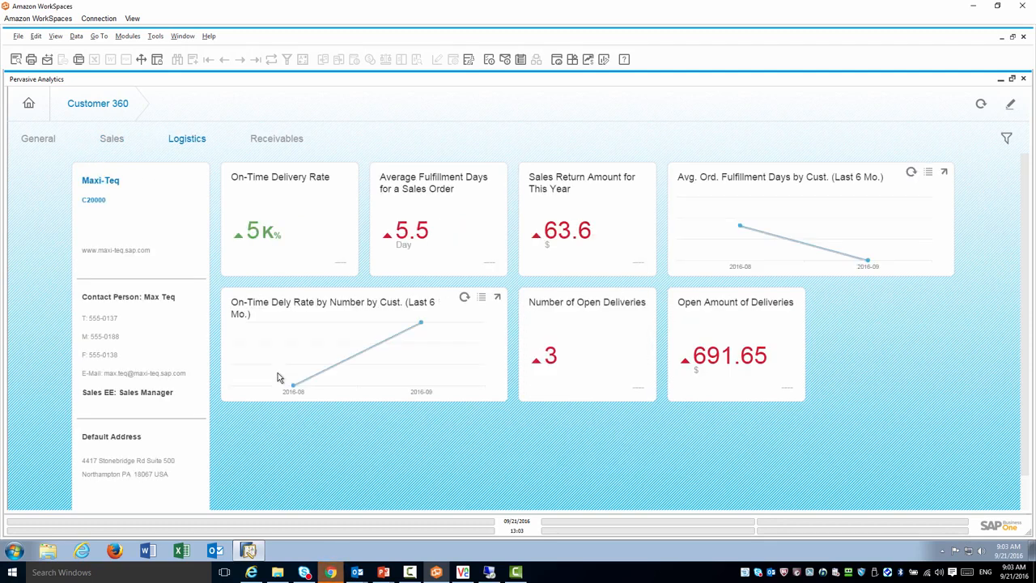
mouse_move(249, 235)
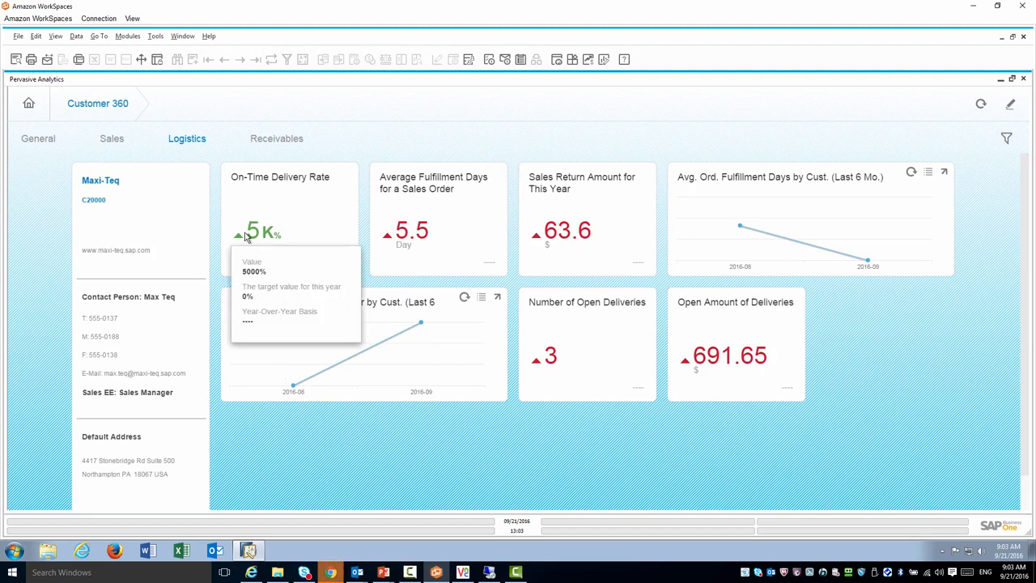
mouse_move(541, 243)
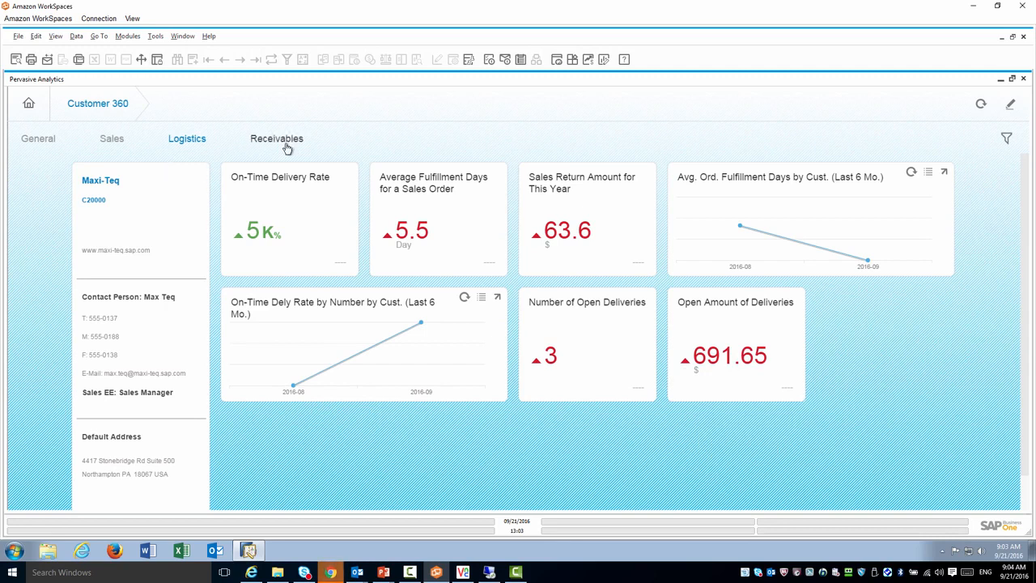
Step: Show the Receivables tab with credit limit deviation, overdue amounts and aging
click(276, 138)
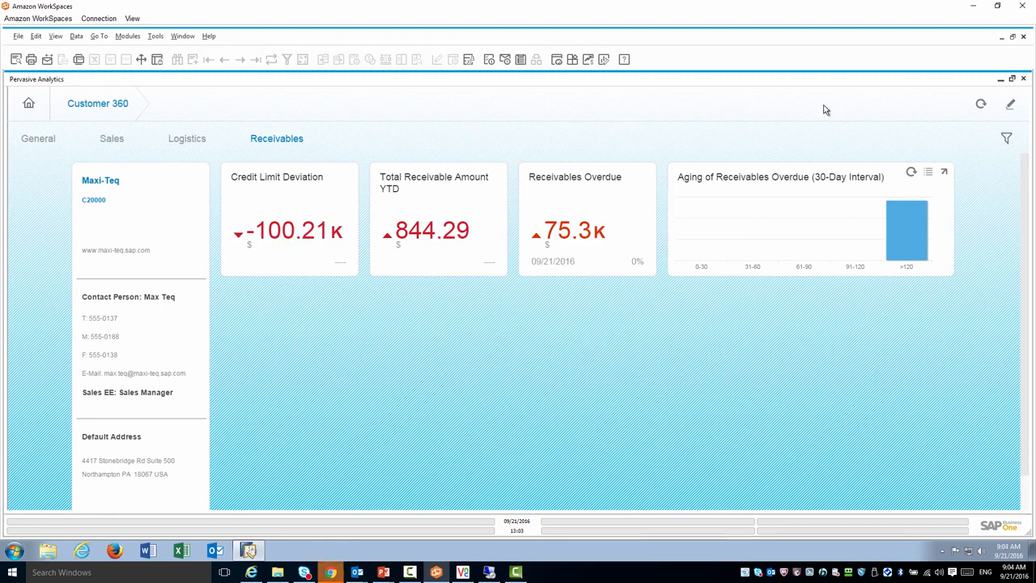
mouse_move(1026, 82)
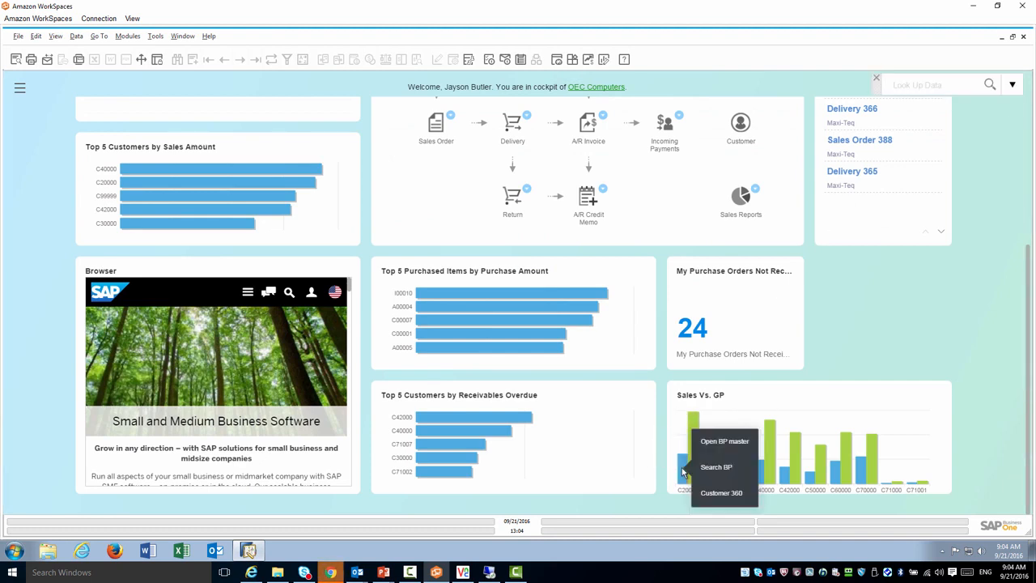
mouse_move(724, 441)
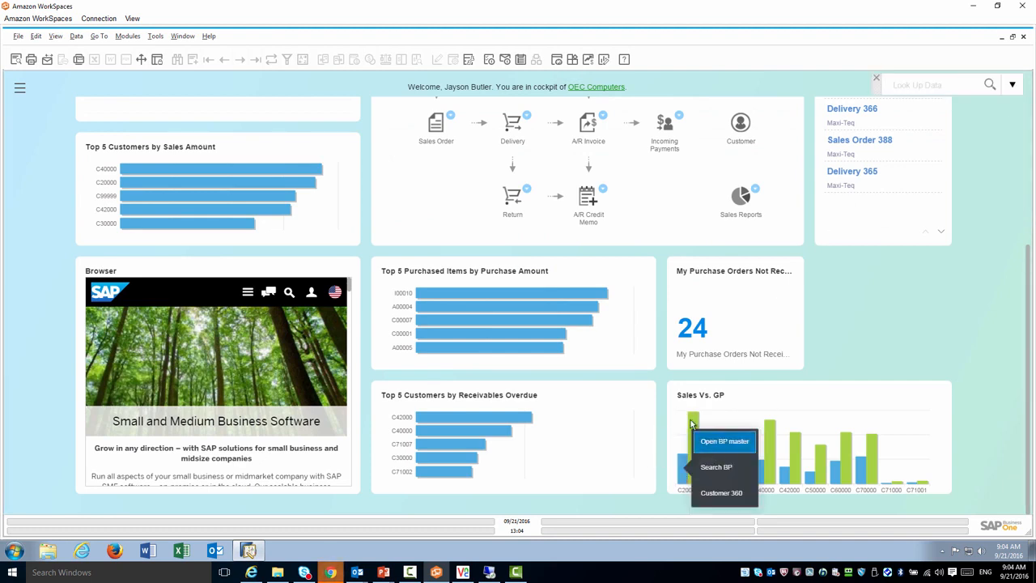
Step: Launch Open BP master from the Sales Vs. GP actions for C20000
click(724, 440)
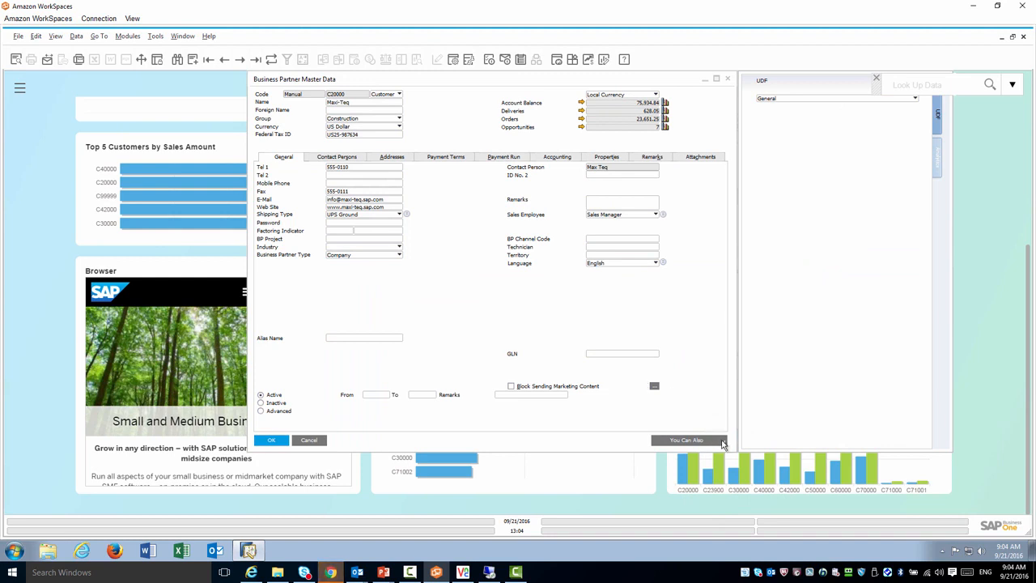